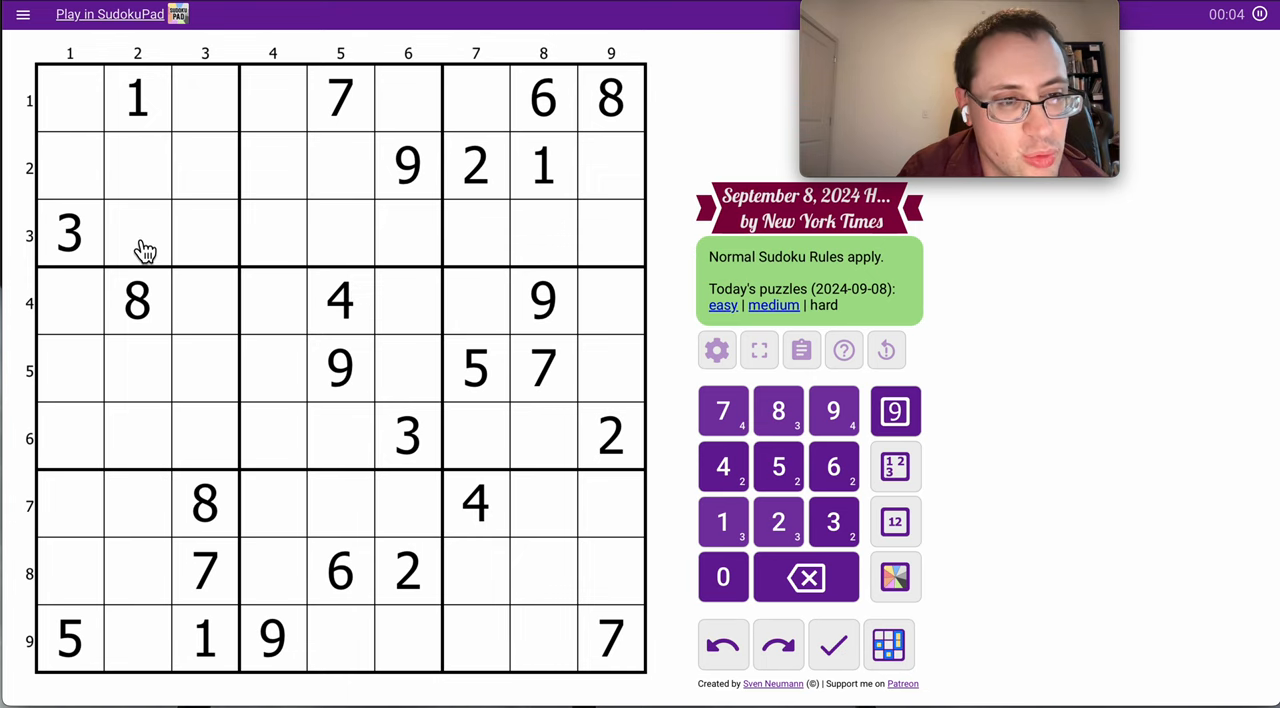
- Corner-mark 1 in r3c4–r3c6, 9 in r6c1–r6c3 and 7 in r7c4 and r7c6
left_click(68, 232)
type("1")
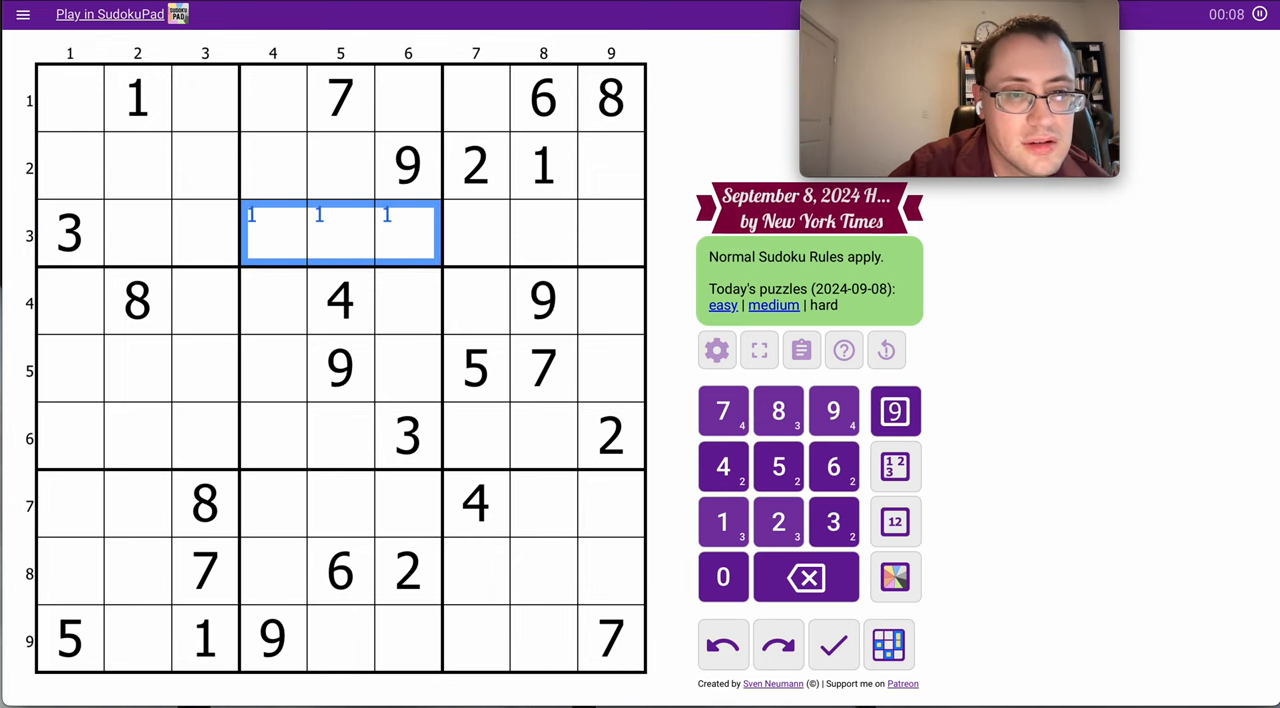
mouse_move(88, 452)
type("9")
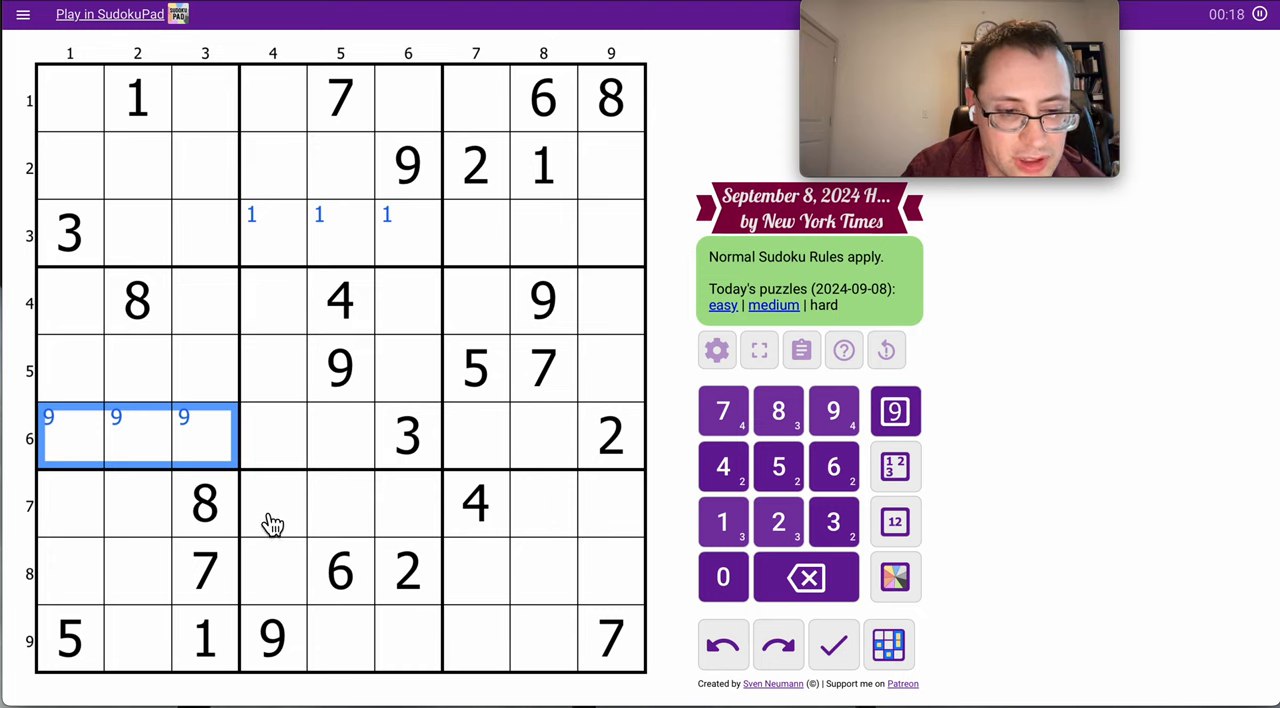
left_click(272, 504)
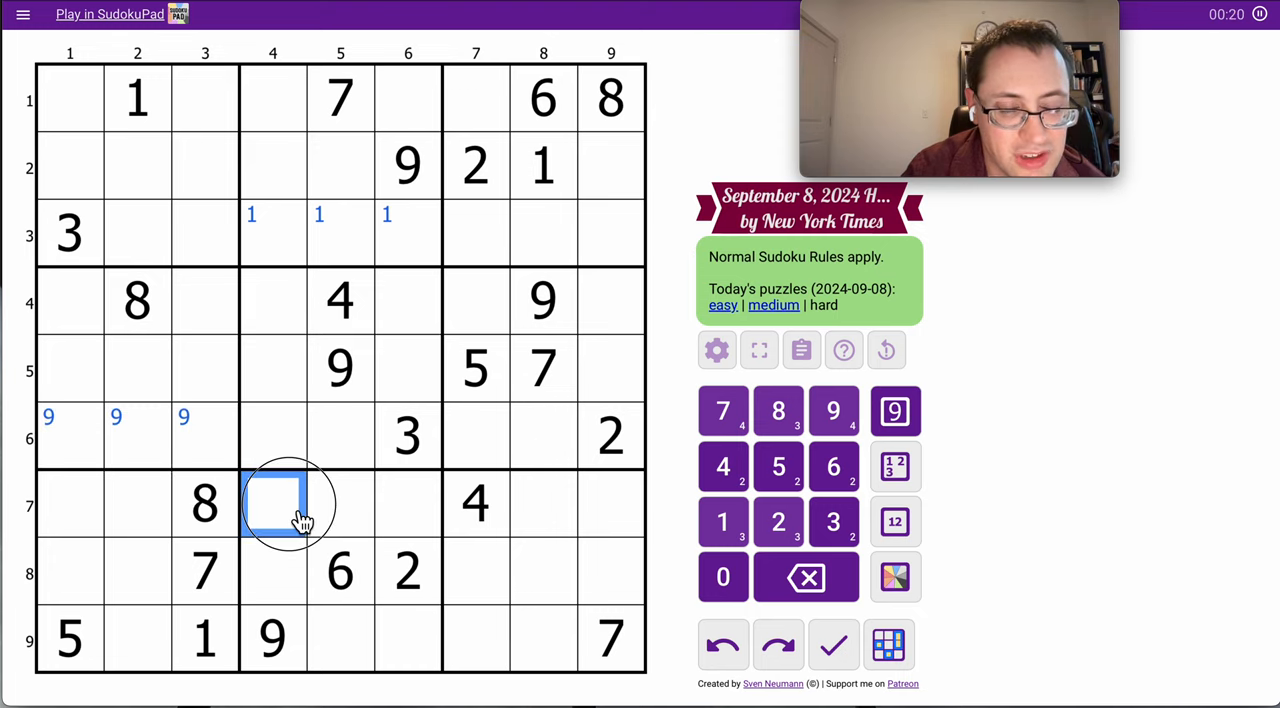
left_click(408, 504)
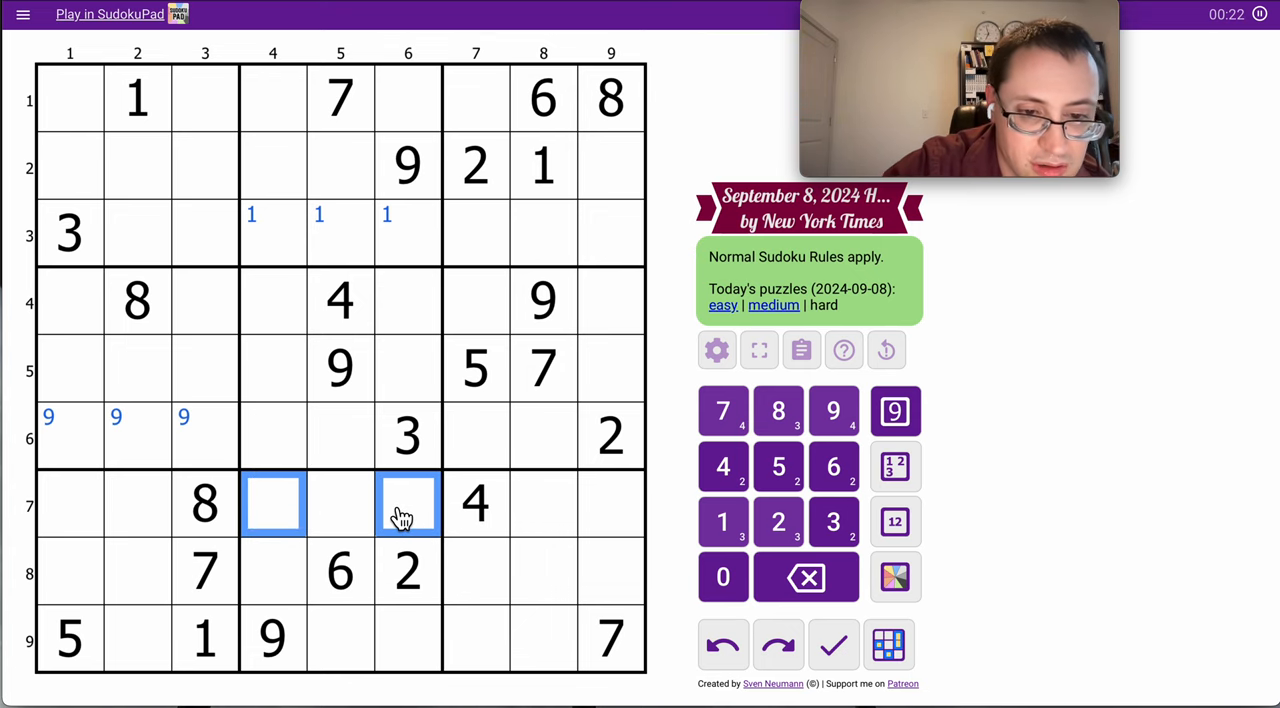
left_click(722, 410)
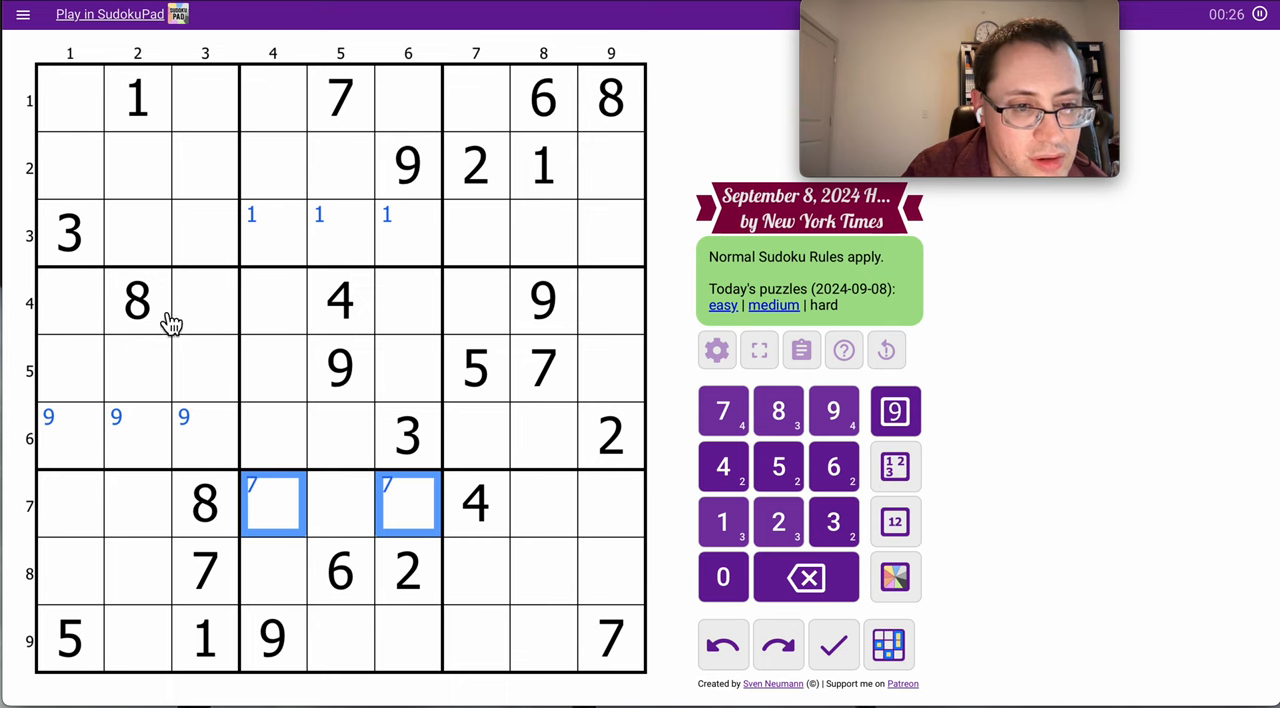
- Enter 8 in r2c1, corner-mark 8 in r3c4–r3c6 and 1 in r4c1–r6c1
left_click(68, 166)
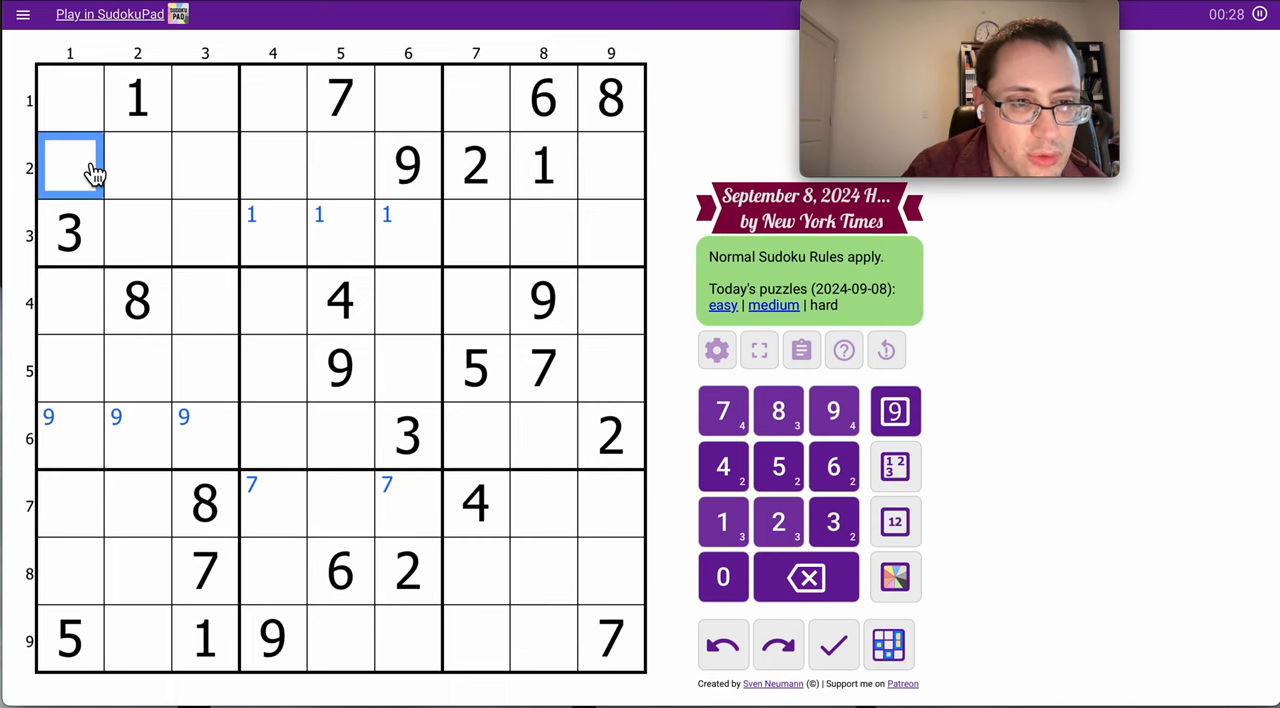
left_click(778, 412)
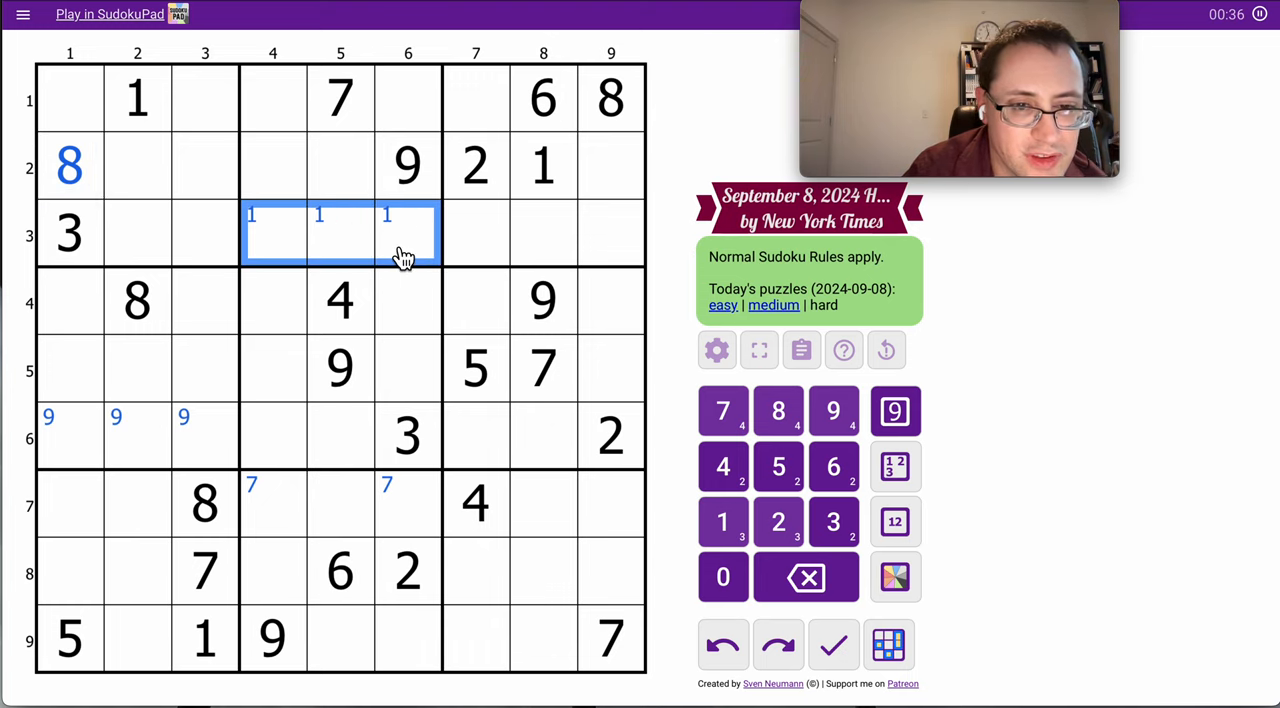
left_click(778, 412)
type("1")
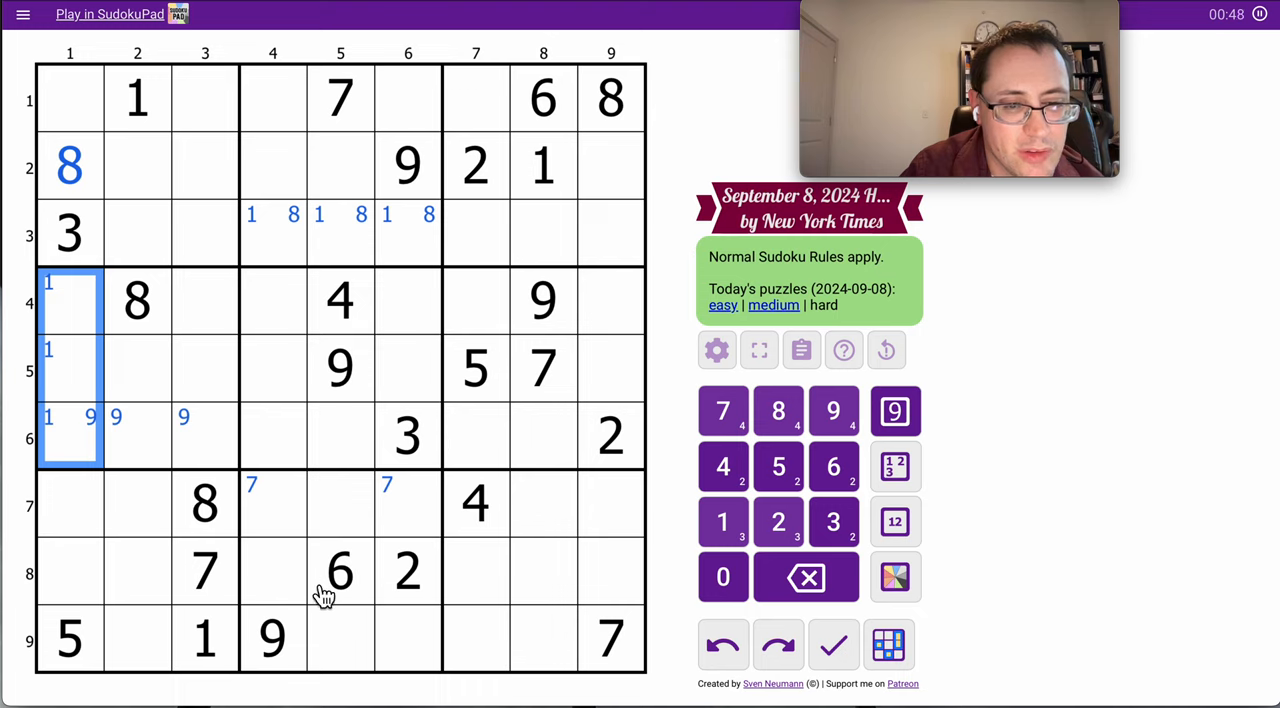
left_click(408, 166)
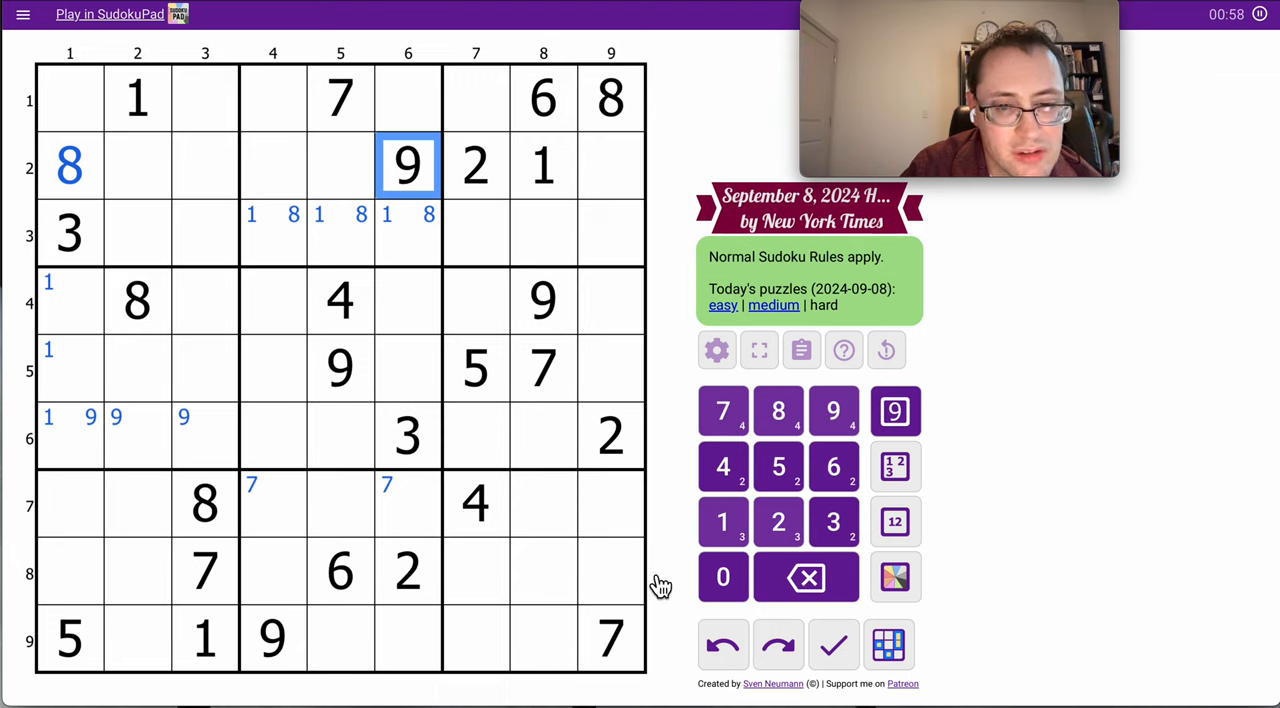
- Corner-mark 2 in r7c8/r9c8, enter 7 in r3c7 and r2c2, corner-mark 7 in r4c1 and r6c1
left_click(544, 504)
type("2")
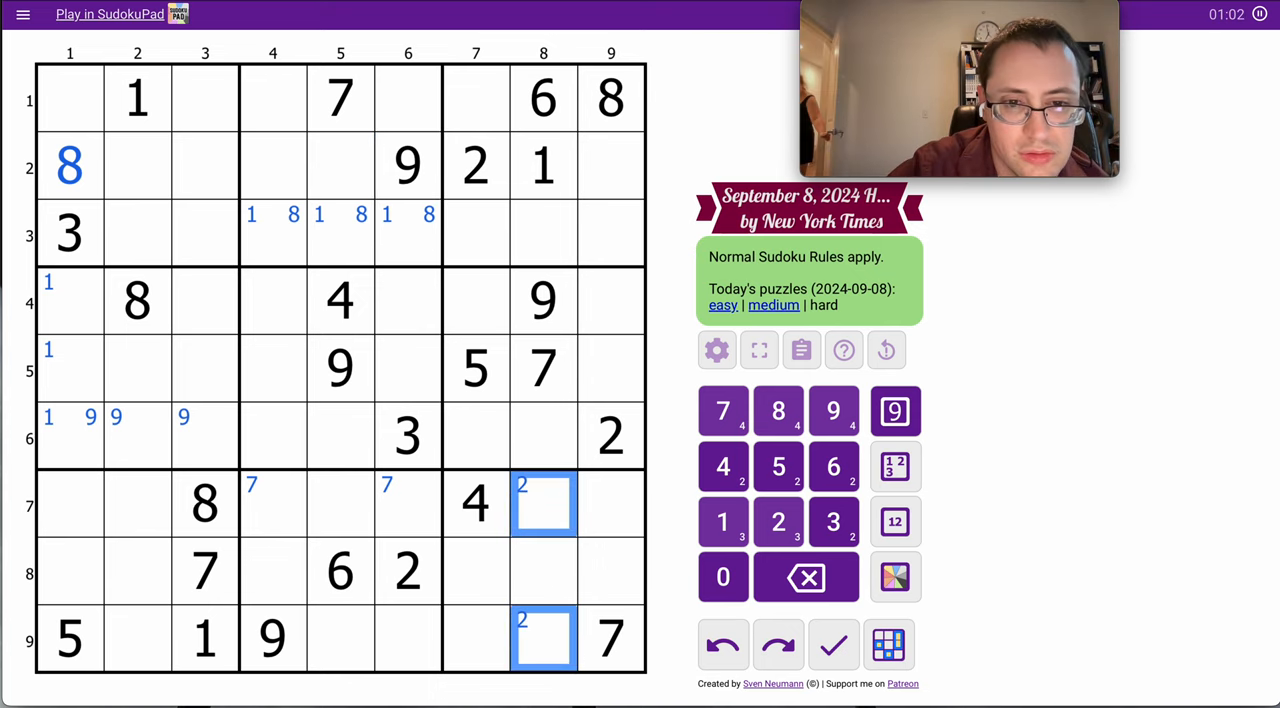
mouse_move(496, 138)
type("7")
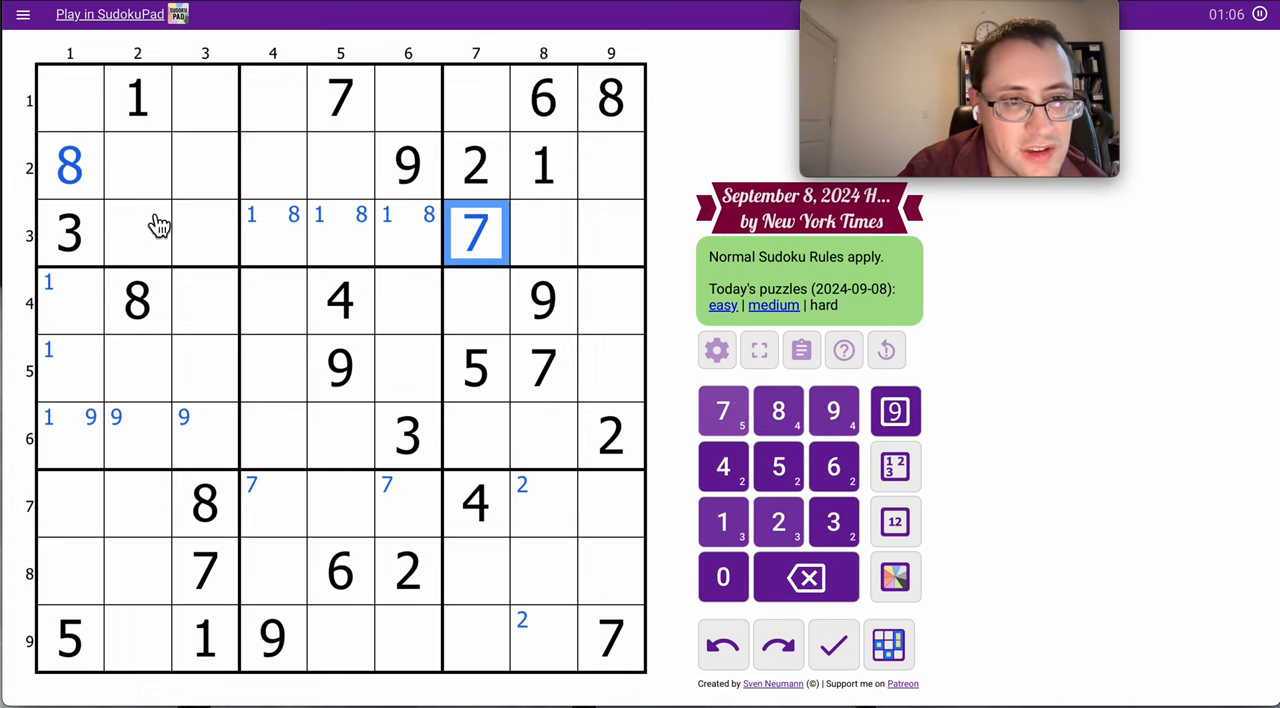
left_click(136, 164)
type("7")
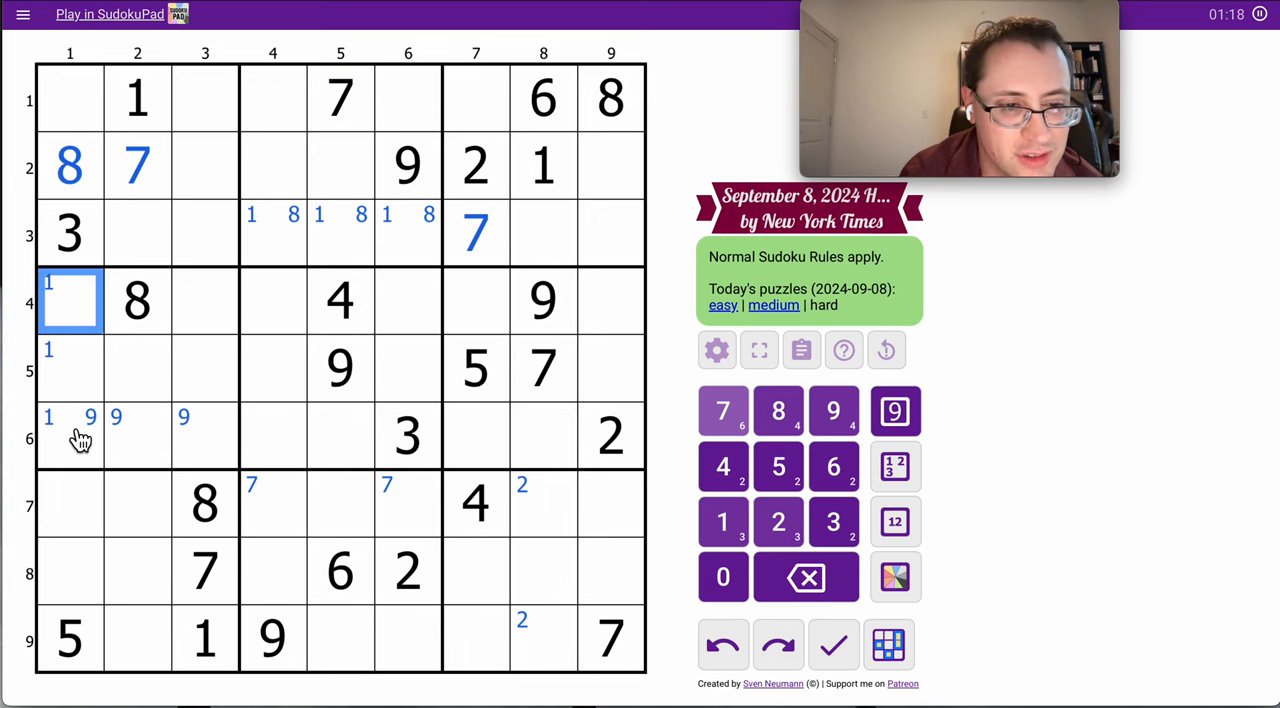
left_click(70, 436)
type(" 7")
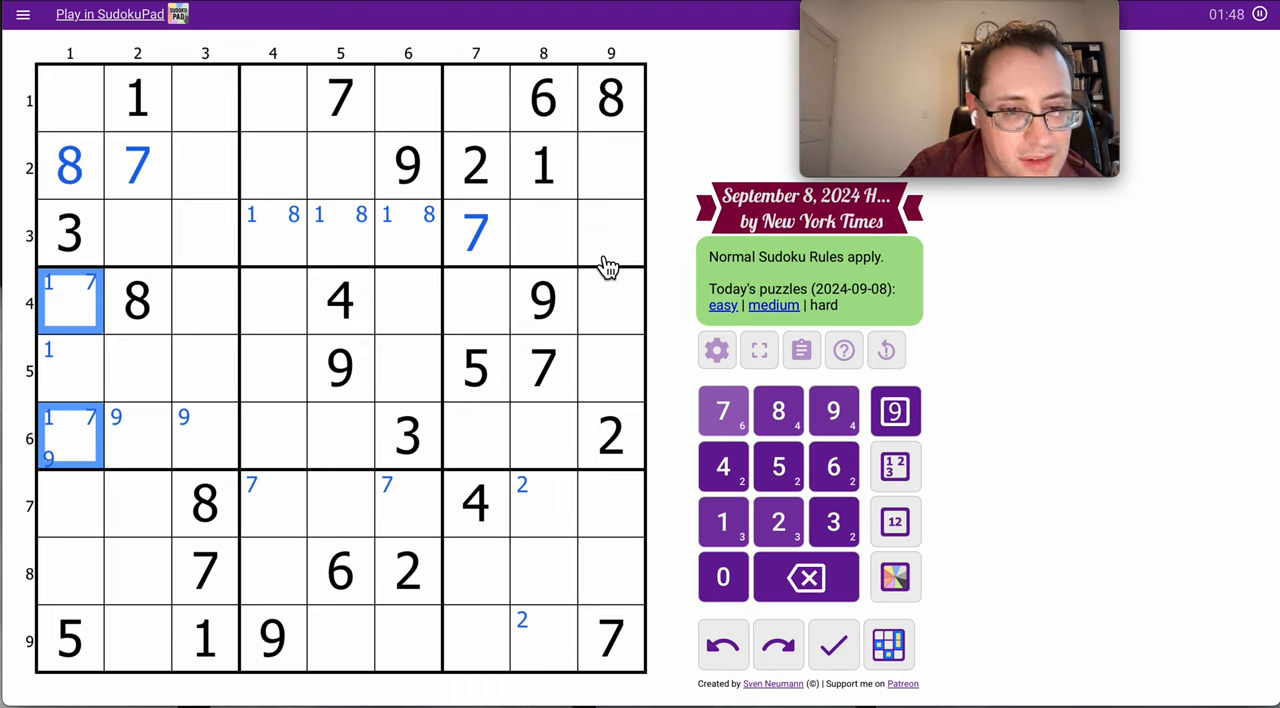
mouse_move(516, 256)
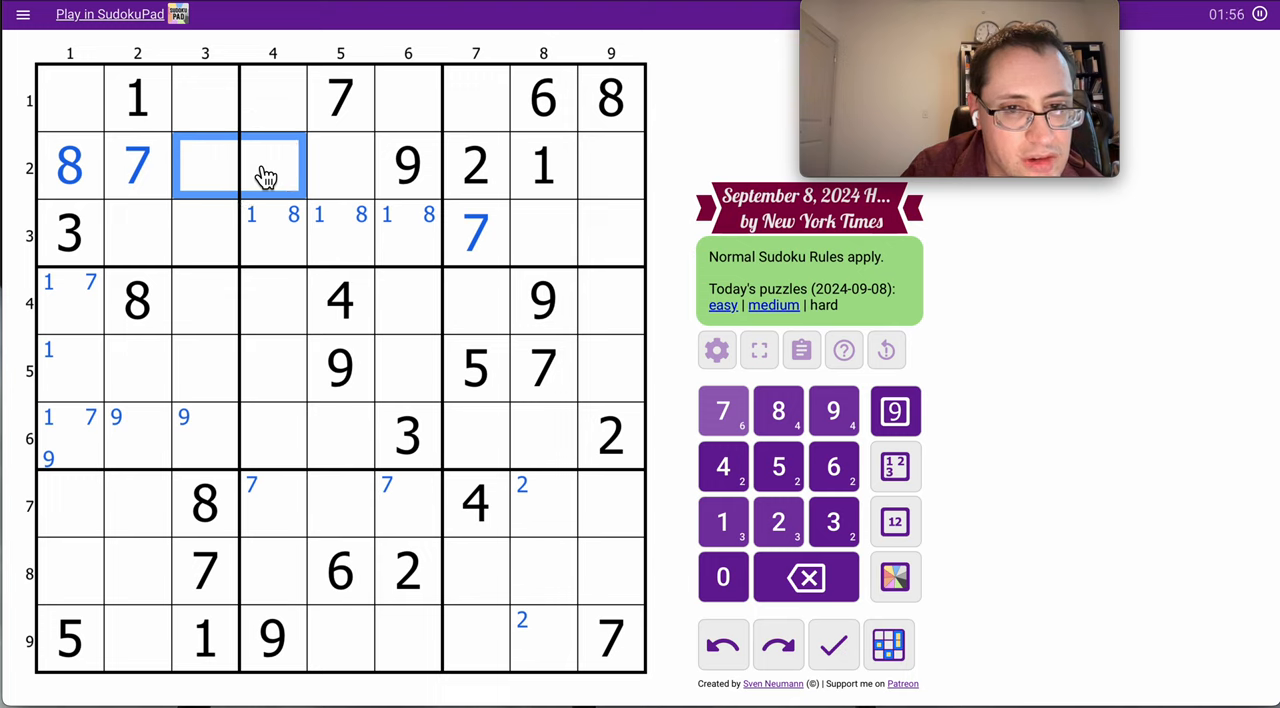
- Inspect rows 1–3 of the top-left box and r2c9/r3c8 for the 9 placement
left_click(204, 232)
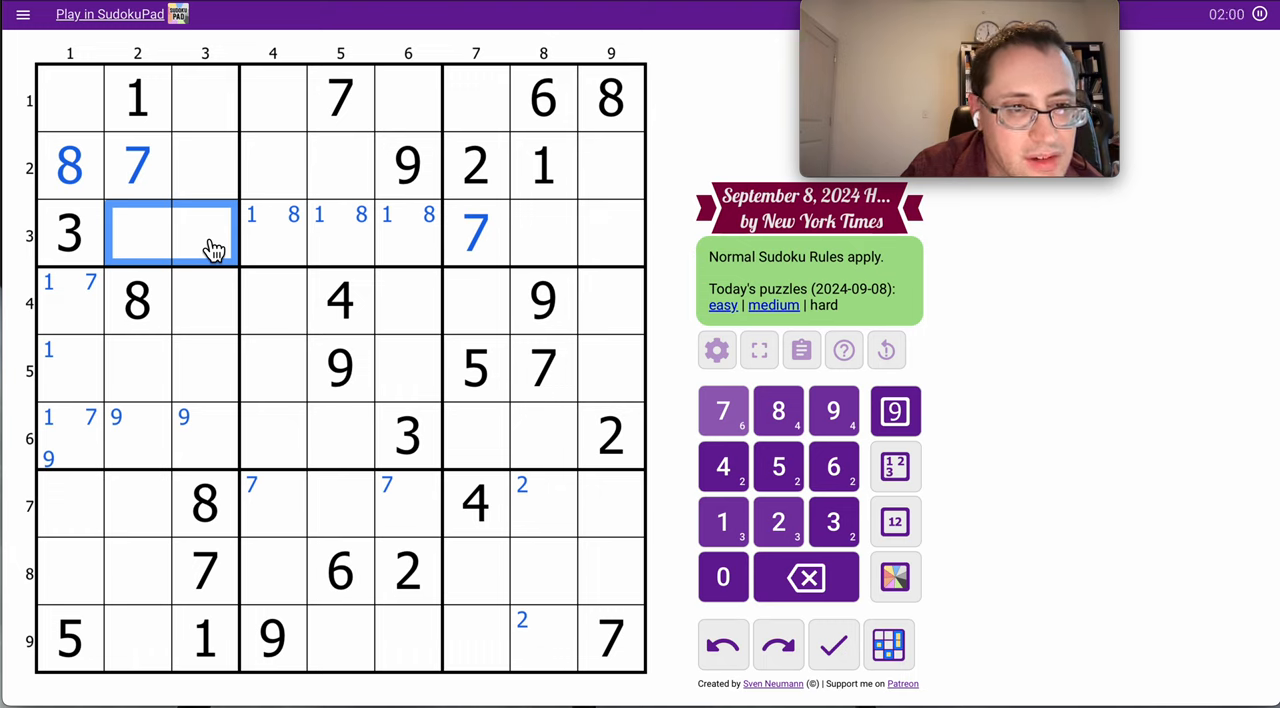
left_click(204, 98)
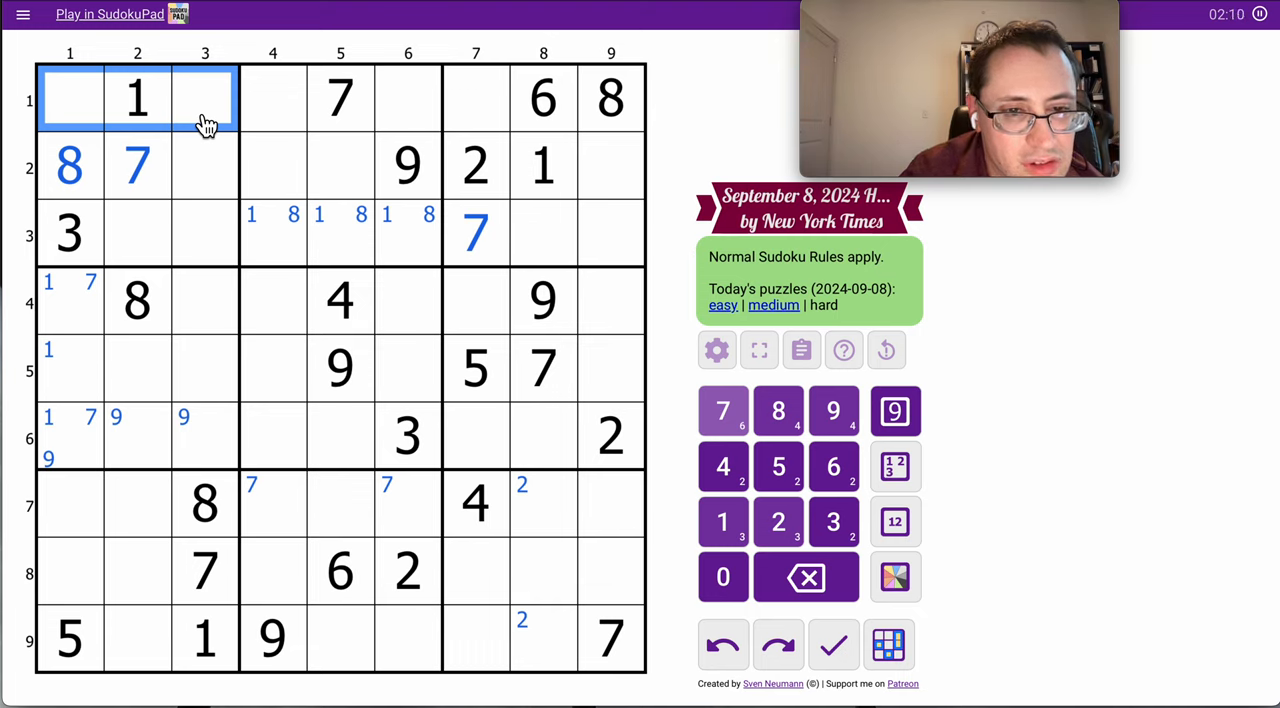
mouse_move(144, 244)
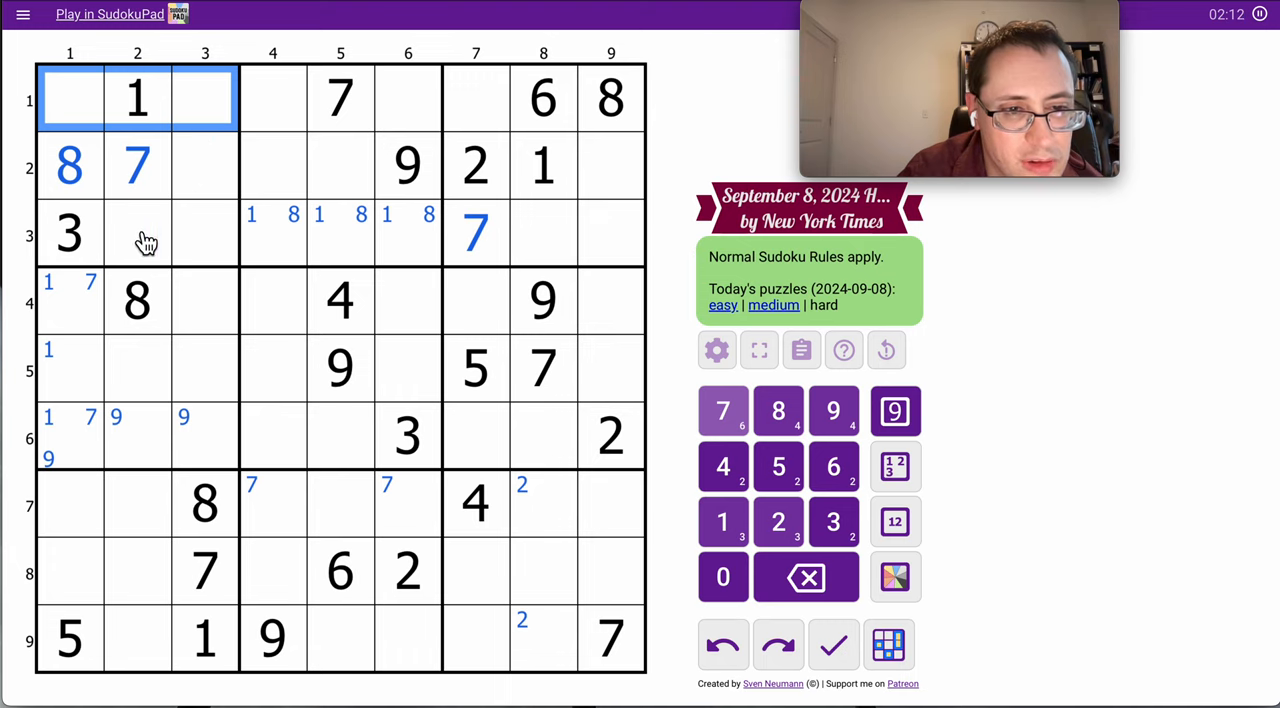
left_click(204, 164)
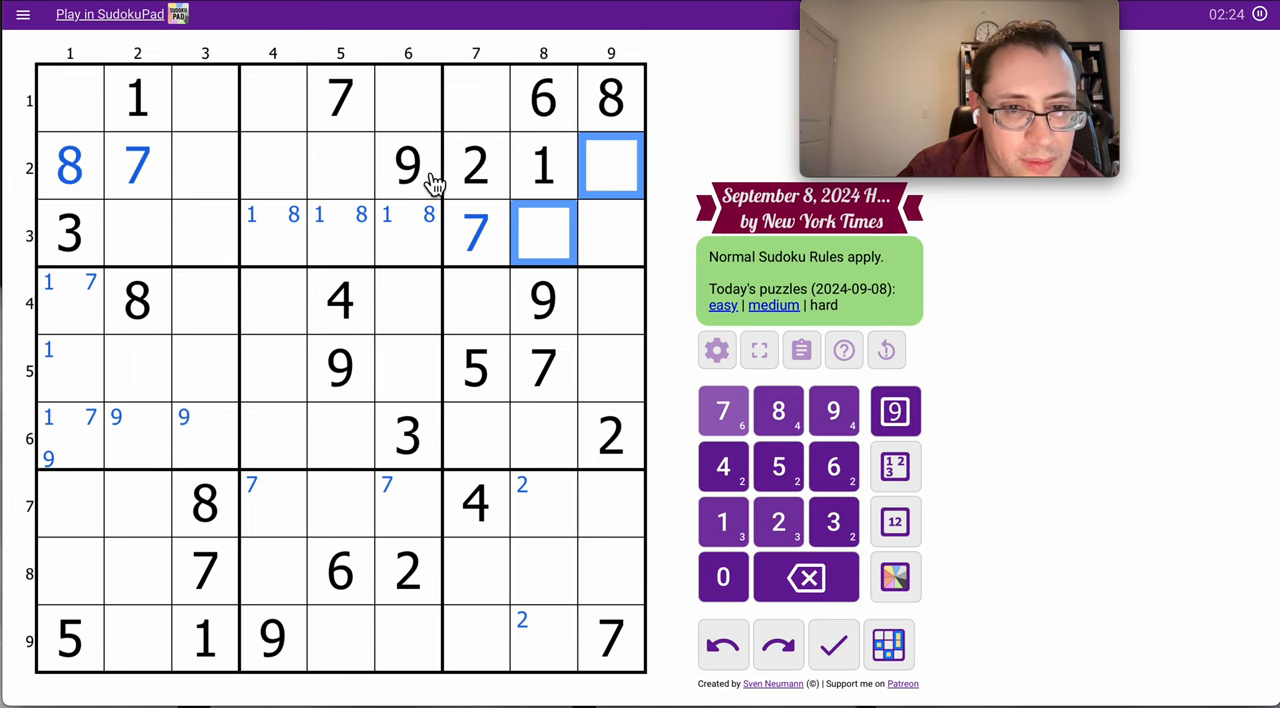
- Corner-mark 9 in r1c7 and r3c9 of the top-right box
left_click(476, 98)
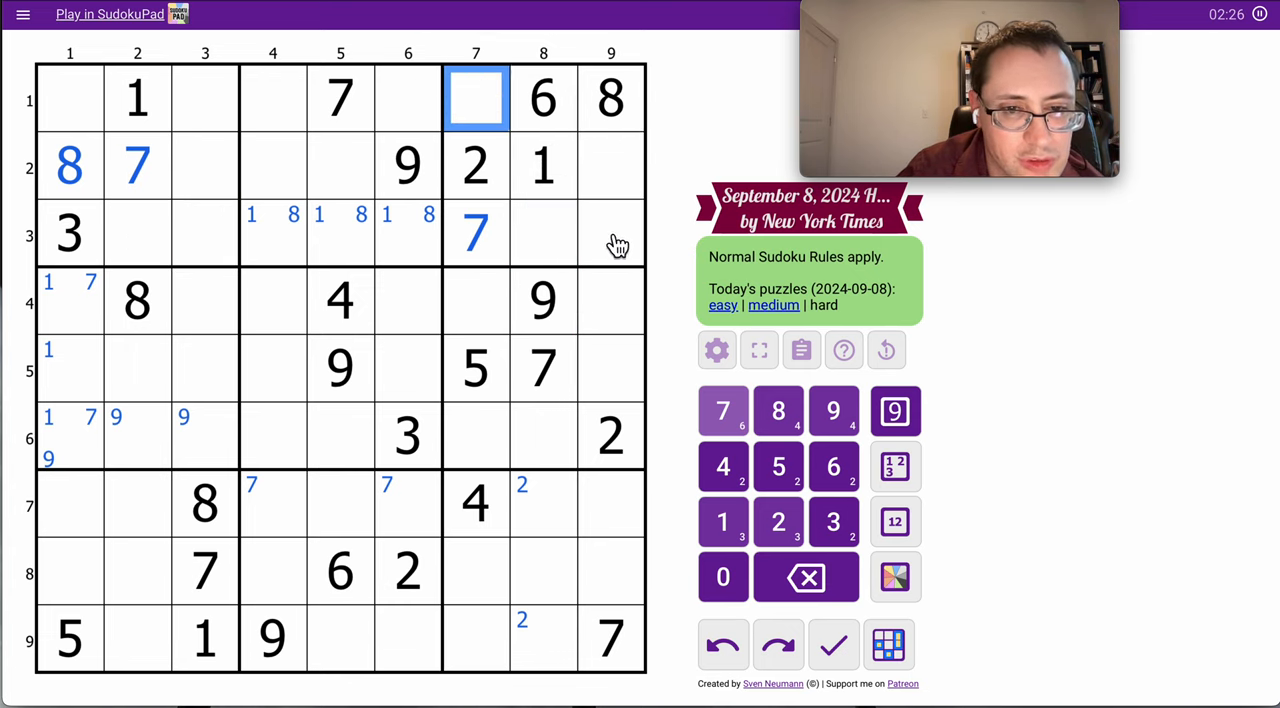
left_click(610, 232)
type("9")
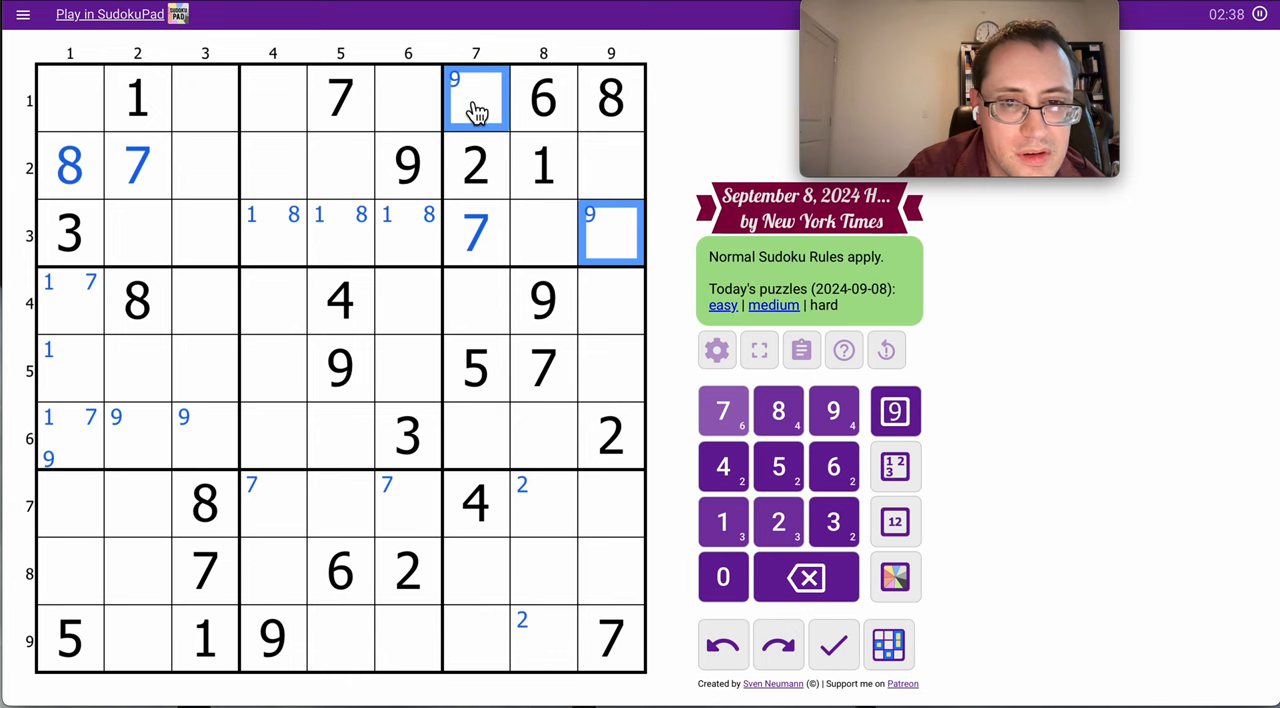
left_click(610, 164)
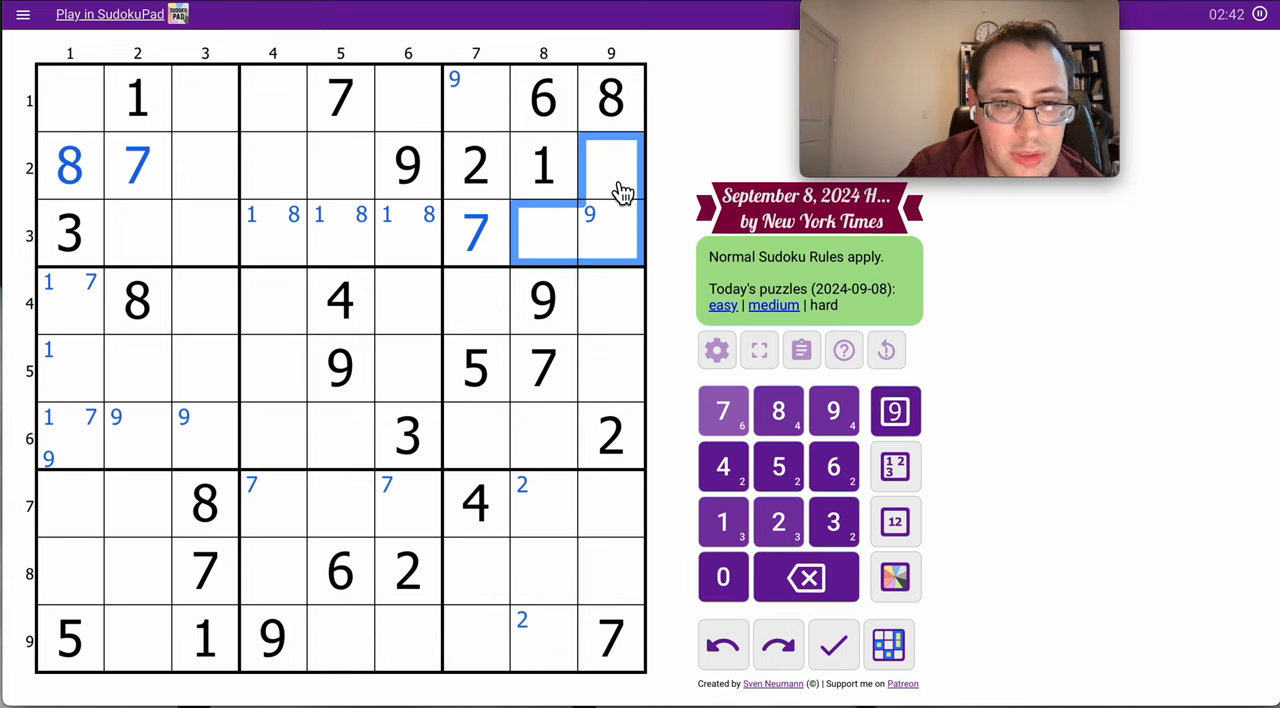
left_click(476, 96)
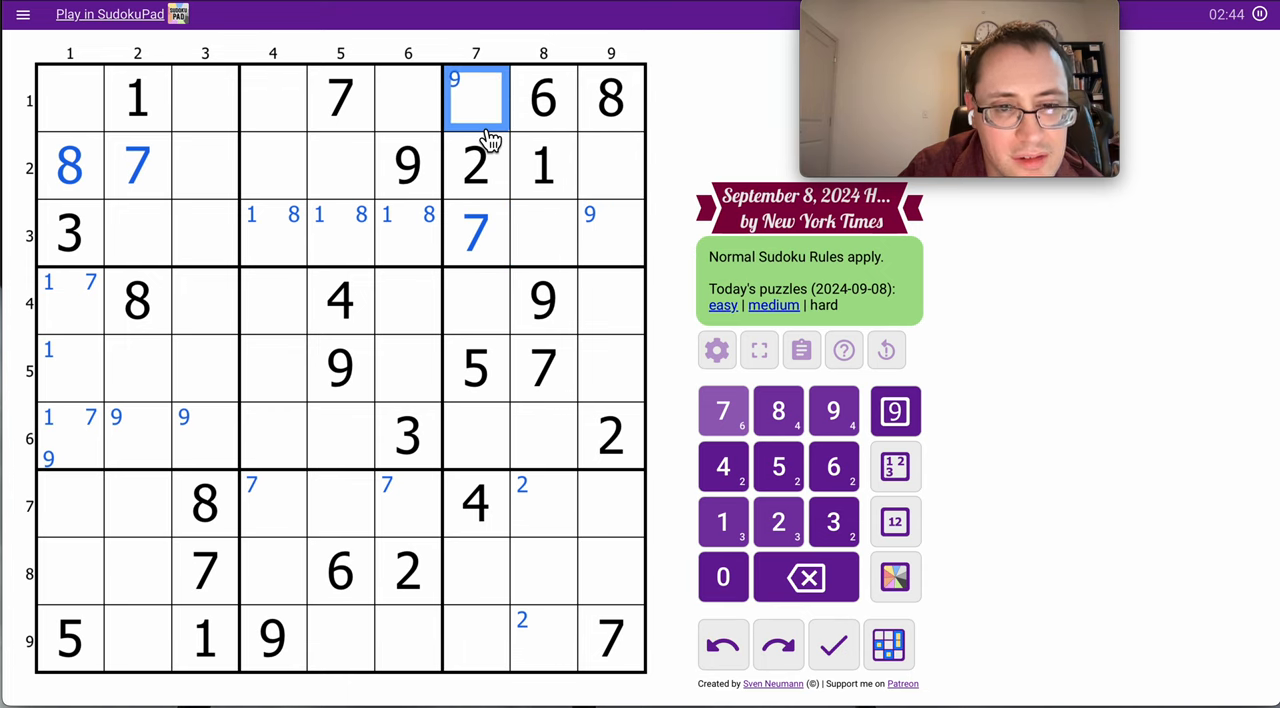
- In centre-mark mode list candidates in r3c8, 345 in r2c9, and add a 3 to r1c7
left_click(896, 522)
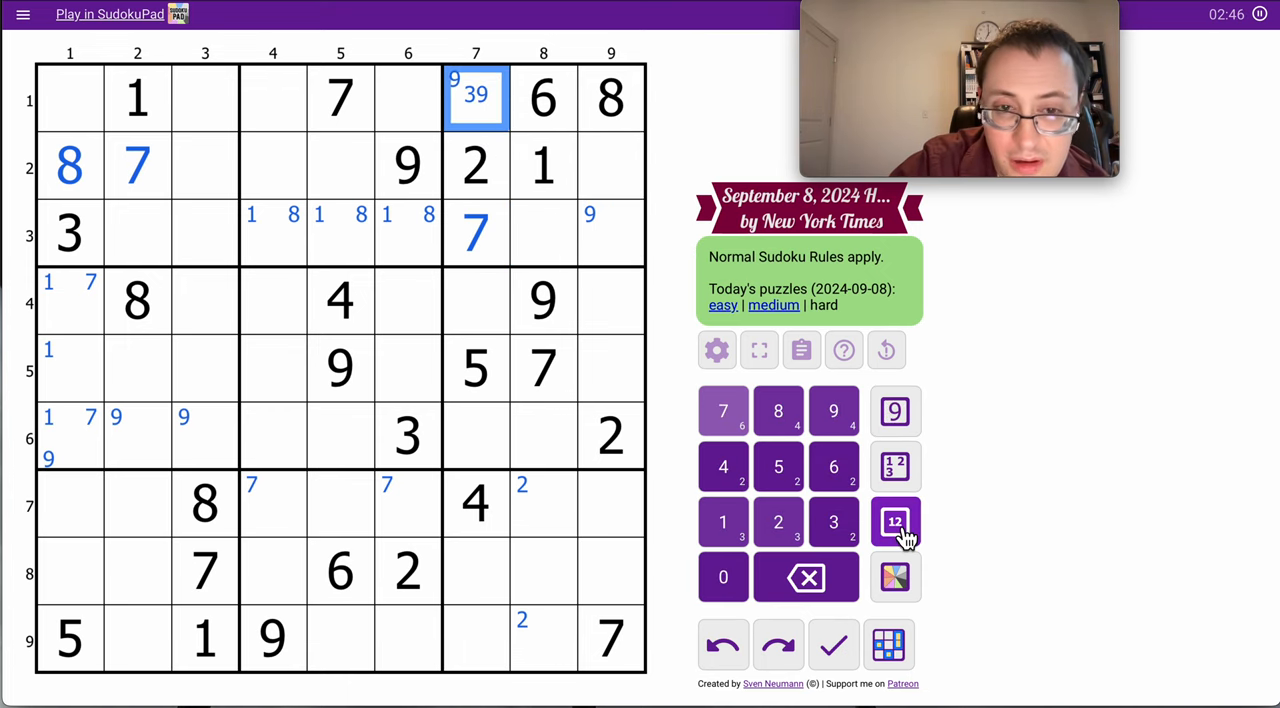
left_click(544, 232)
type("45")
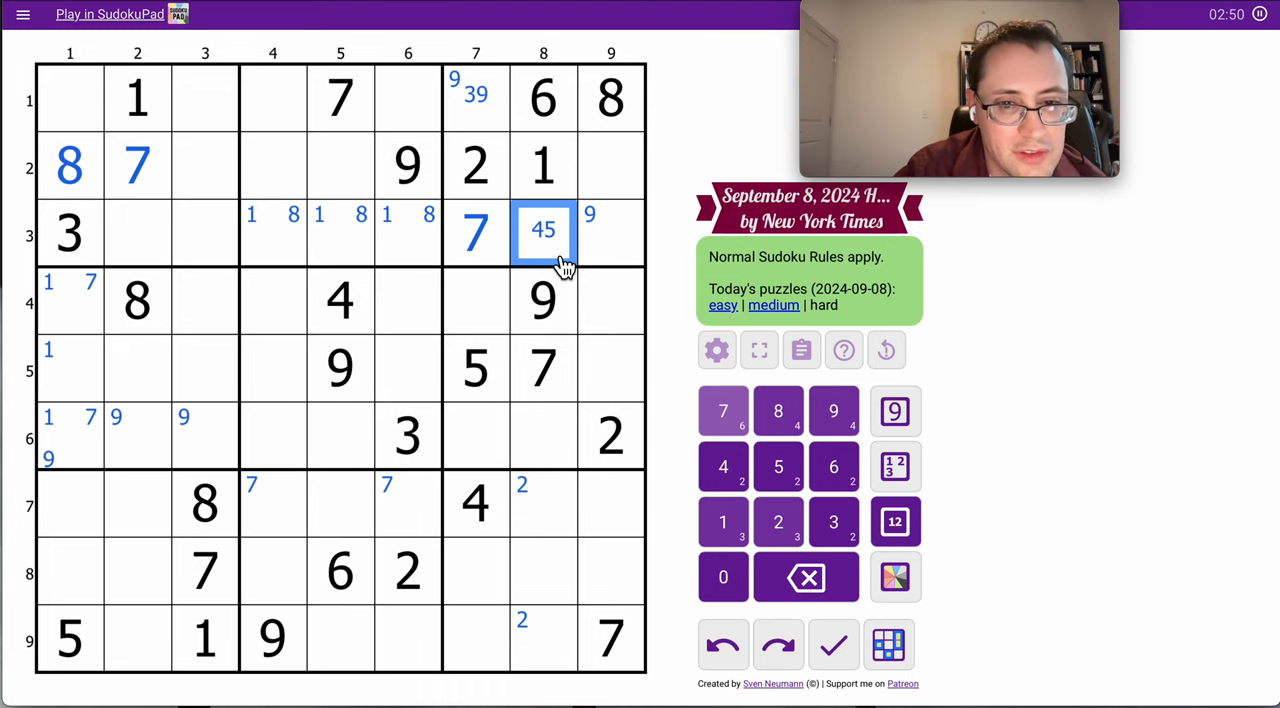
left_click(612, 232)
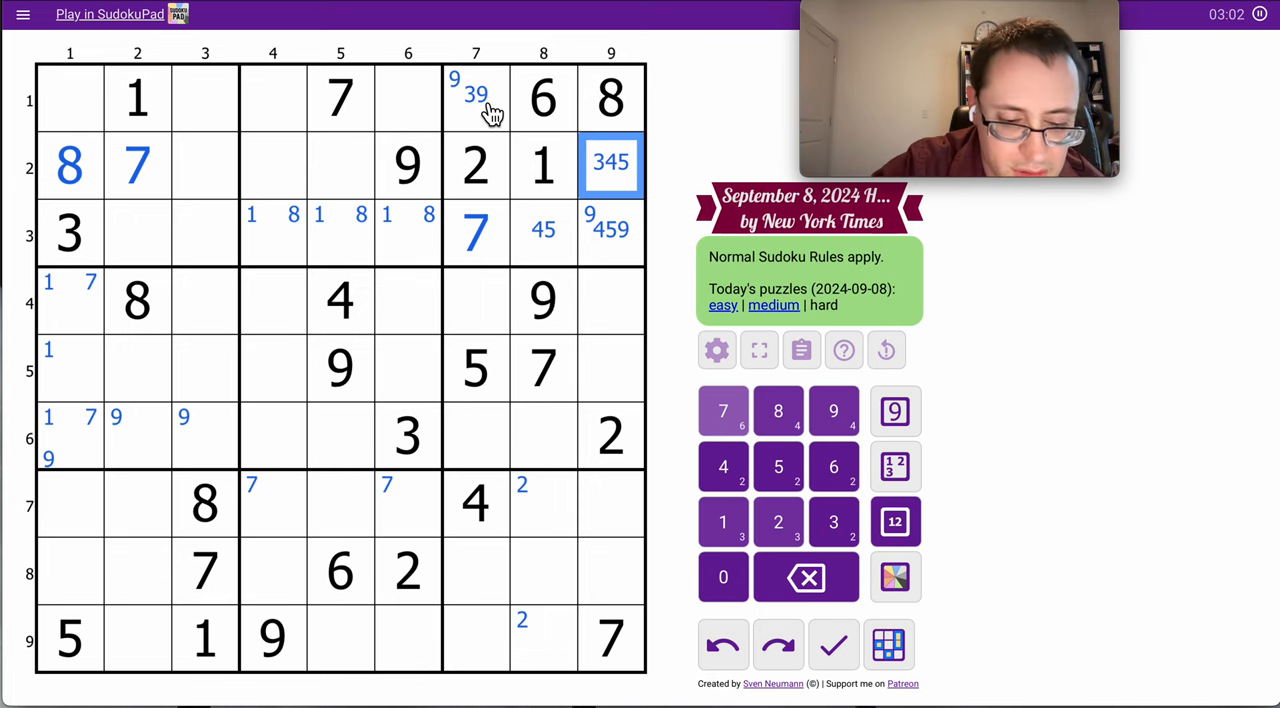
left_click(476, 98)
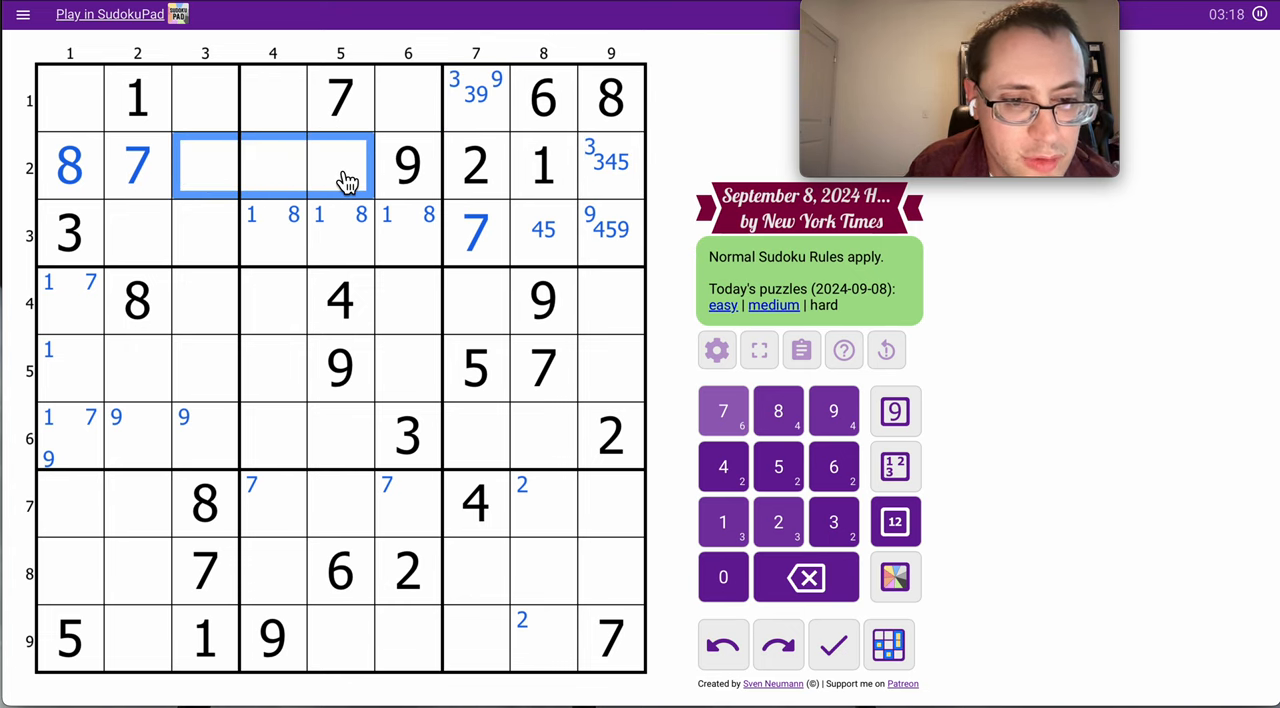
- List centre candidates 3456 in r2c4, fill r2c3–r2c5, and 24569 in r1c1
left_click(892, 520)
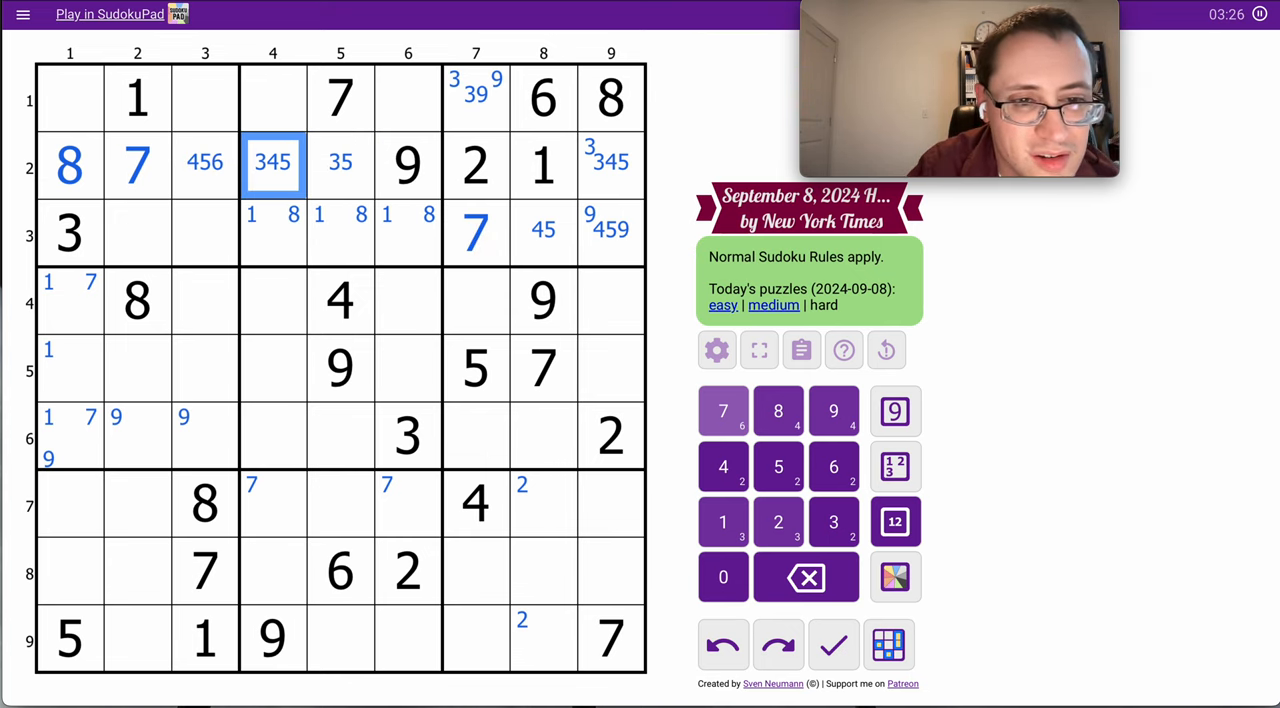
left_click(340, 164)
type("6")
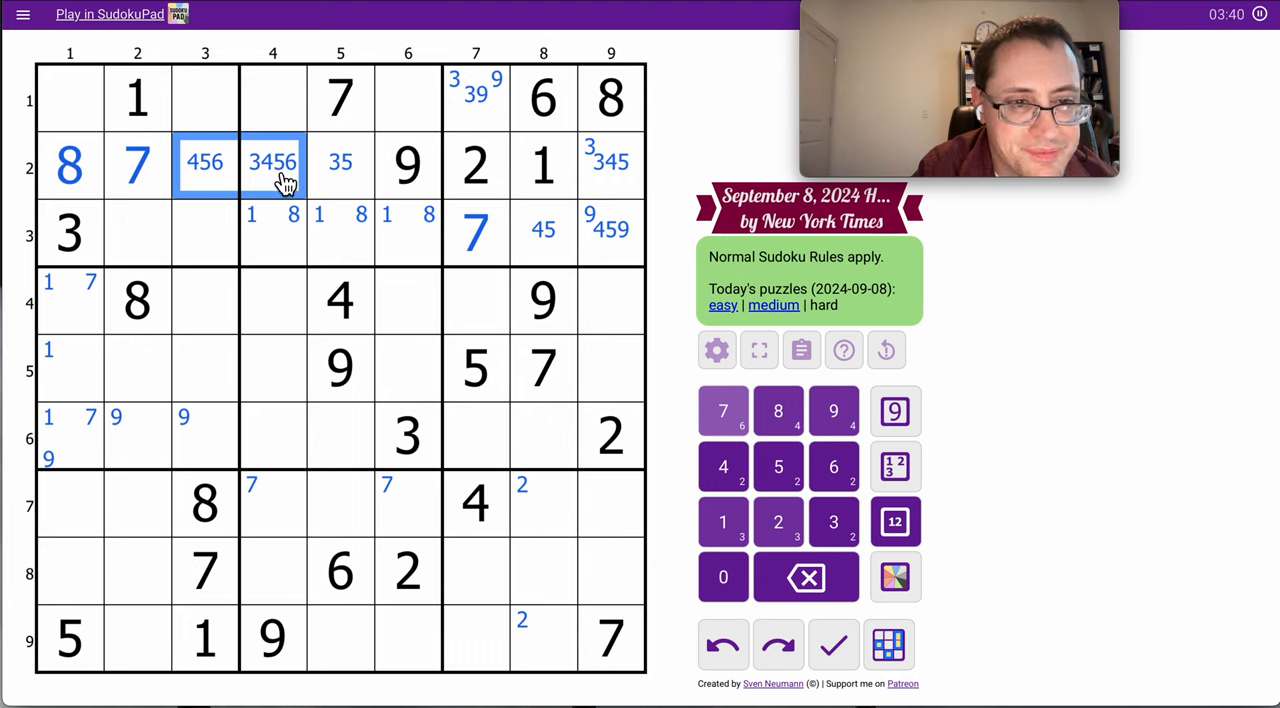
mouse_move(90, 118)
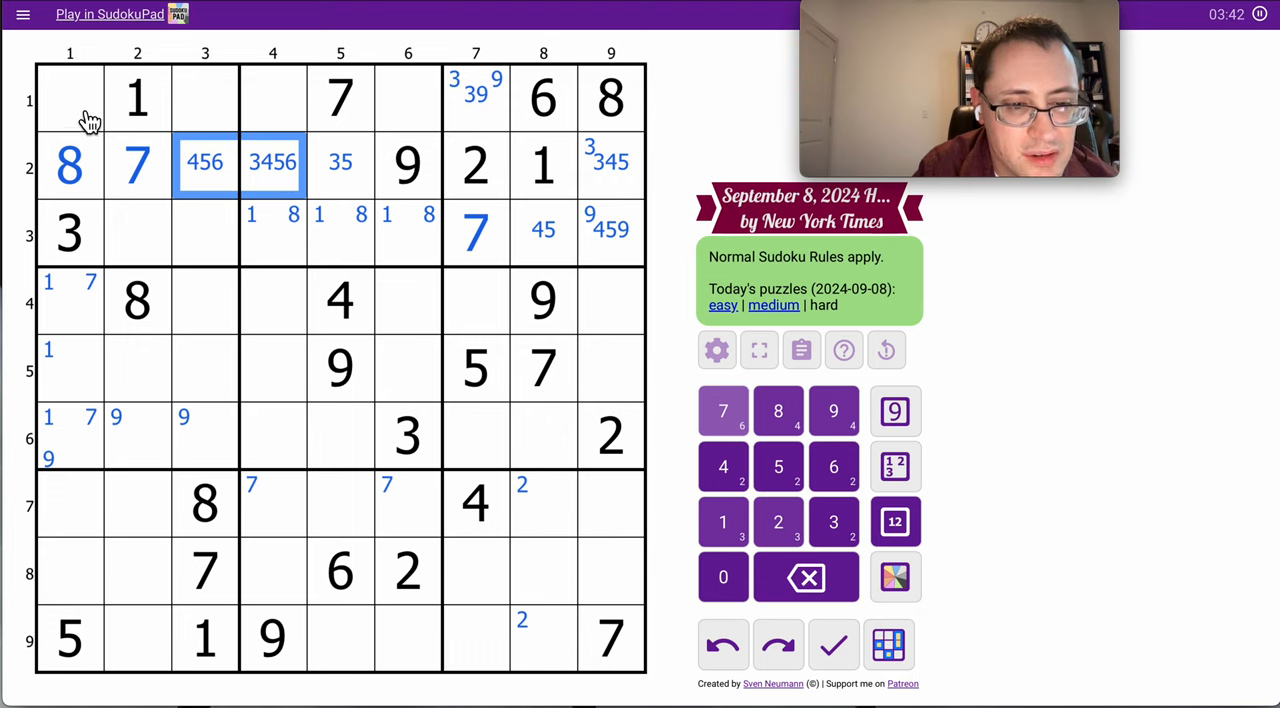
left_click(68, 98)
type("24569")
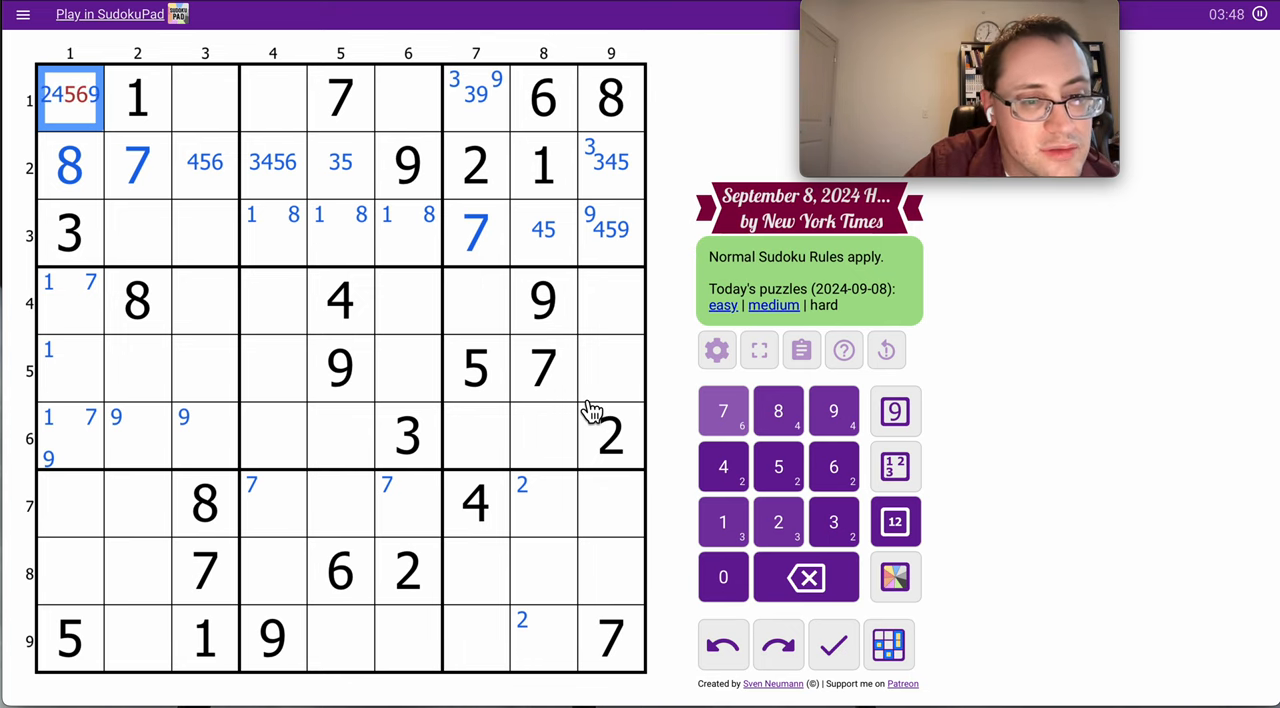
- Note 2459 in r1c3, 24569 in r3c2–r3c3, 136 in r4c7 and corner 4s in r5c9/r6c8
left_click(204, 96)
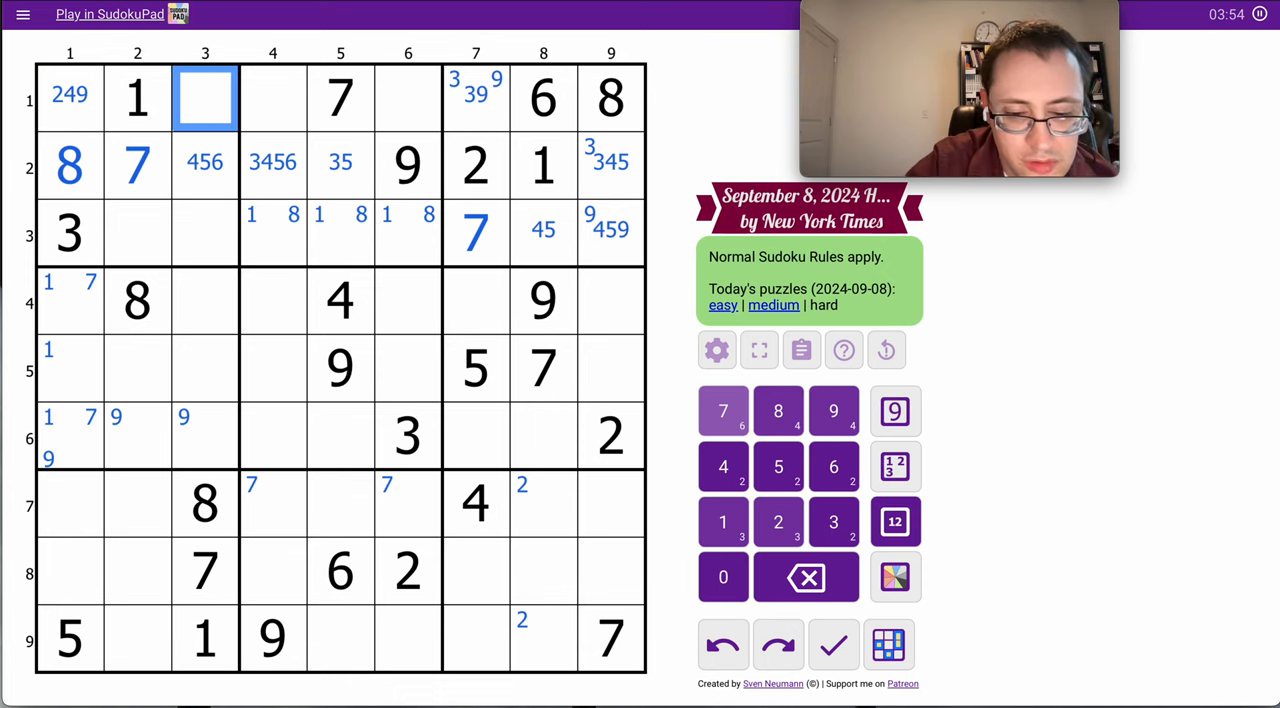
left_click(204, 232)
type("245")
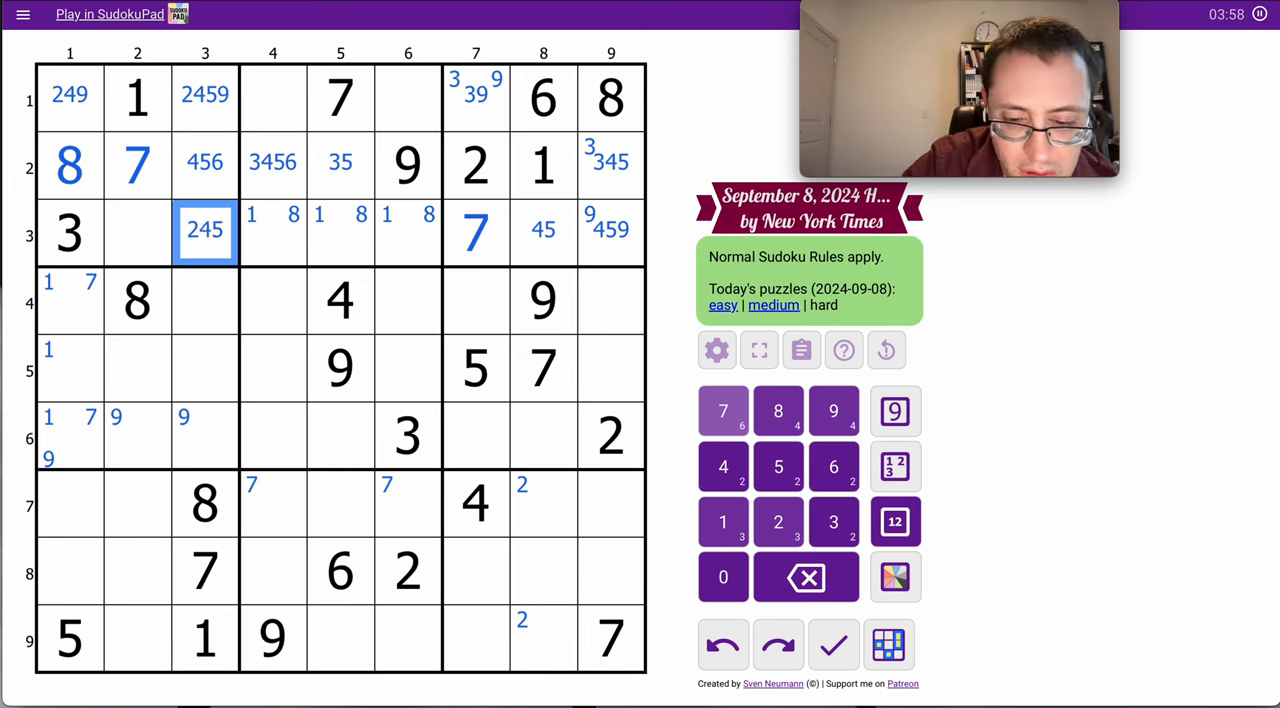
left_click(136, 232)
type("24569")
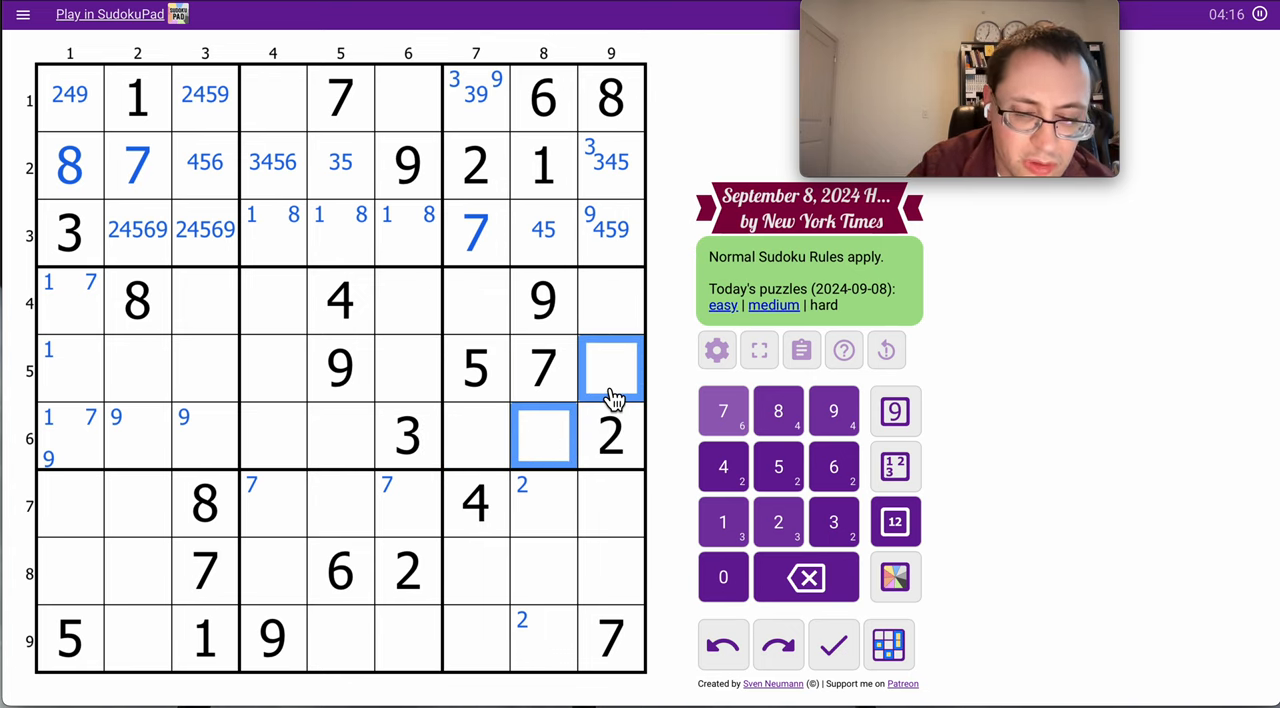
left_click(724, 466)
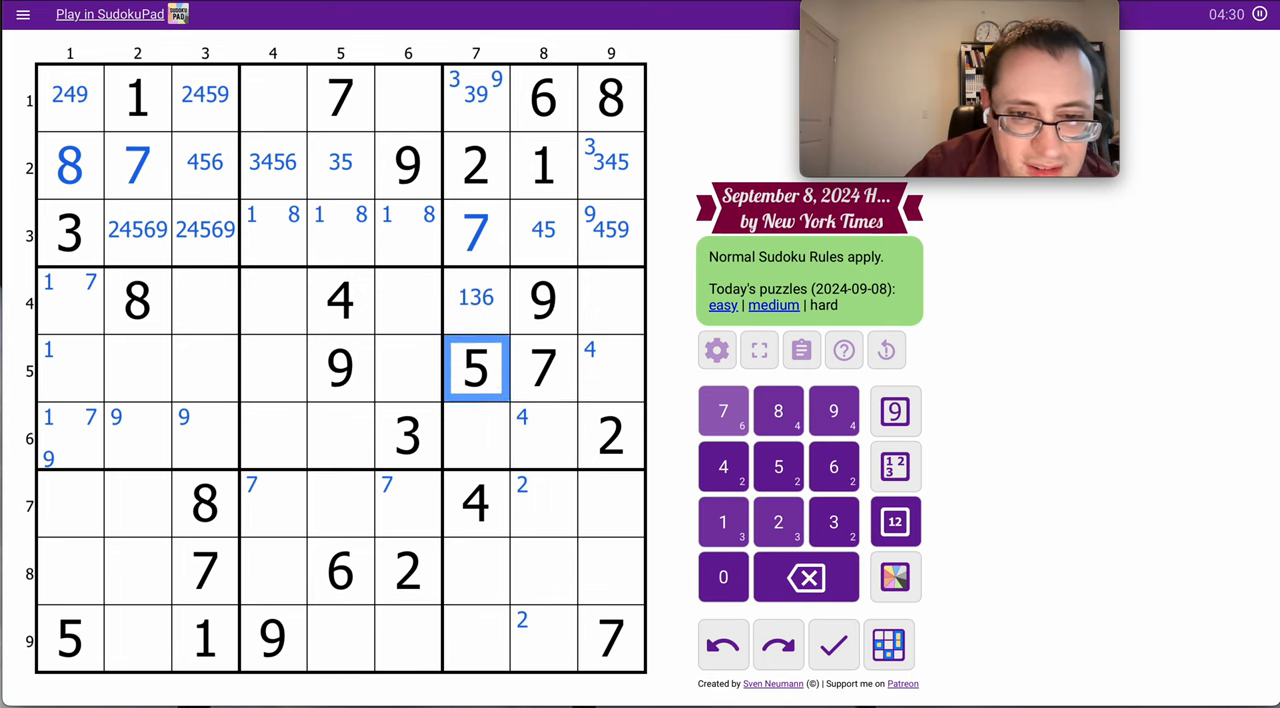
- Centre-mark 1468 in r6c7 then remove the 4, leaving 168
left_click(476, 432)
type("1468")
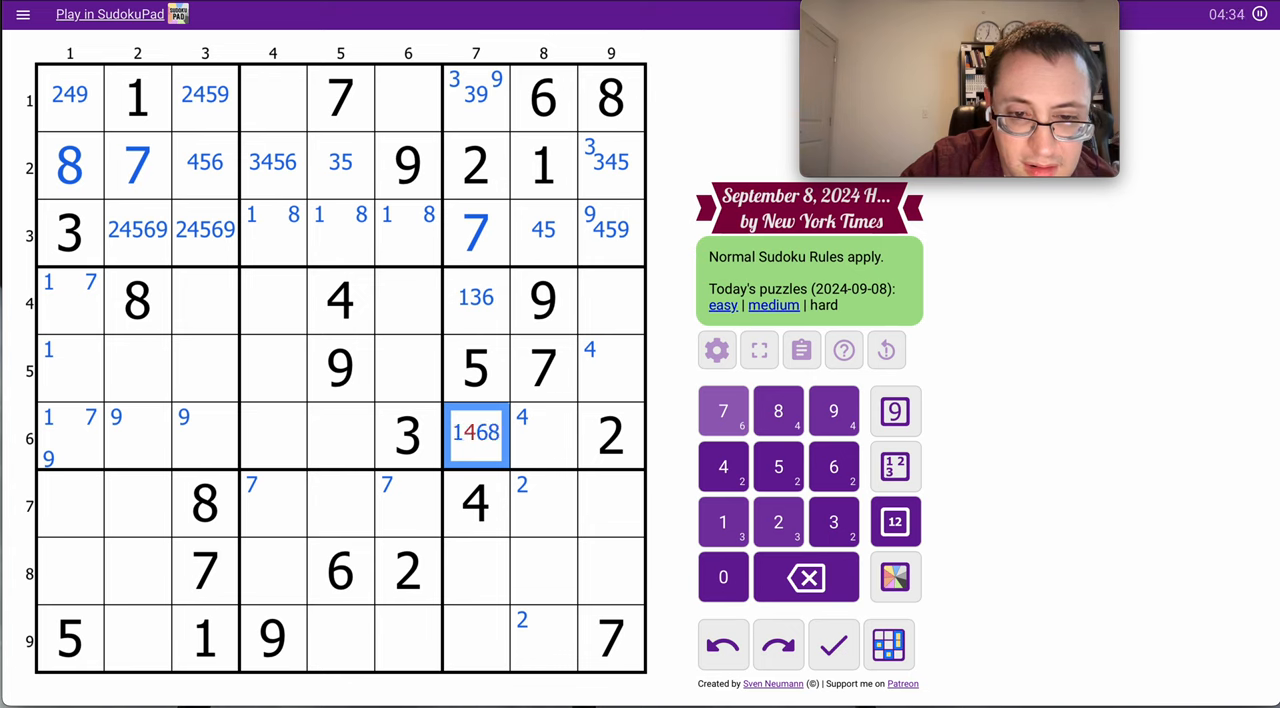
left_click(544, 432)
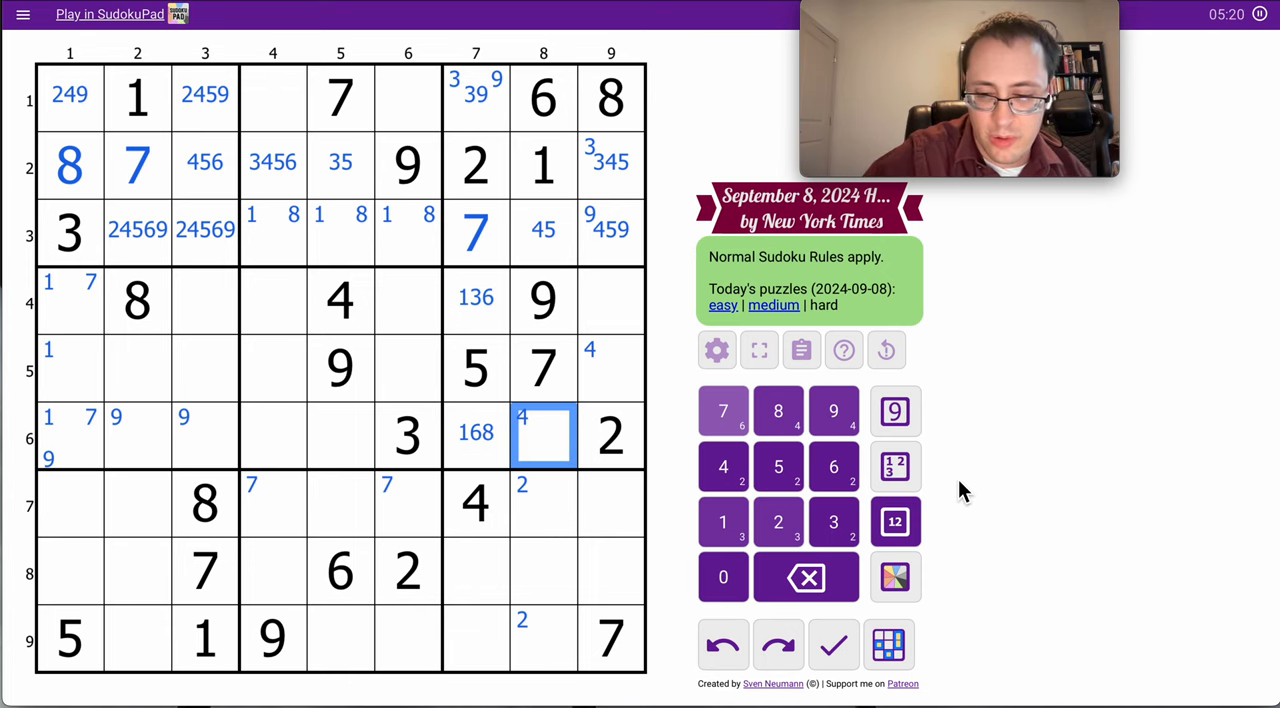
- Centre-mark 136 in r4c9, 1346 in r5c9, 1567 in r4c6 and 15678 in r5c6
left_click(778, 466)
type("13468")
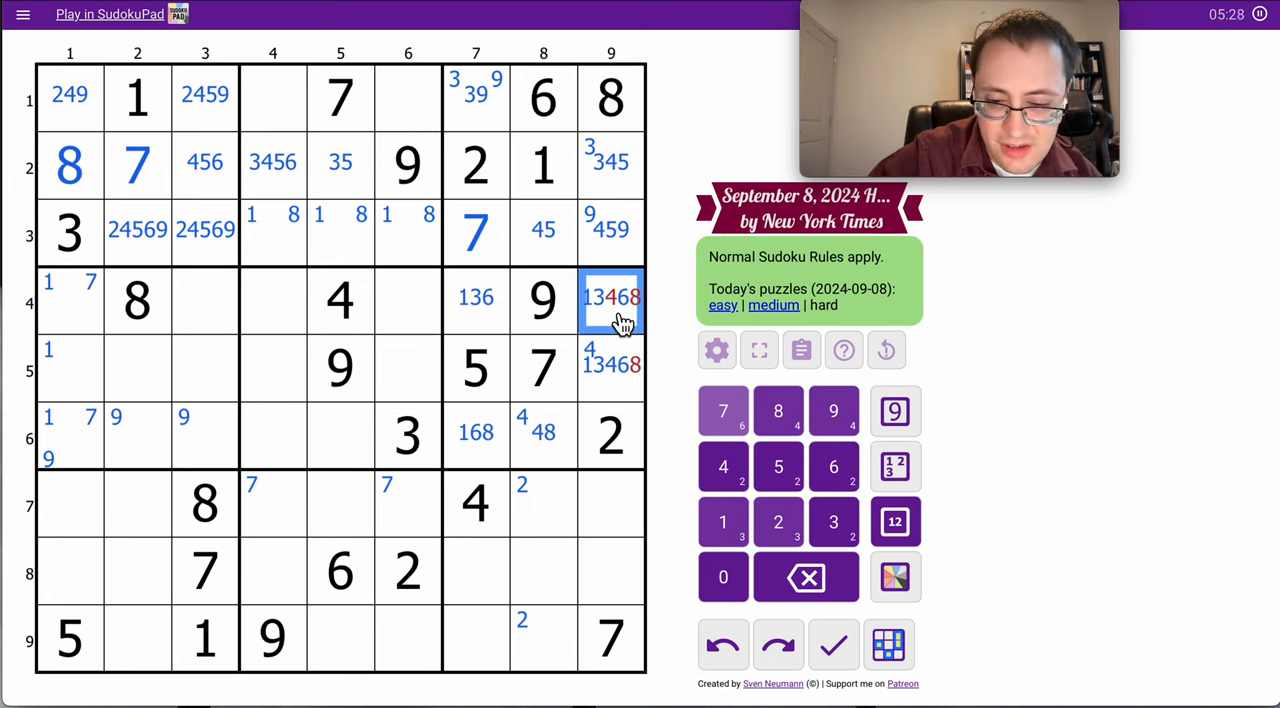
left_click(610, 364)
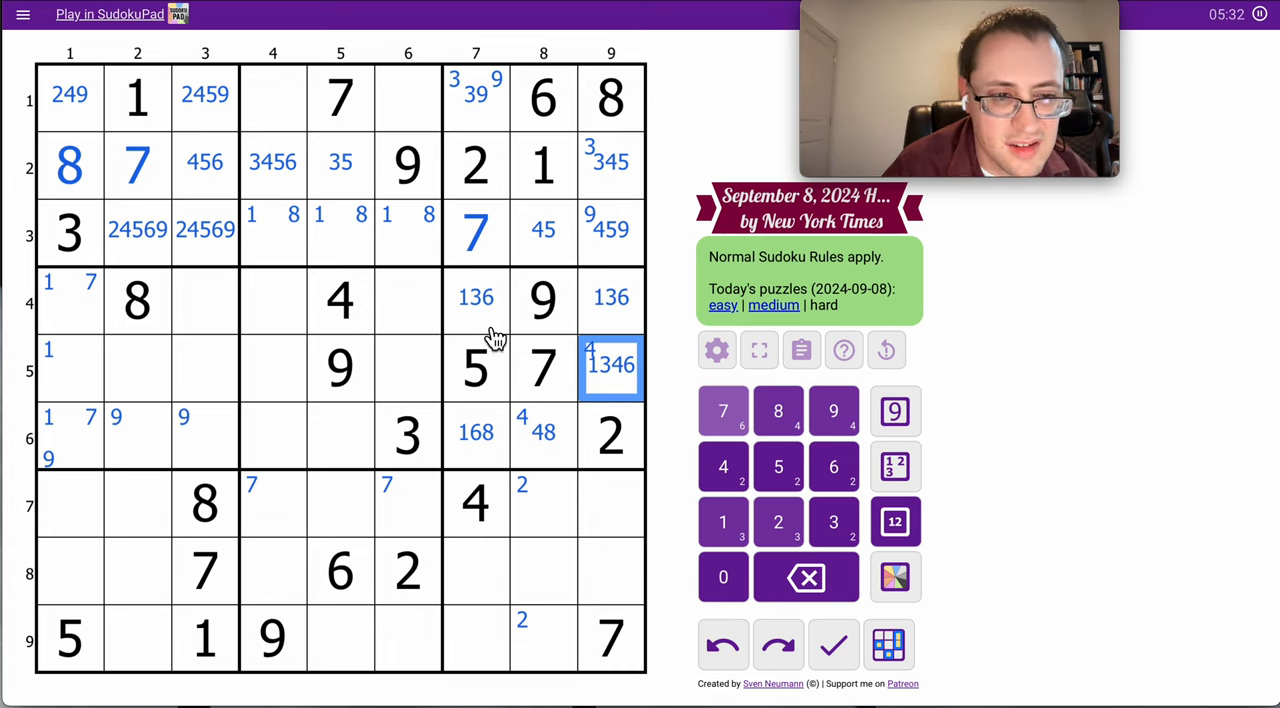
left_click(612, 296)
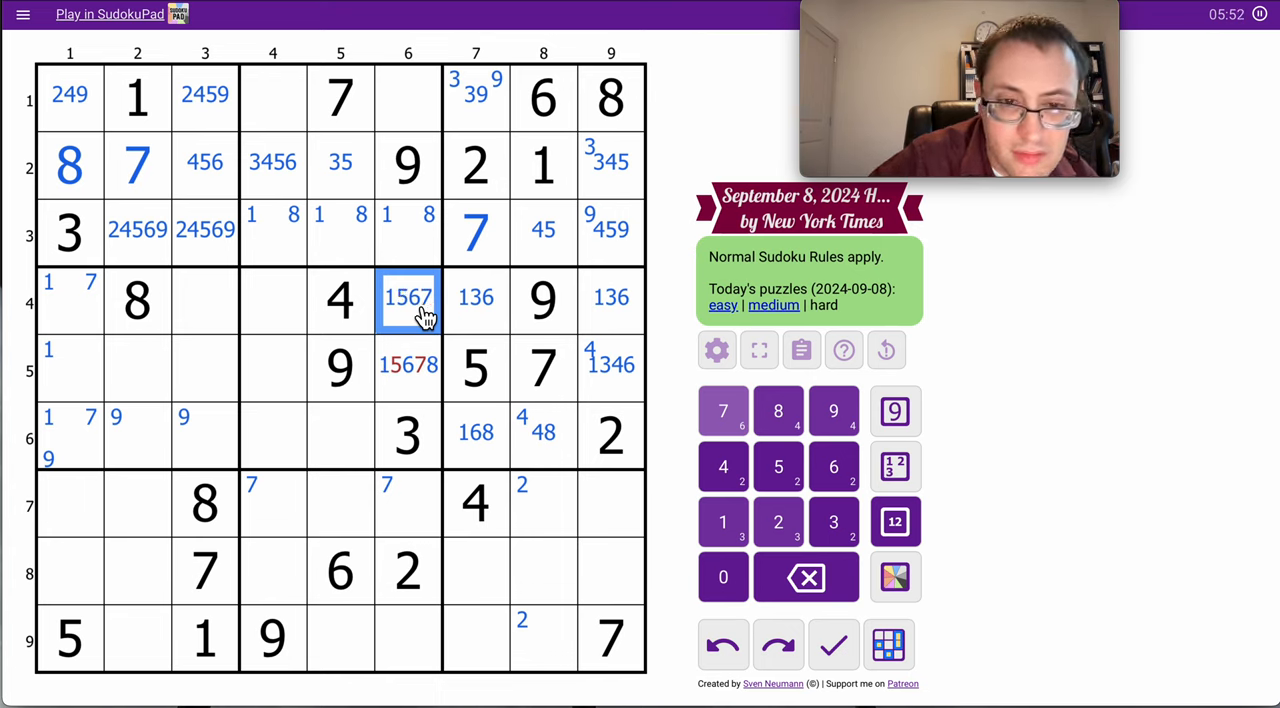
left_click(408, 364)
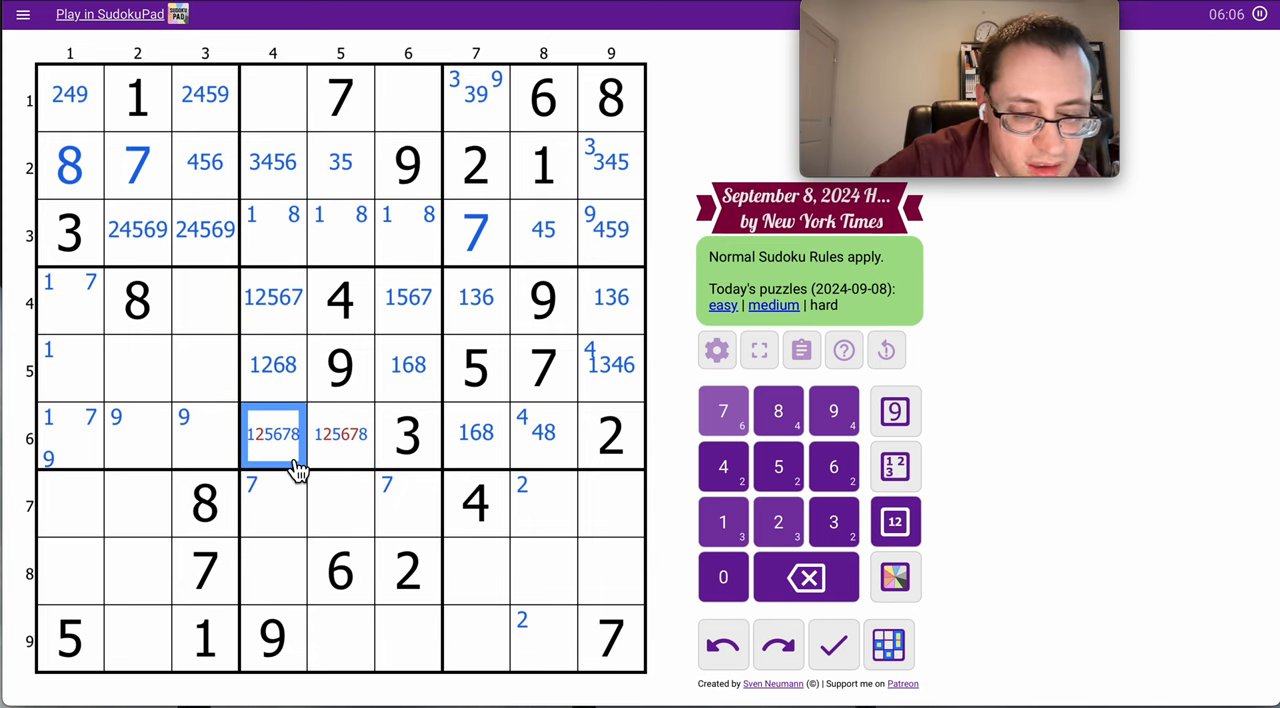
- Note 15678 in r6c4 and 158 in r6c5, trimming r5c6 to 168
left_click(340, 432)
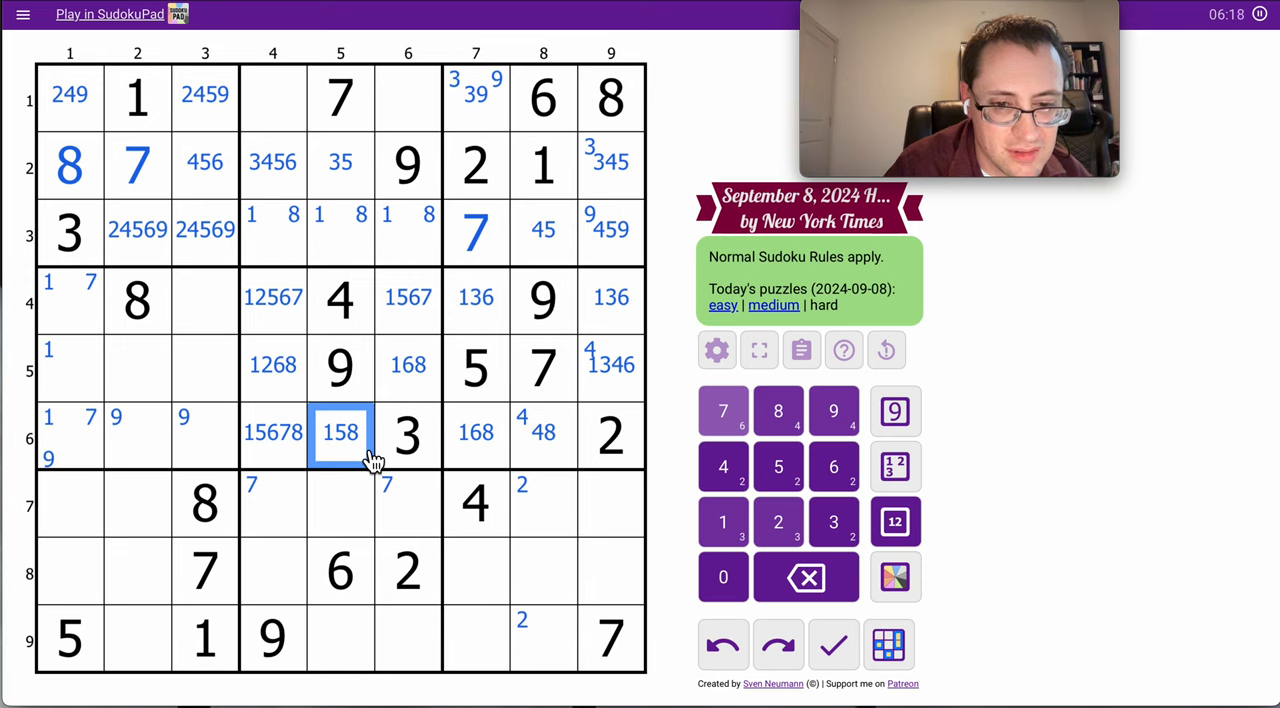
- Centre-mark 235, 358, 238 in bottom-right box cells and enter 1 in r2c8
left_click(476, 600)
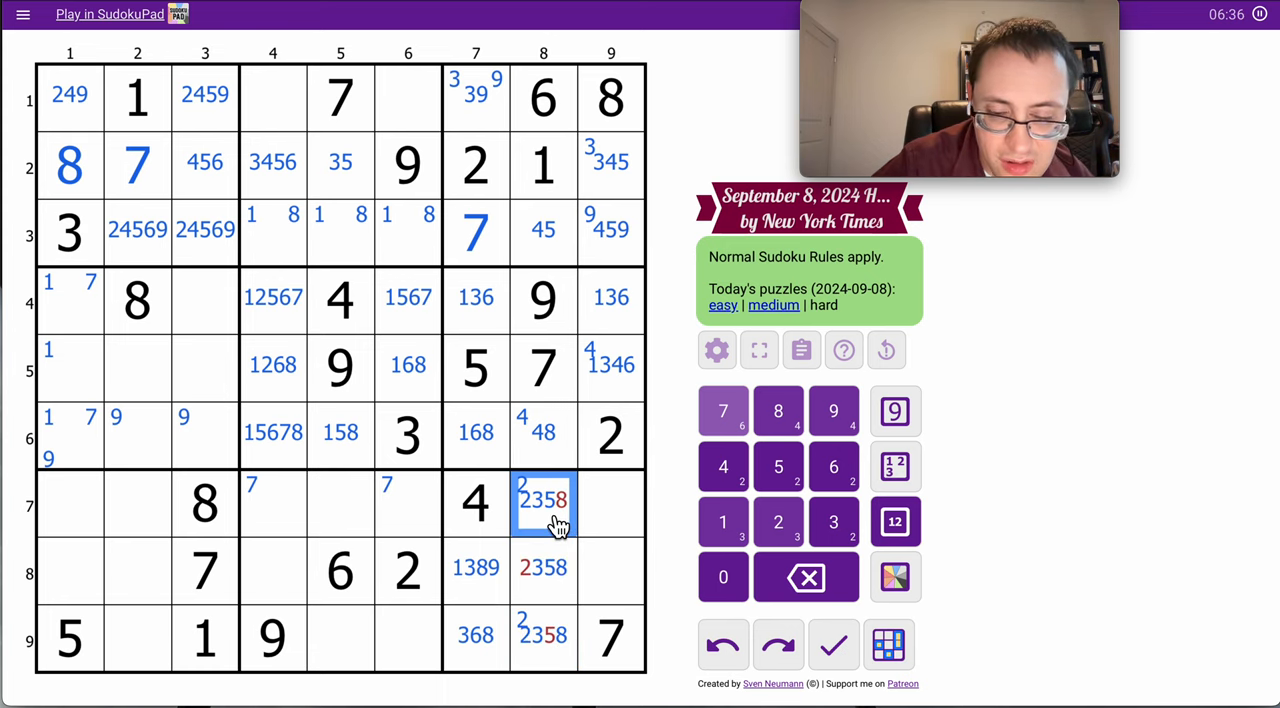
left_click(544, 568)
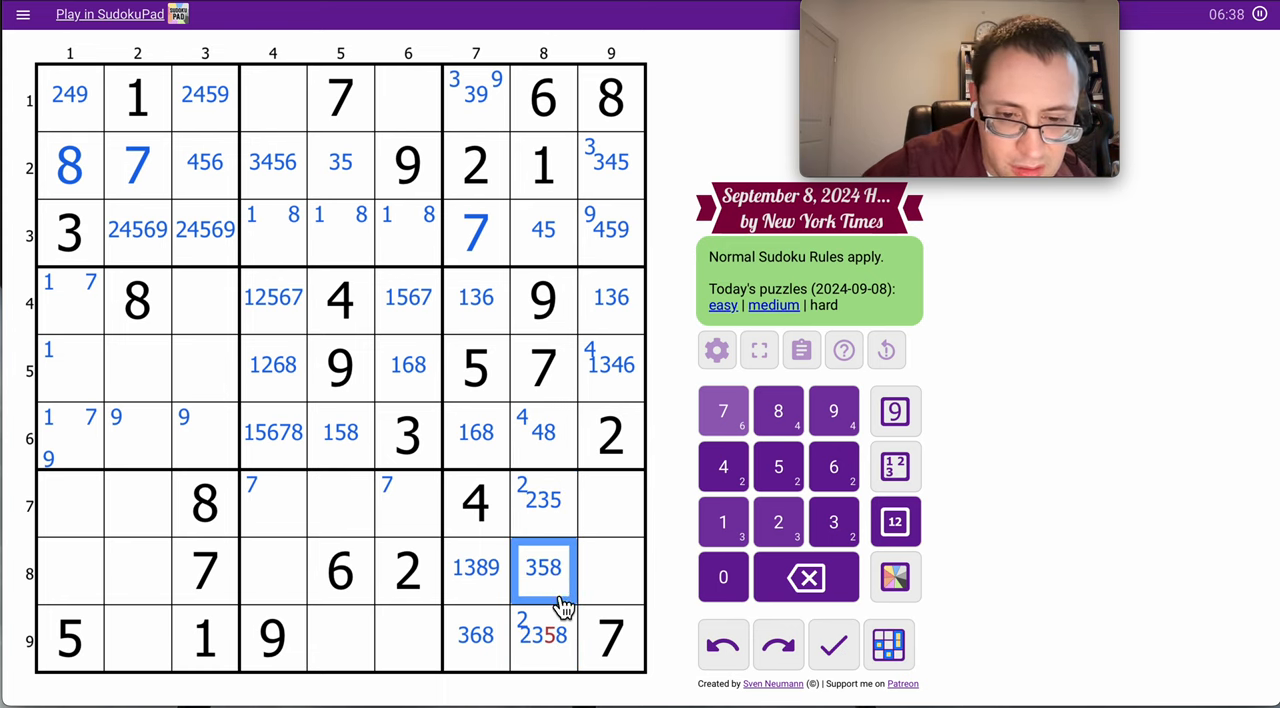
left_click(544, 636)
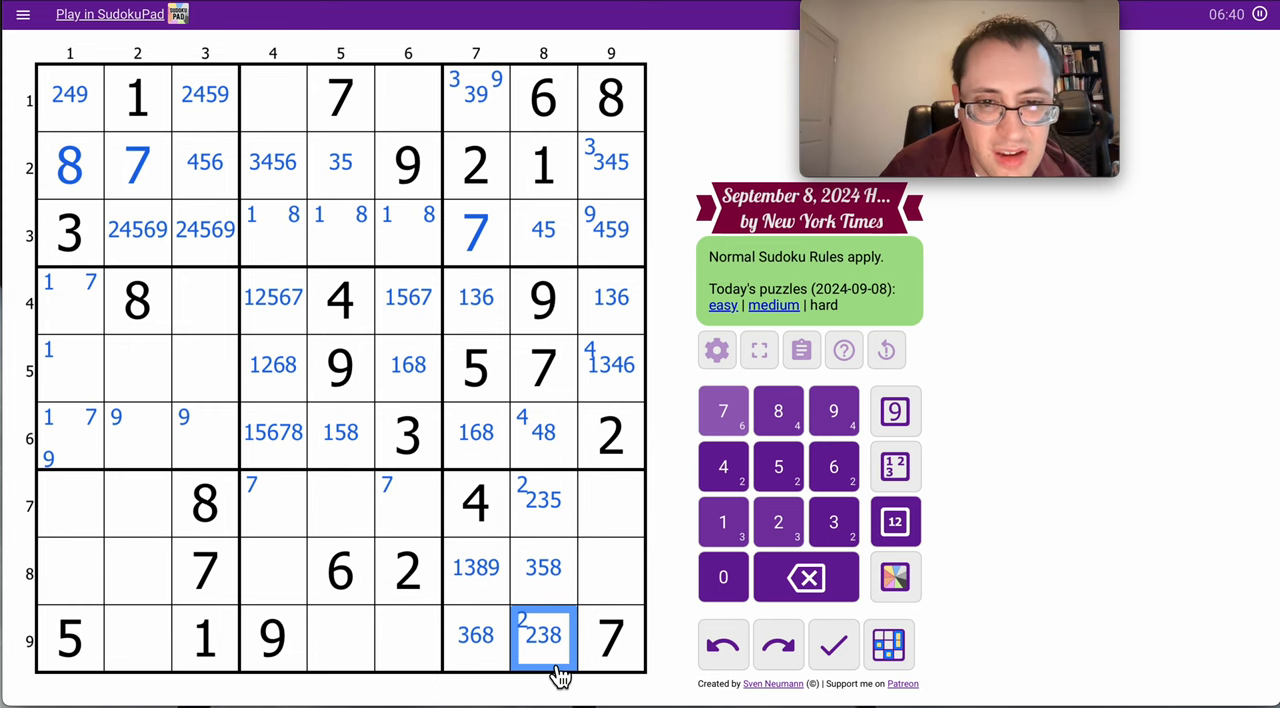
left_click(544, 432)
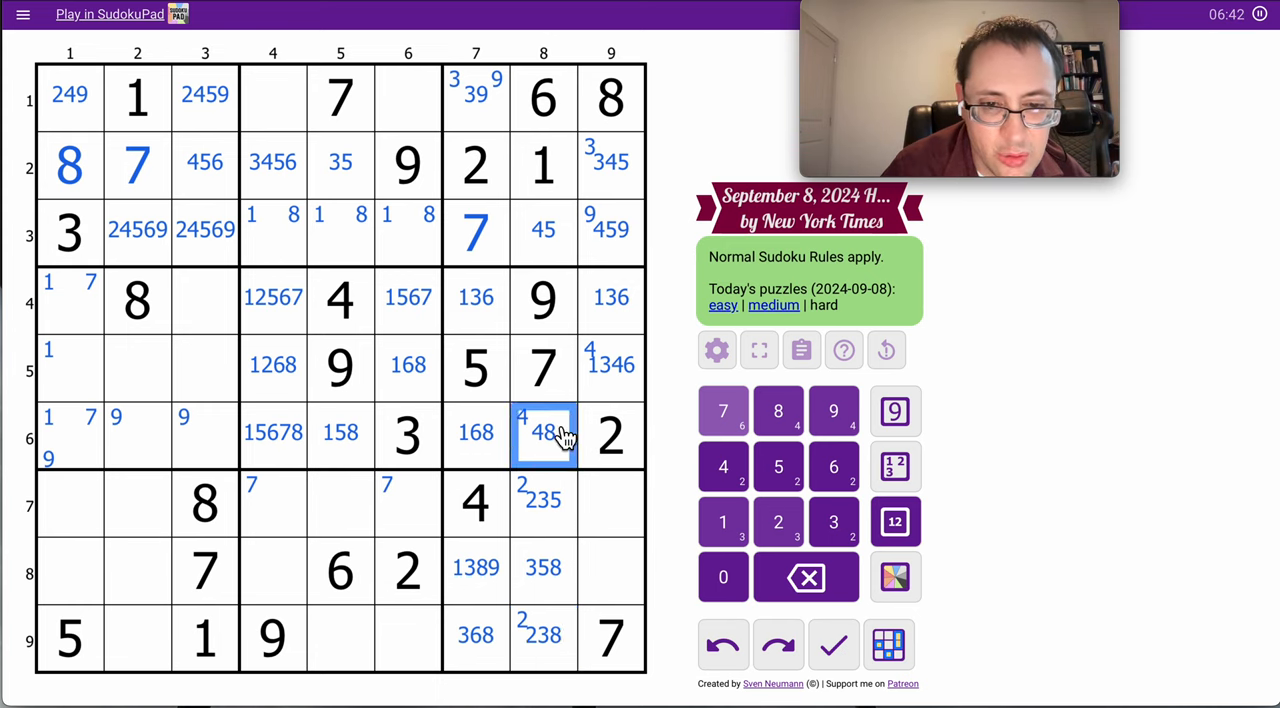
left_click(544, 232)
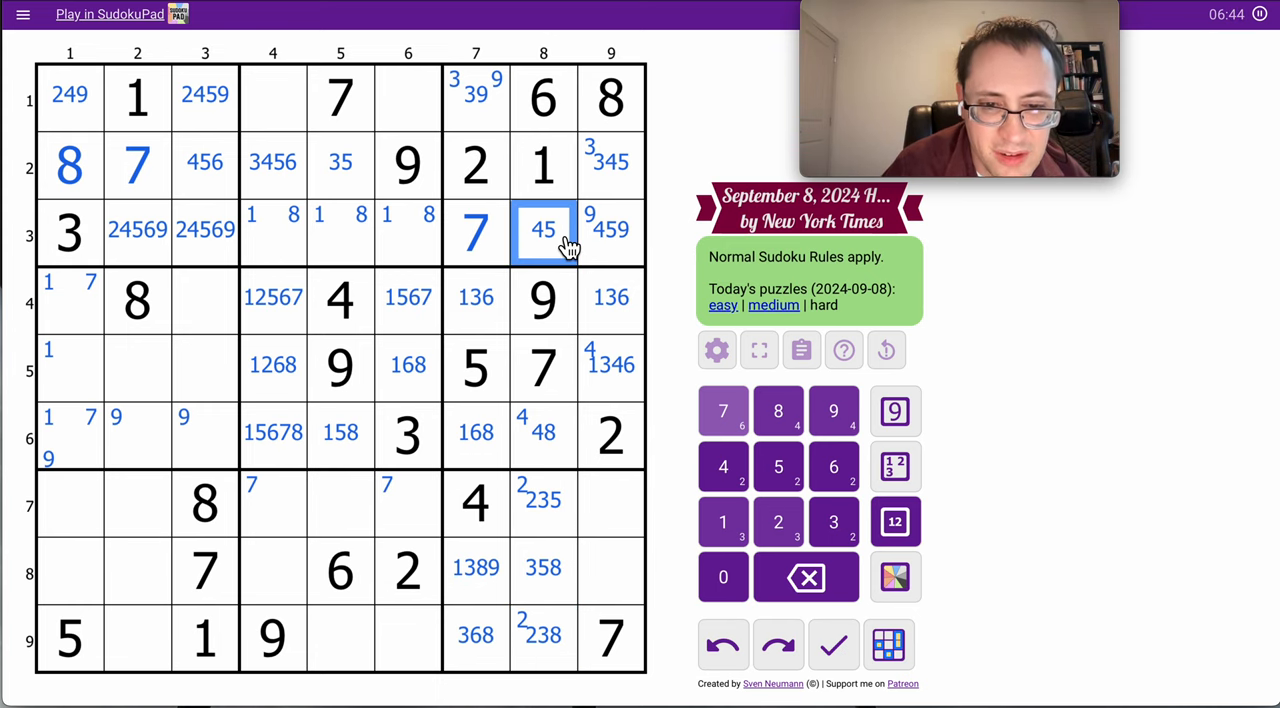
- Note 13569 and 1359 in box 9's column 9 cells and start candidates in the bottom-middle box
left_click(612, 504)
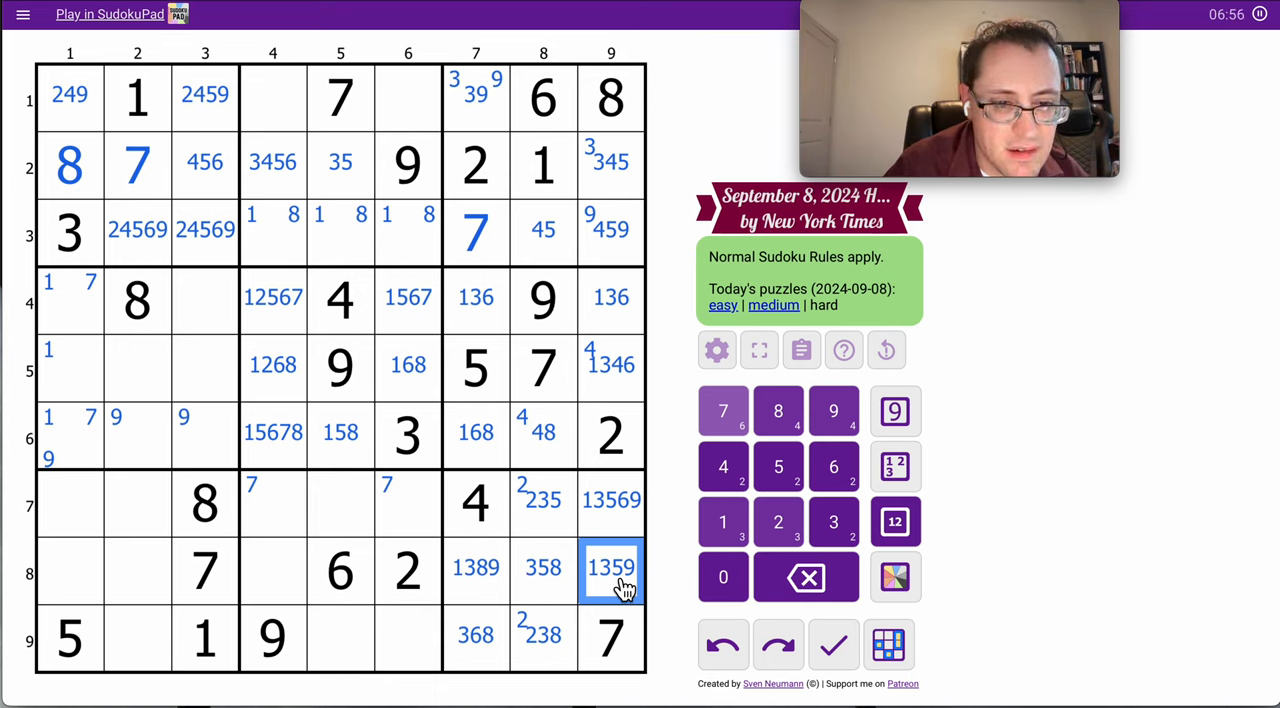
left_click(272, 502)
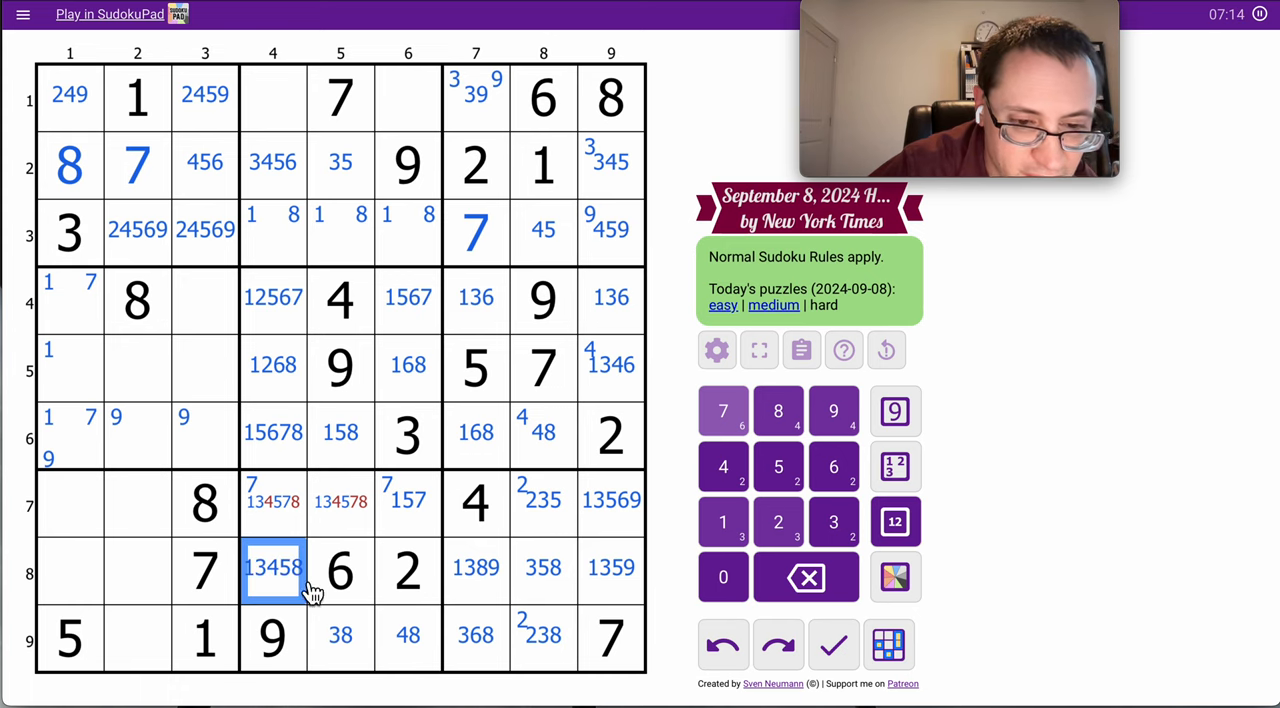
- Trim centre marks in r7c4–r7c6 and r9c5–r9c6, then note 269, 2369, 49, 349, 2346 in the bottom-left box
left_click(340, 500)
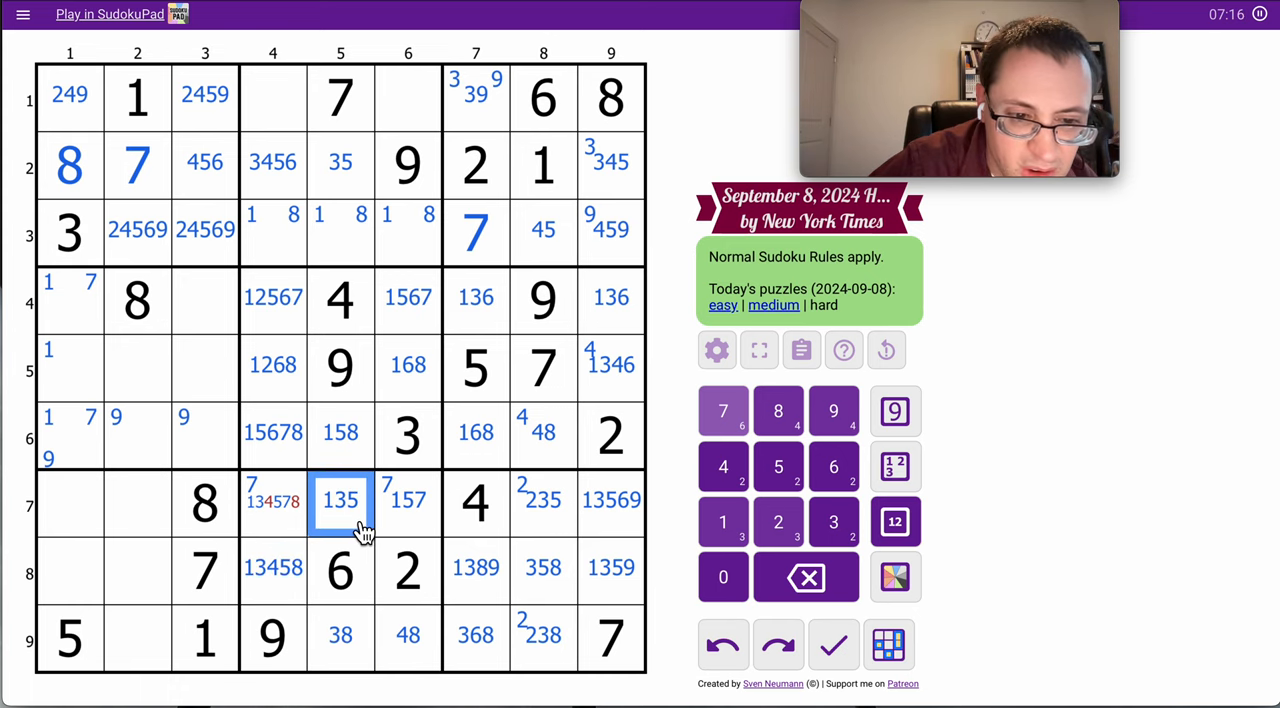
left_click(272, 500)
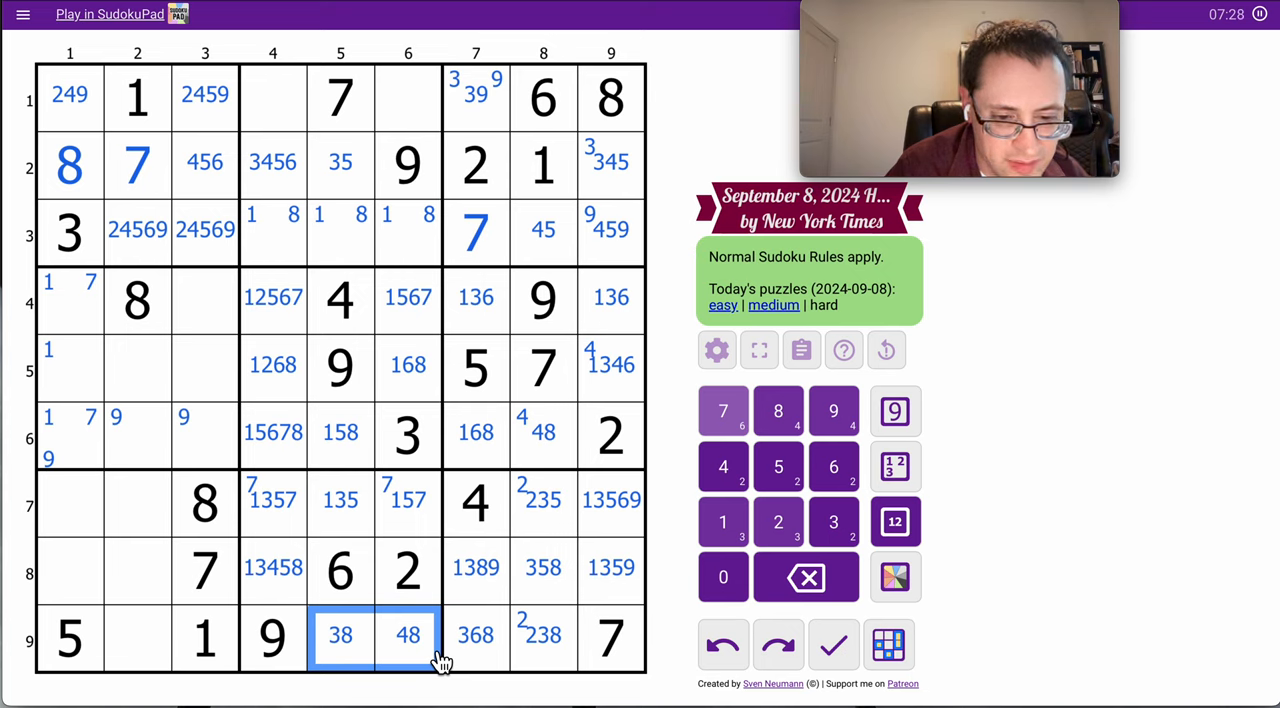
left_click(340, 636)
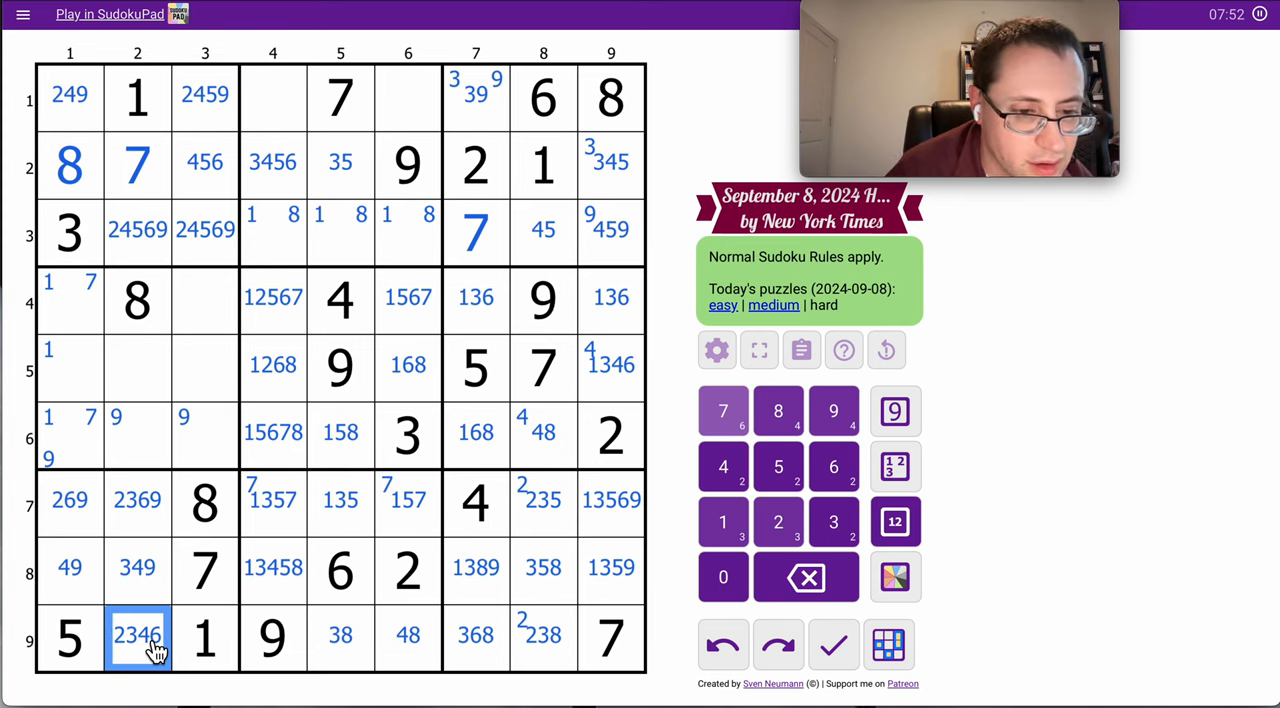
mouse_move(164, 696)
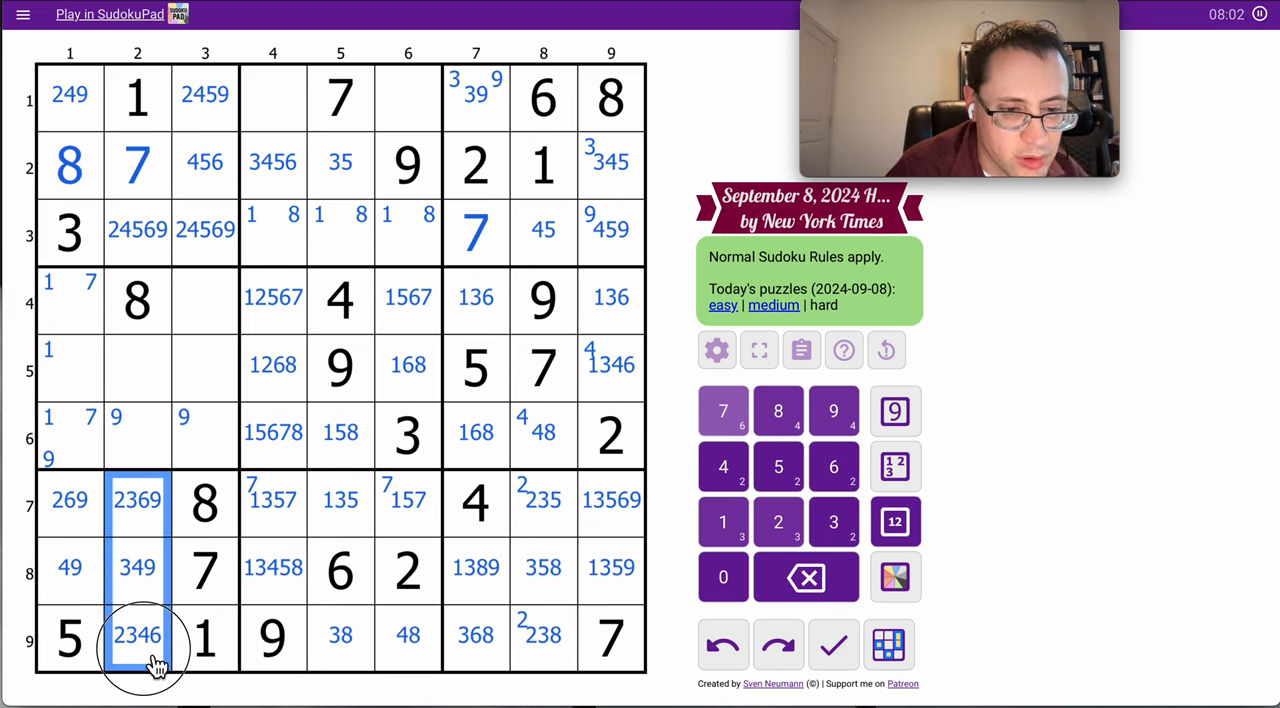
- Corner-mark 3 in r7c2–r9c2 and r4c3–r5c3, extending the selection down column 3
left_click(832, 522)
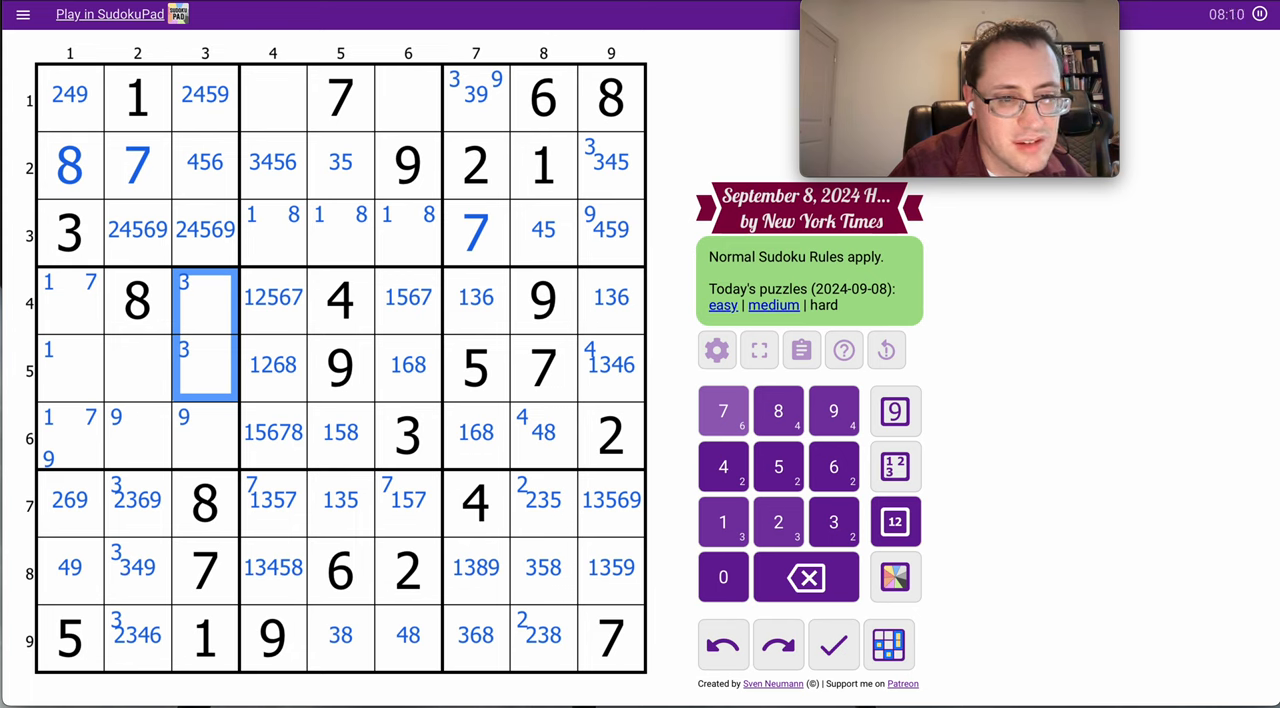
left_click(204, 432)
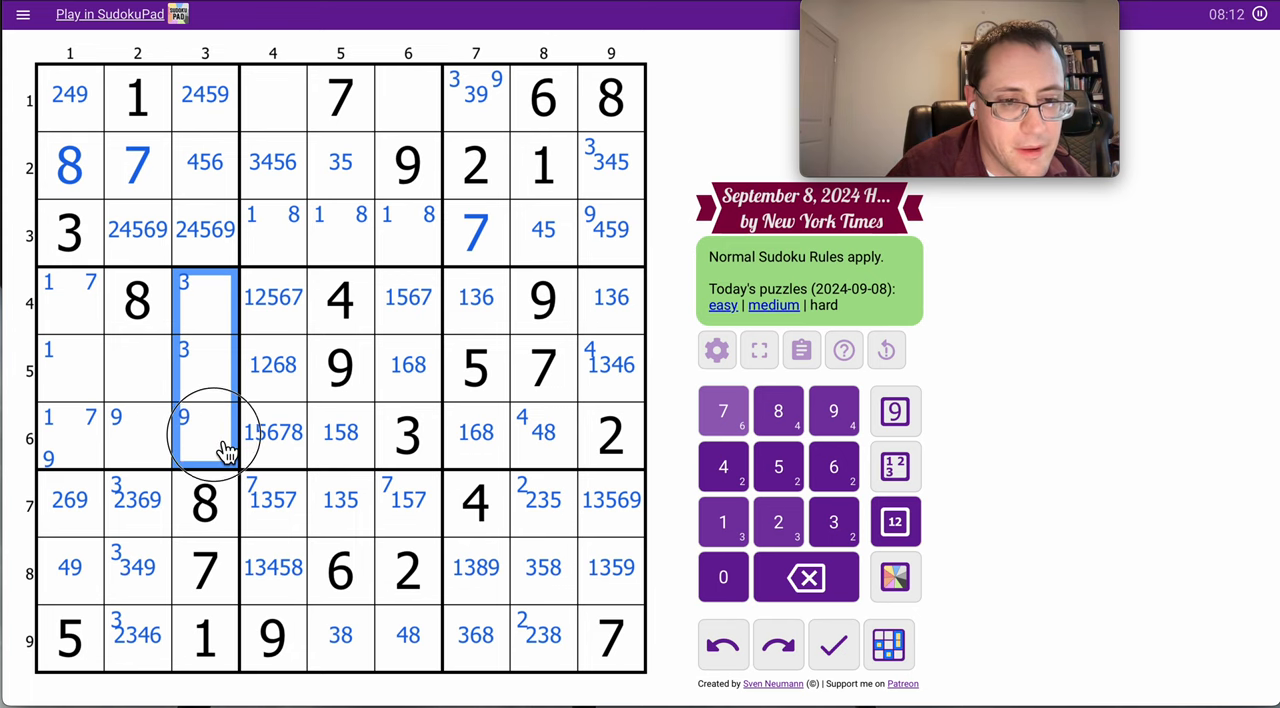
left_click(892, 520)
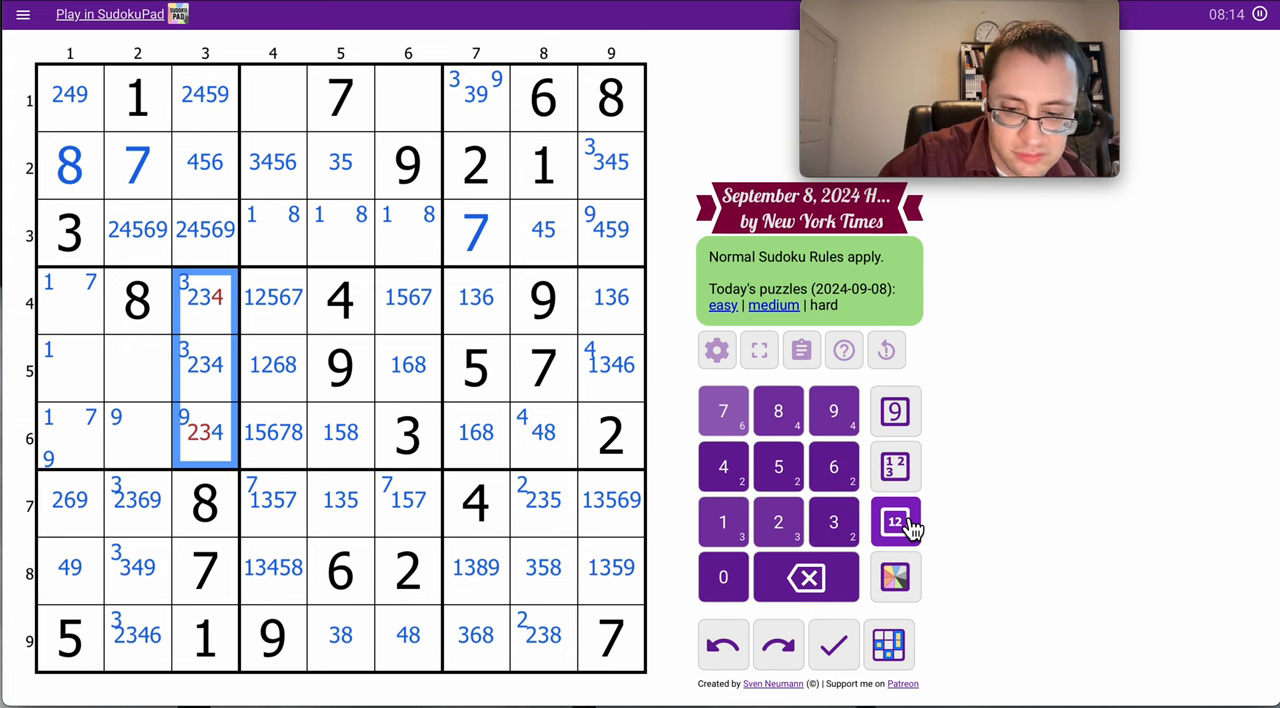
- Centre-mark r4c3–r6c3 as 2356, 2346, 4569 and r3c4–r3c6 as 124568
left_click(896, 520)
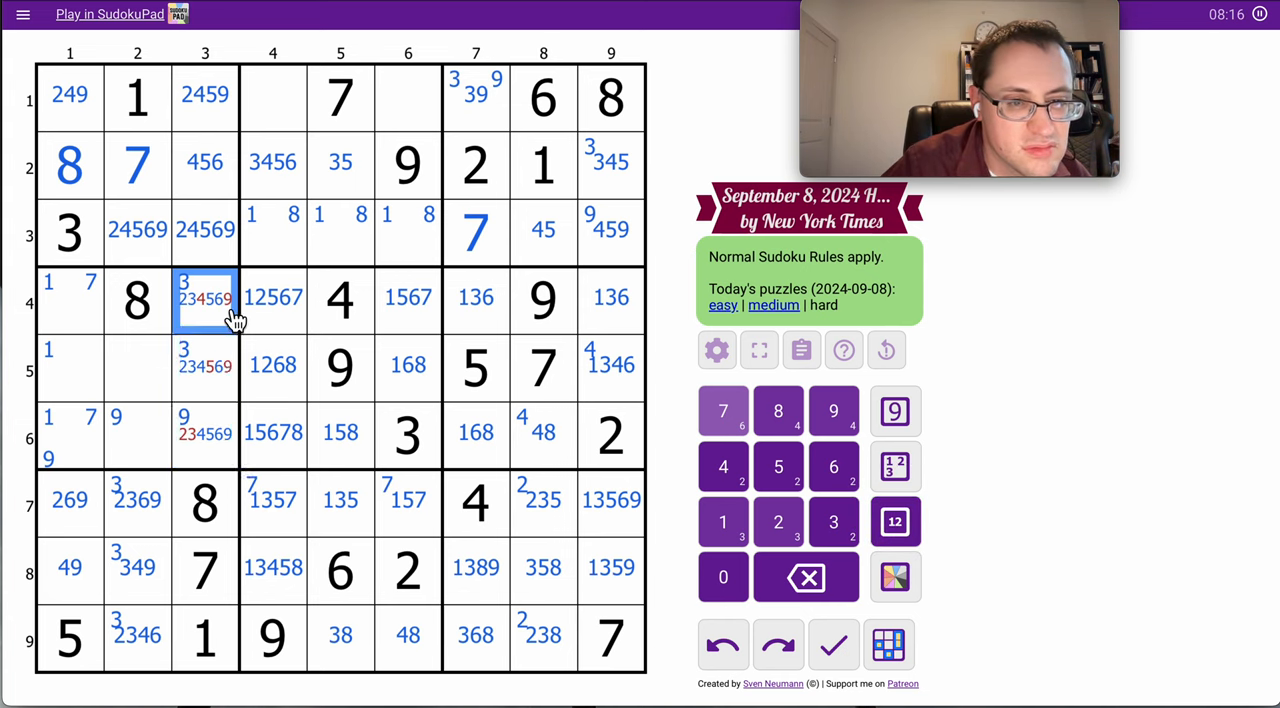
left_click(204, 364)
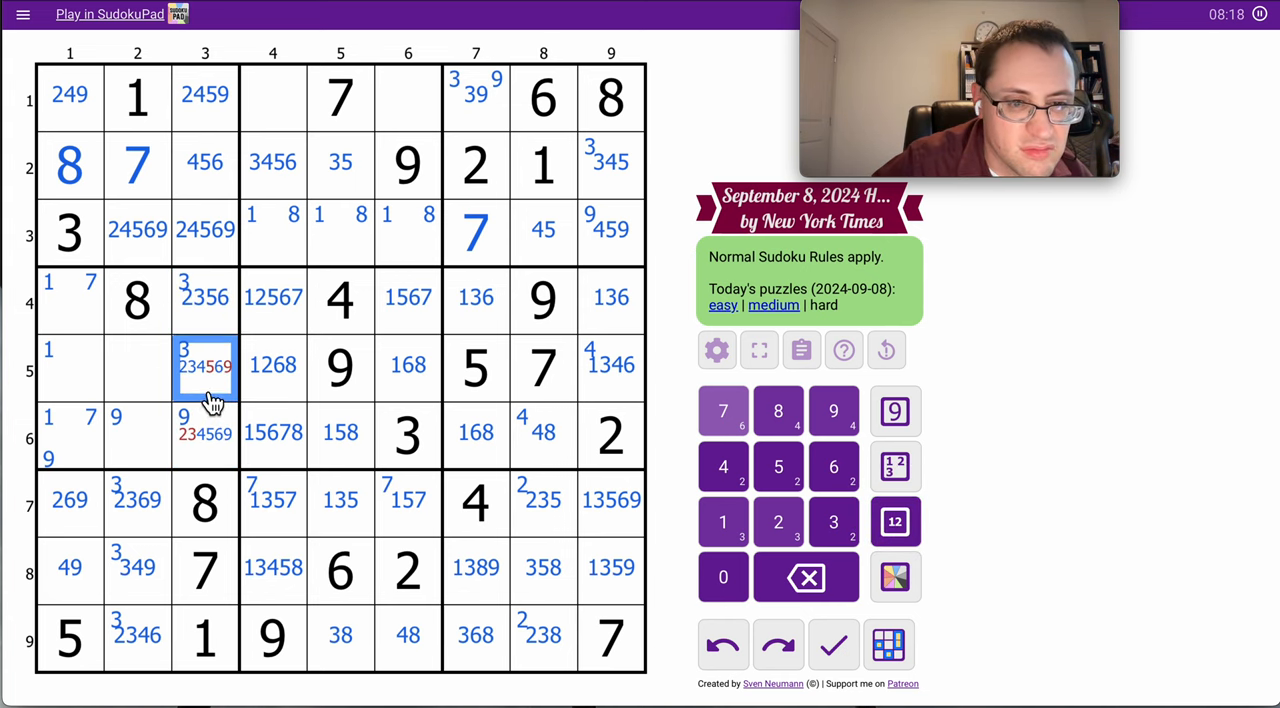
left_click(204, 432)
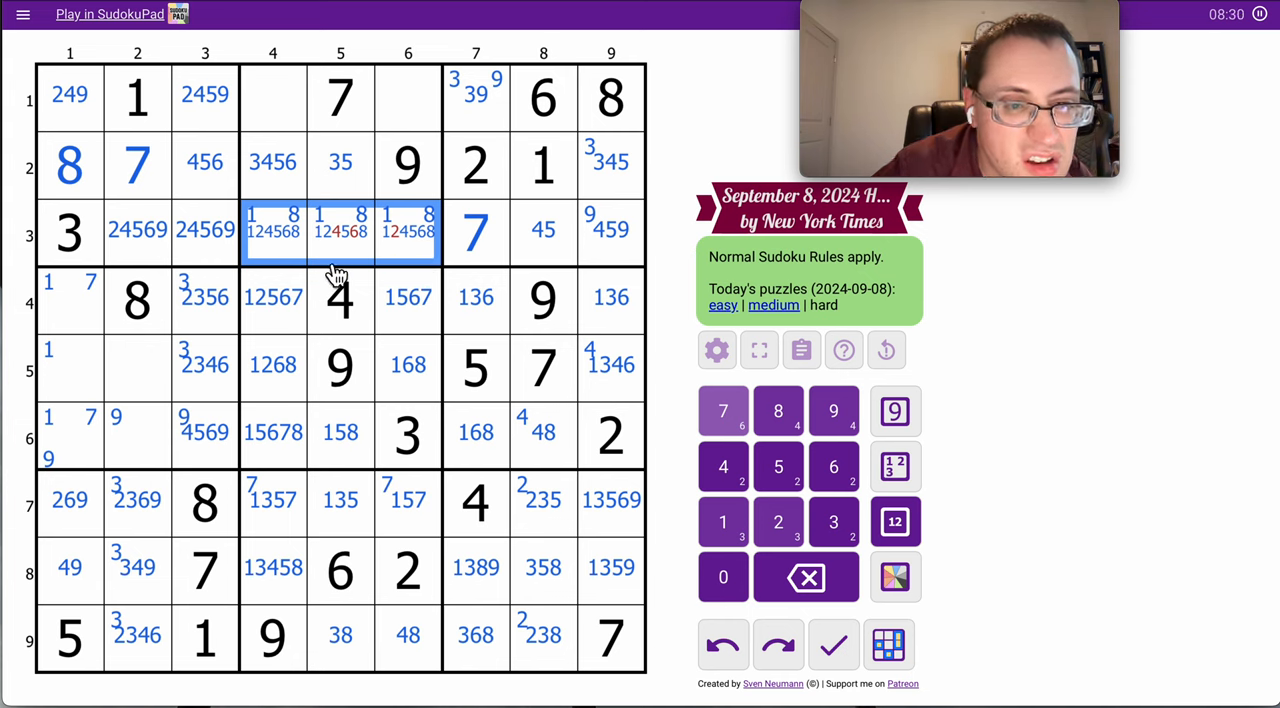
- Narrow top-middle notes: r3c5 to 1258, r3c6 to 14568, r1c4 to 2345, r1c6 to 45
left_click(340, 230)
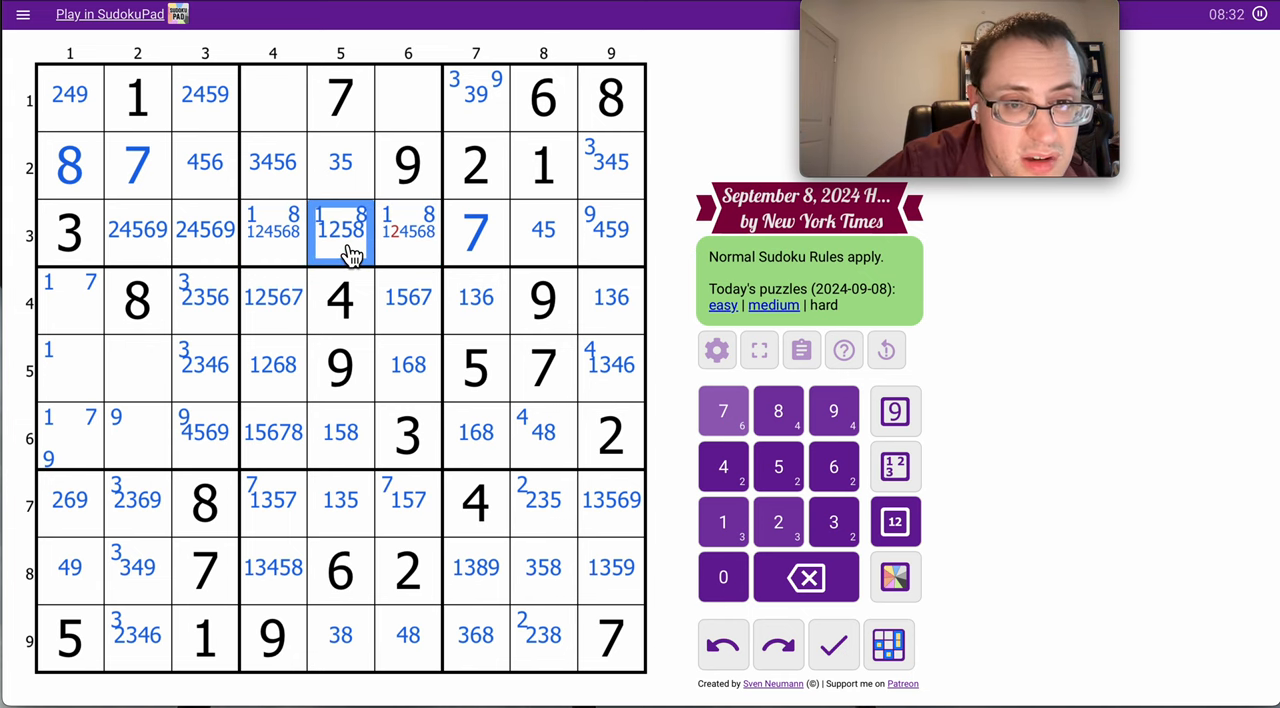
left_click(408, 230)
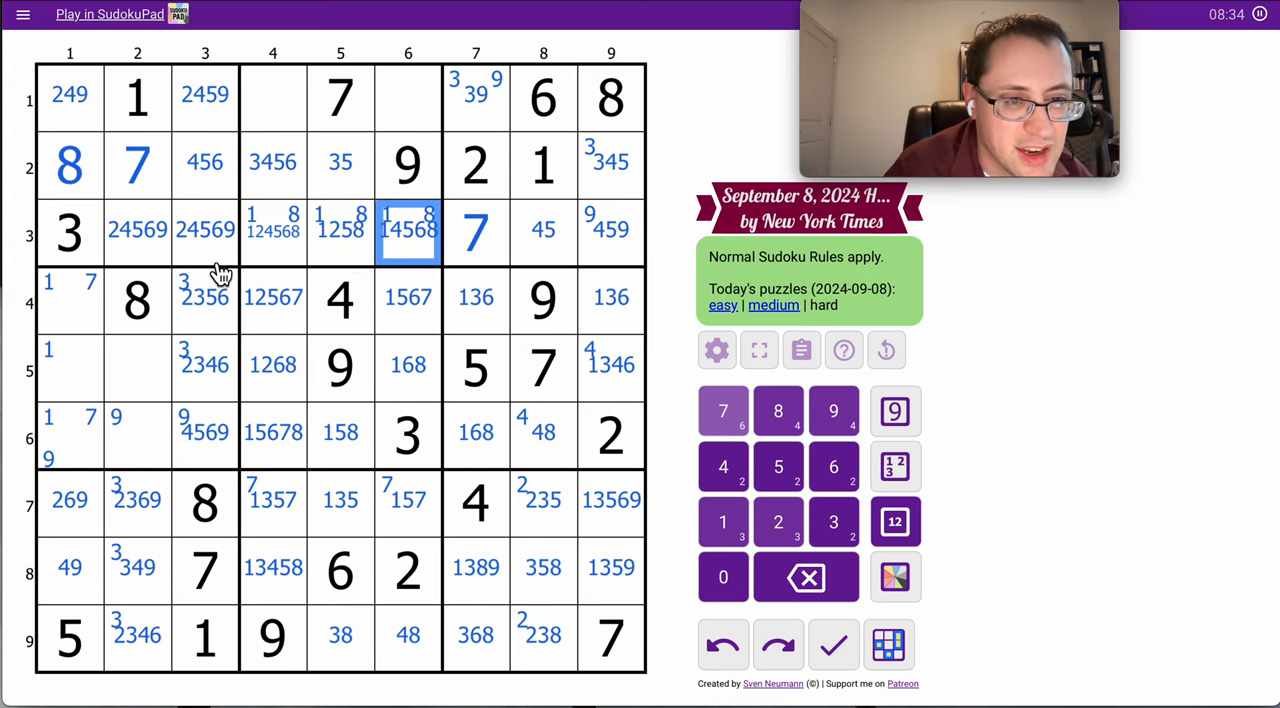
left_click(408, 96)
type("2345")
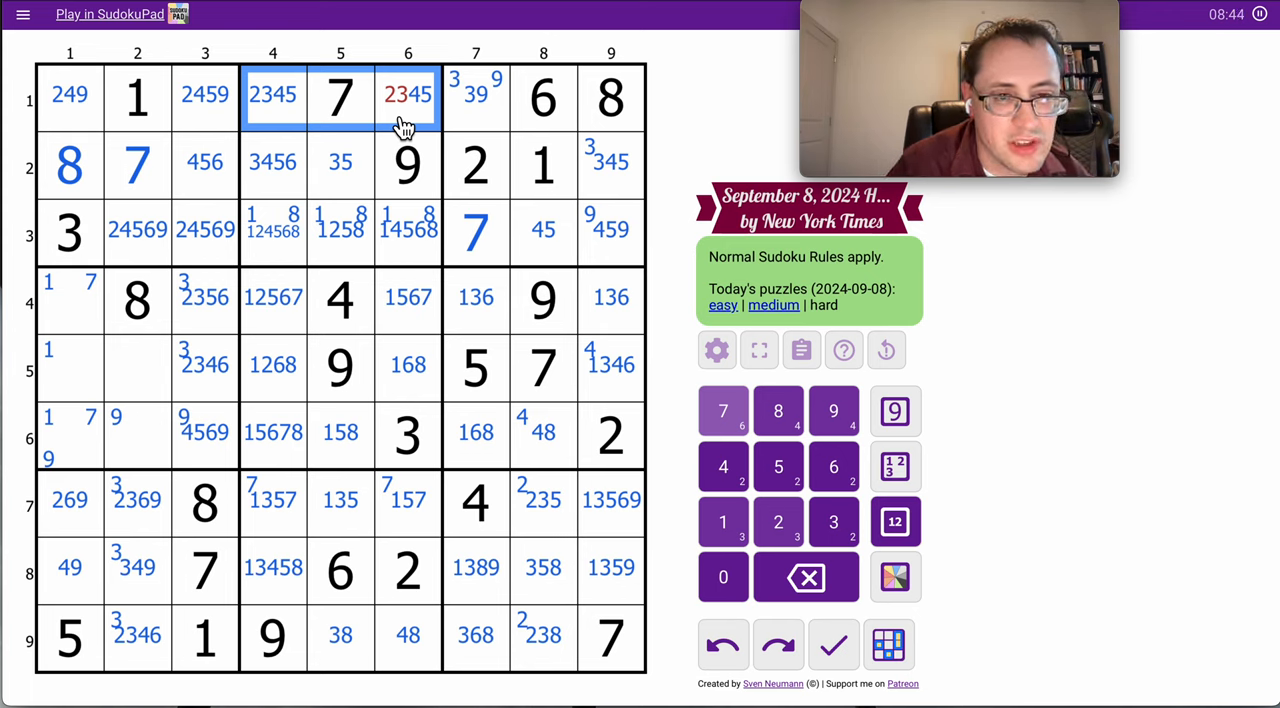
left_click(408, 94)
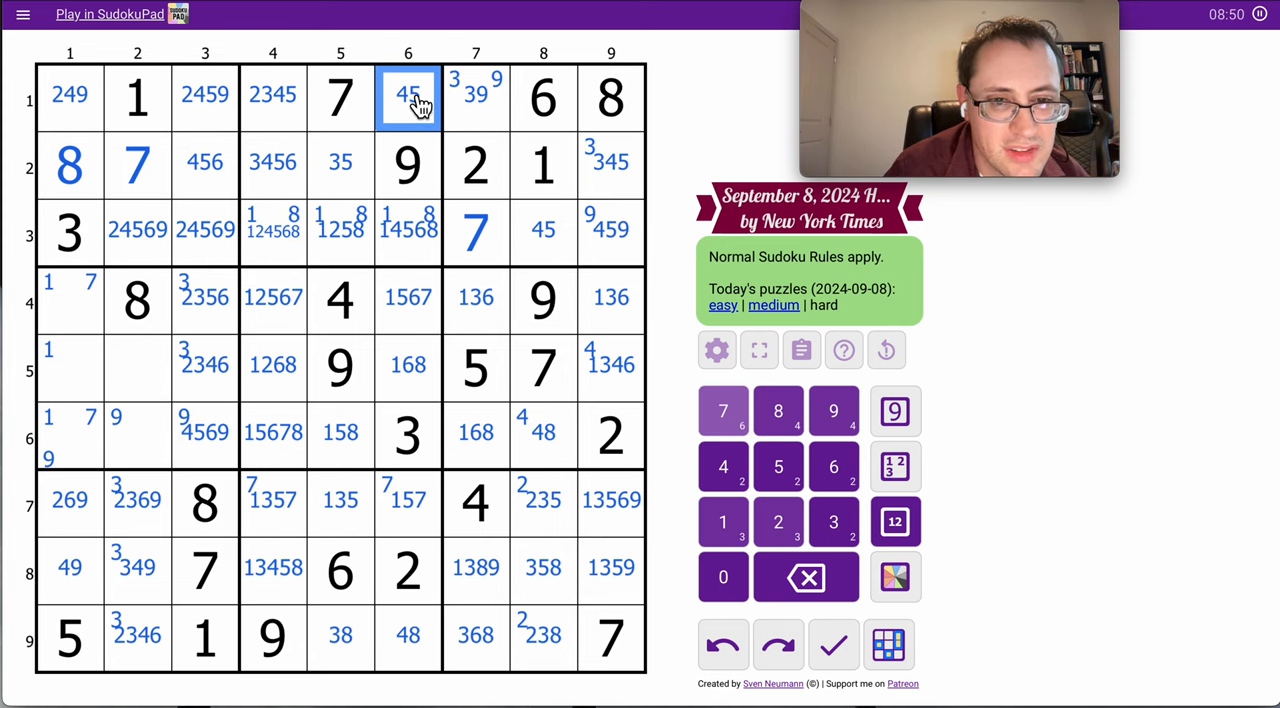
left_click(544, 230)
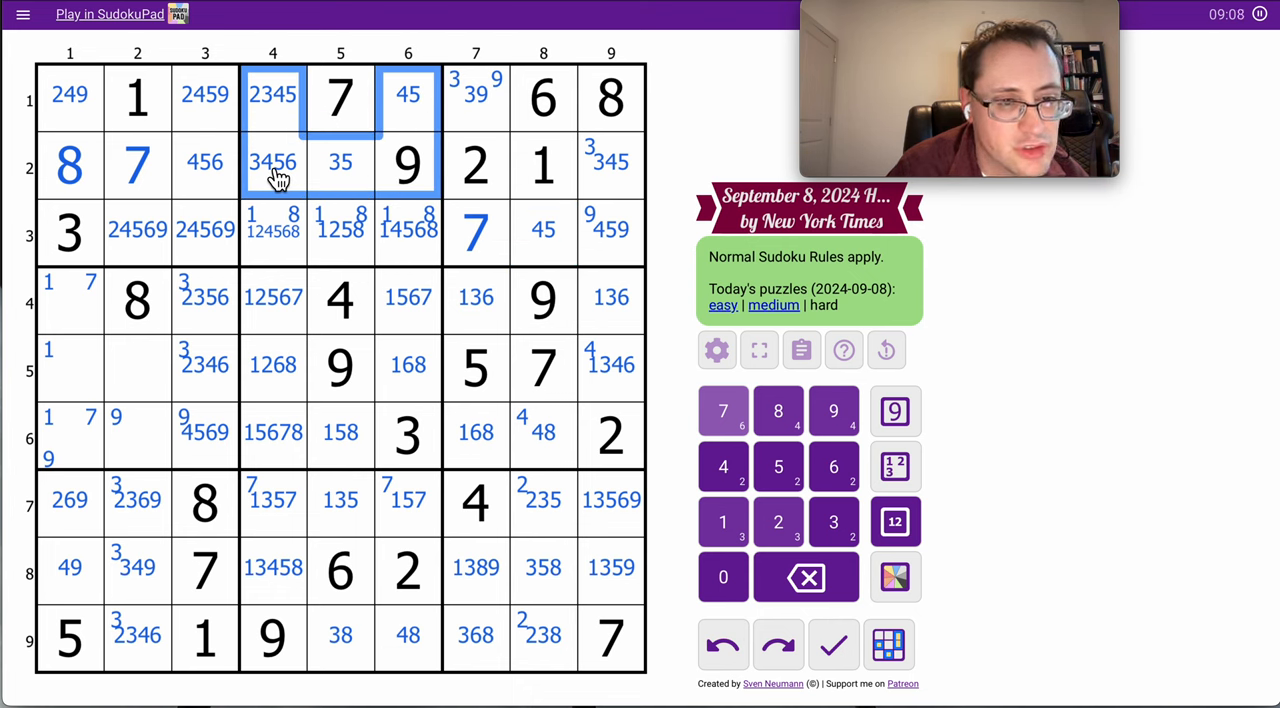
- Centre-mark 124679 in r4c1–r6c1 of the middle-left box
left_click(136, 400)
type("124679")
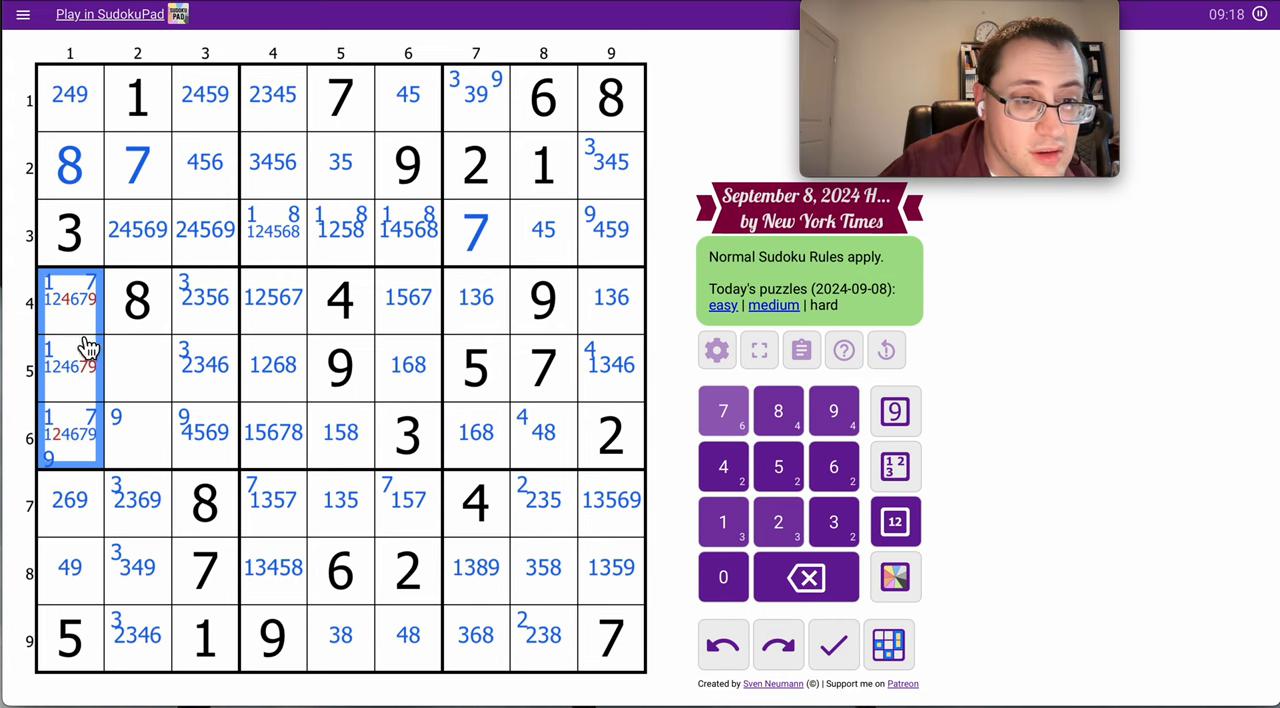
- Trim middle-left notes to r4c1 1267, r5c1 1246, r6c1 14679, r5c2 2346, r6c2 4569
left_click(68, 296)
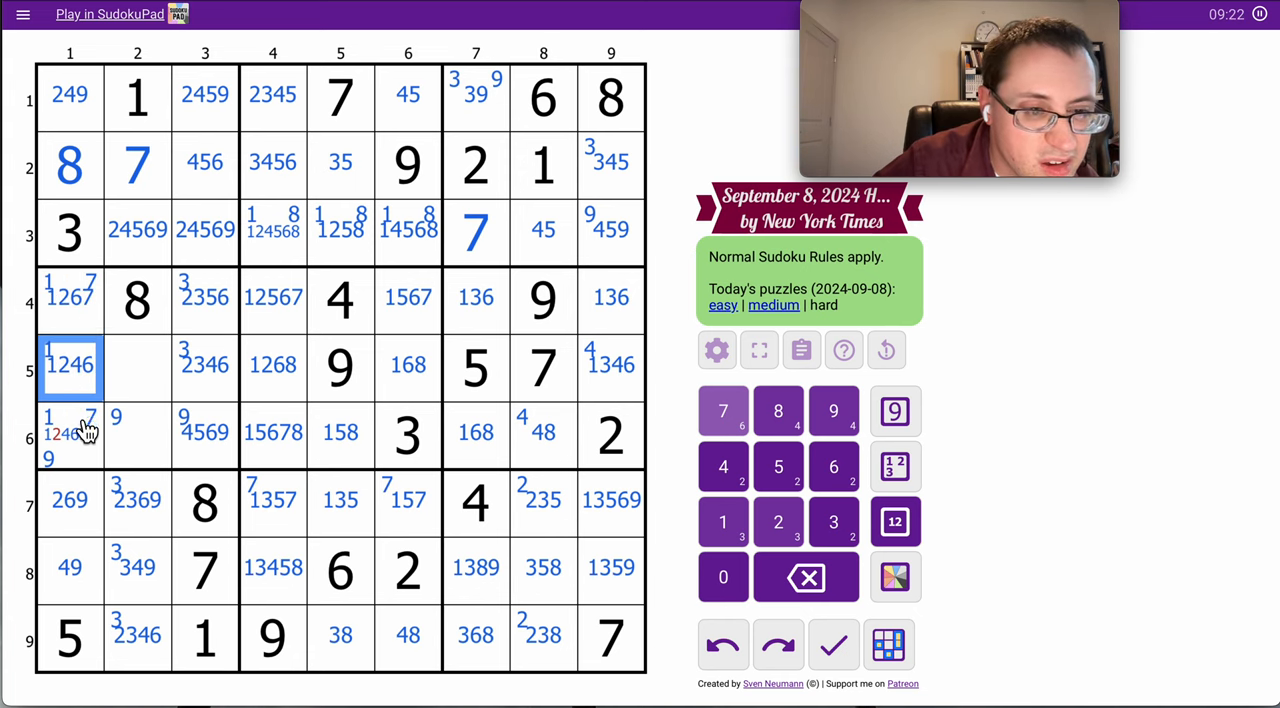
left_click(136, 432)
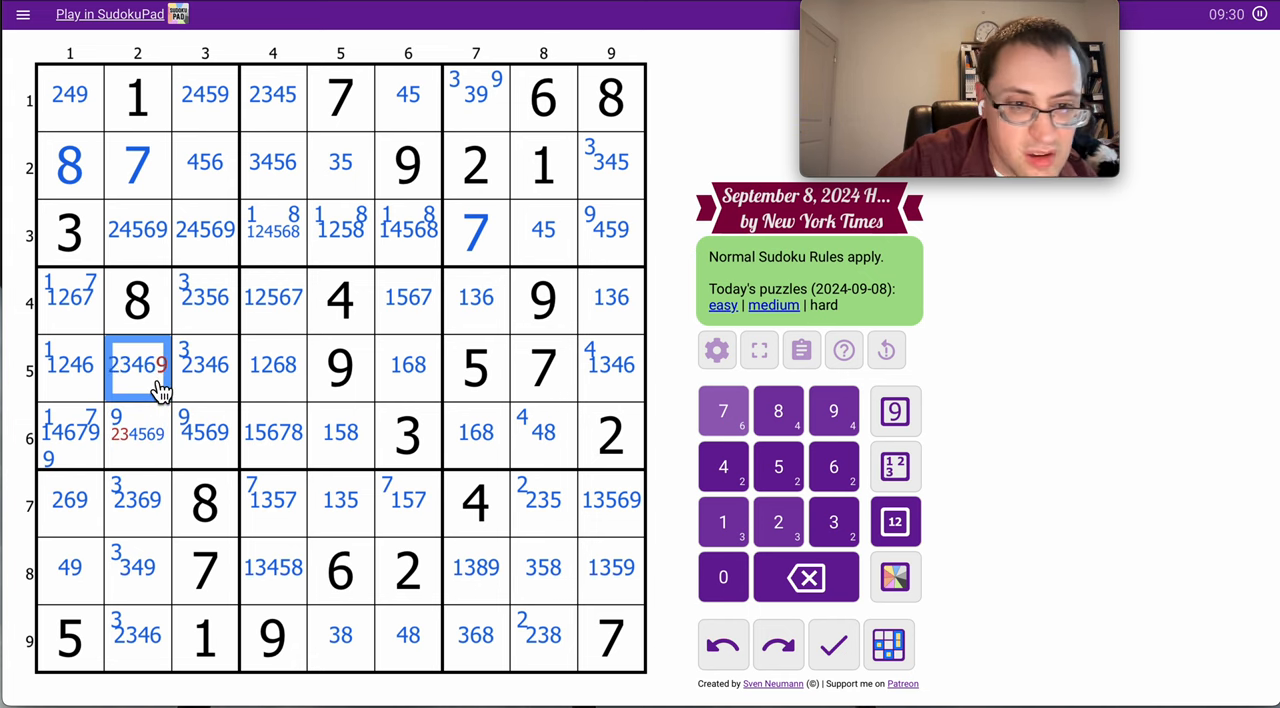
left_click(138, 432)
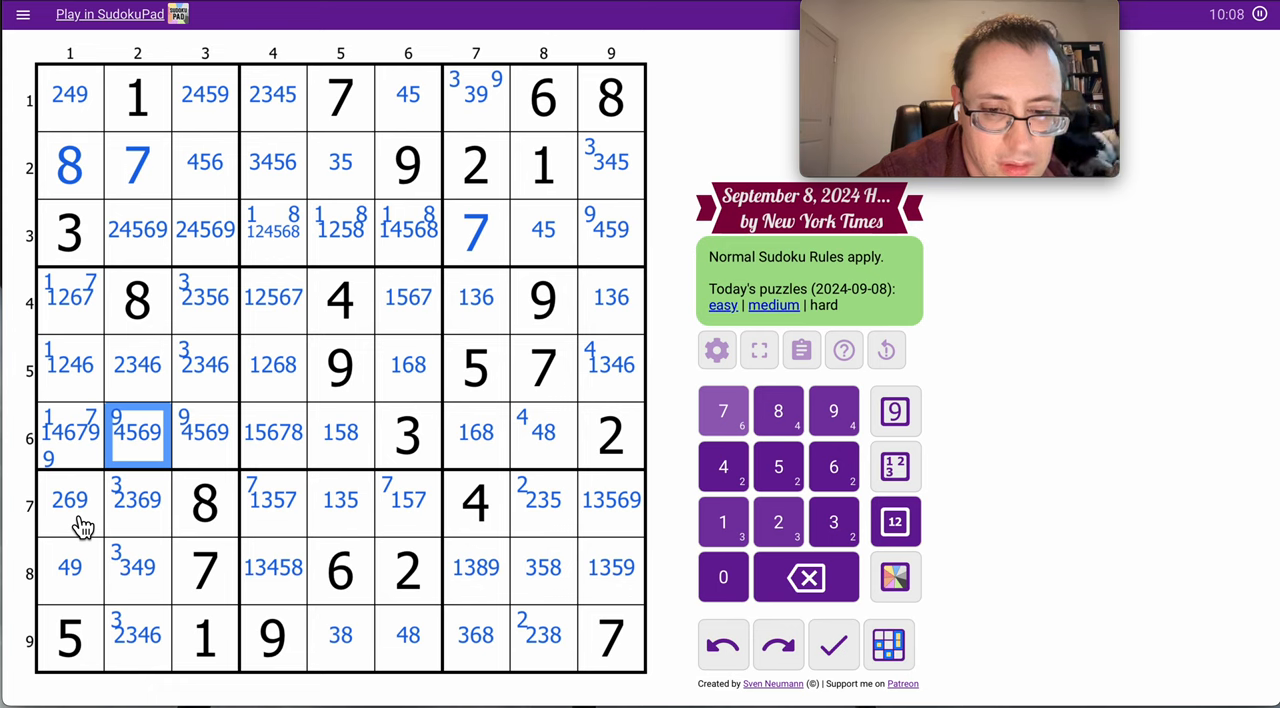
- Corner-mark 2 and 3 in the lower column 8 cells and drop 3 from nearby centre marks
left_click(544, 232)
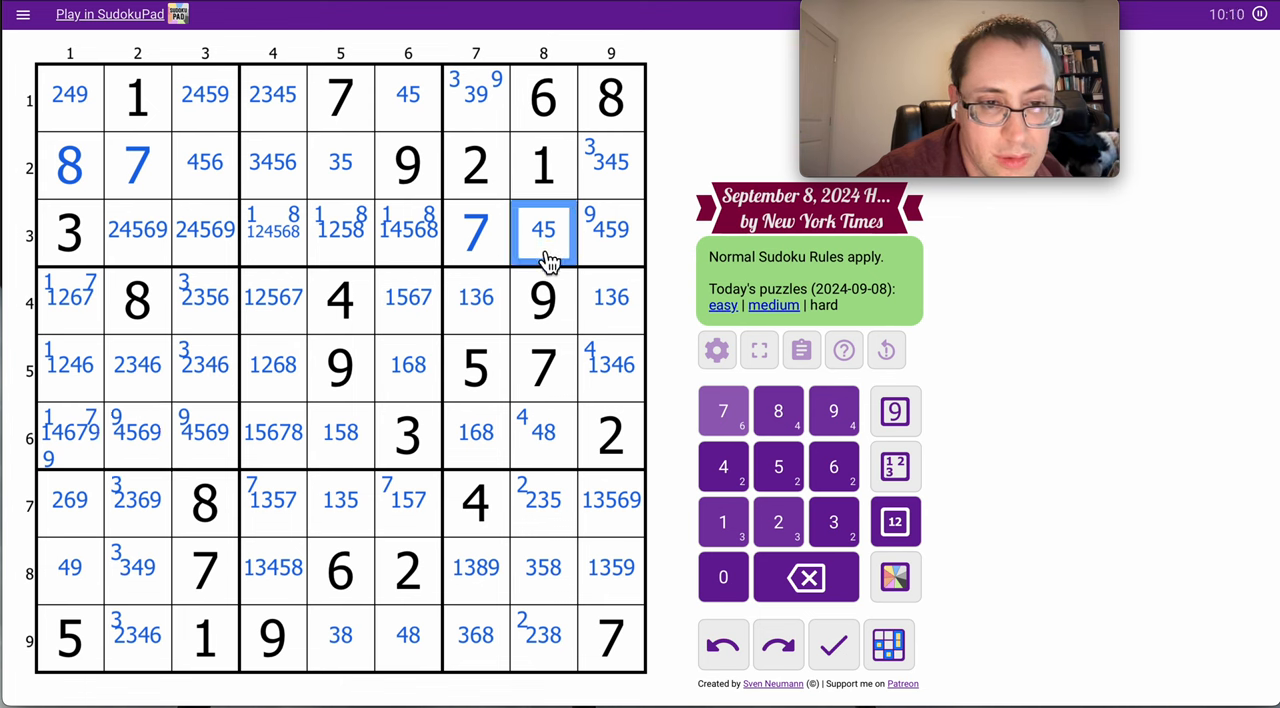
left_click(544, 432)
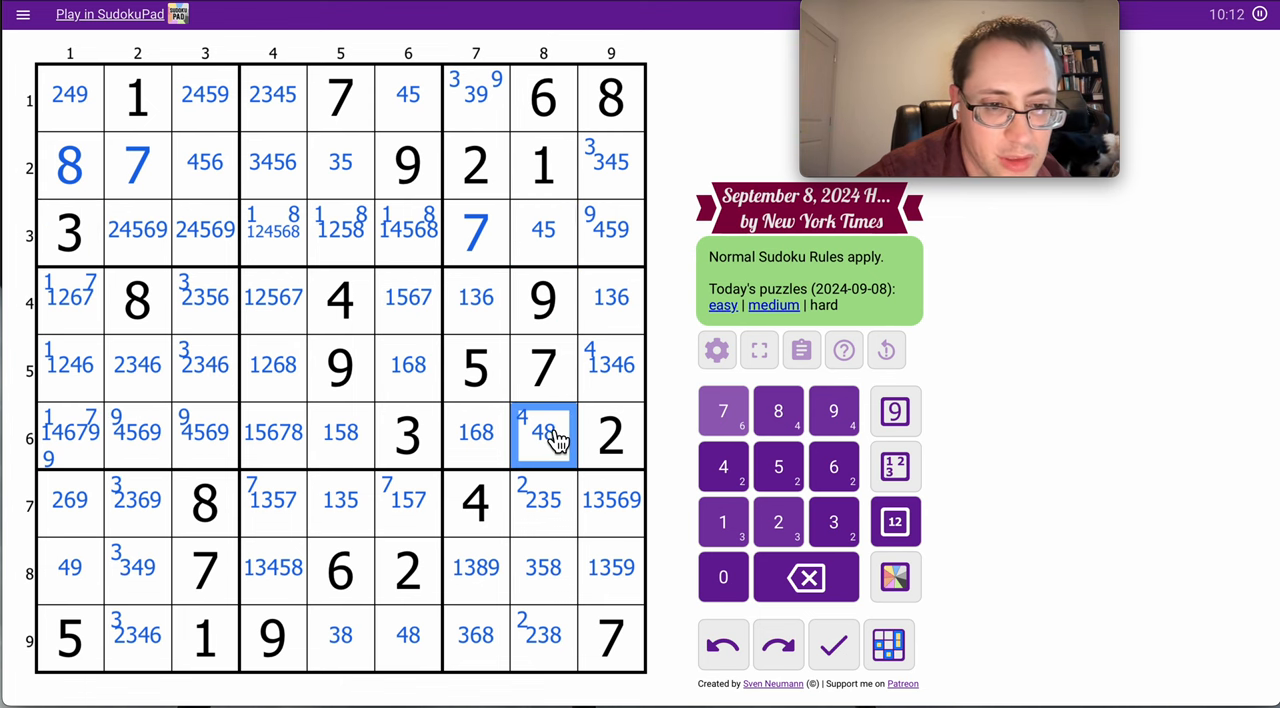
left_click(544, 500)
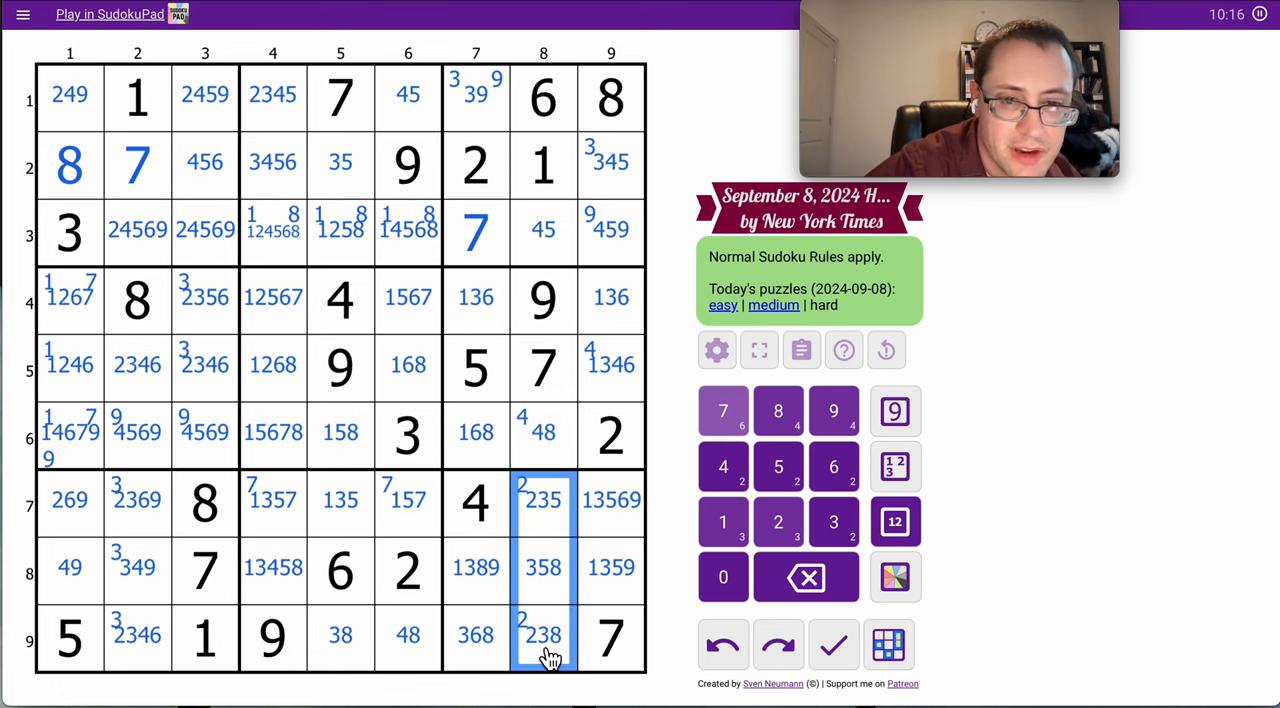
left_click(832, 520)
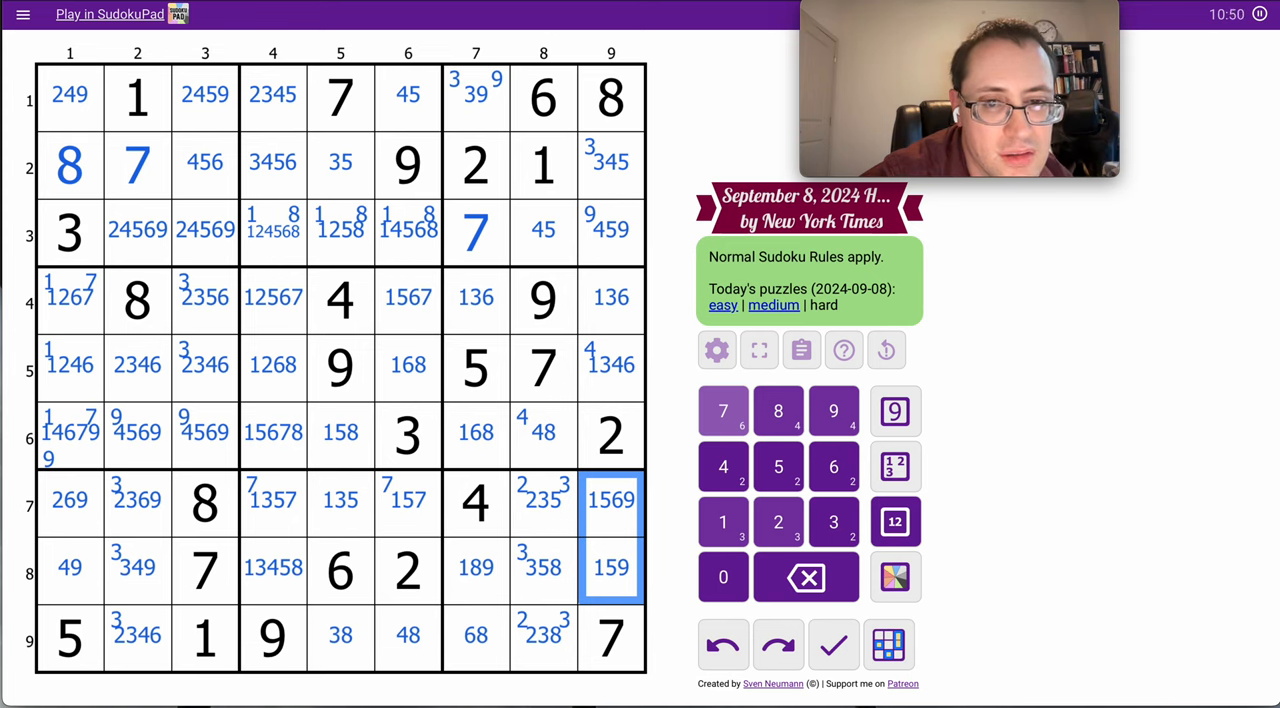
mouse_move(640, 84)
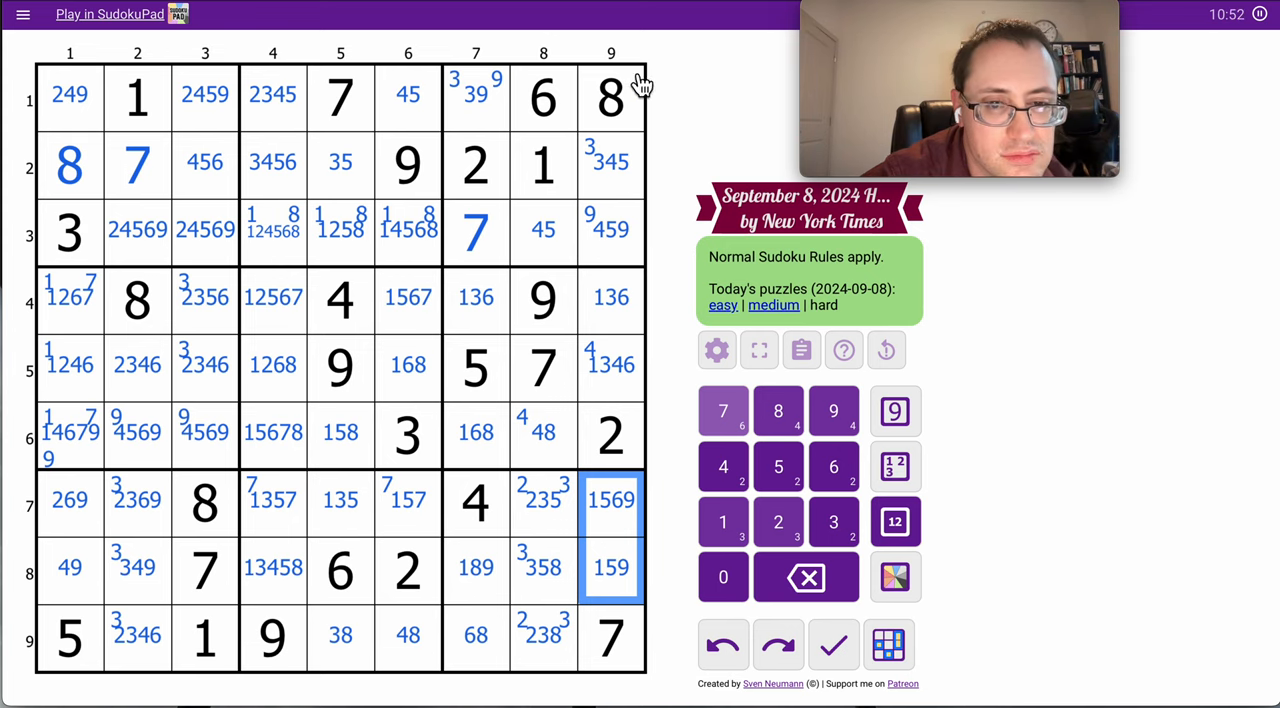
- Corner-mark 5 in r3c8 and r2c9 and 3 in the rows 2–3 right-box cells
left_click(610, 162)
type("5 ")
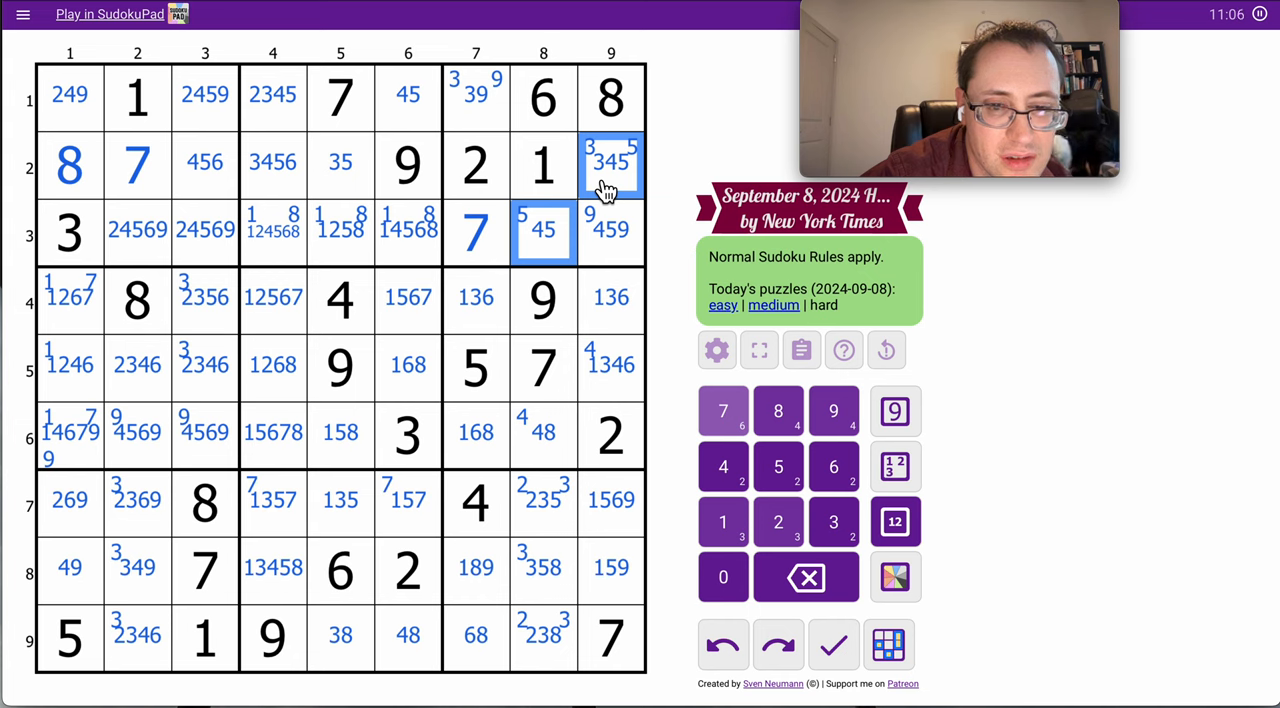
- Corner-mark 8 in r6c7–r6c8 and r5c4/r5c6; cut r6c4 to 1567 and r6c5 to 15
left_click(610, 364)
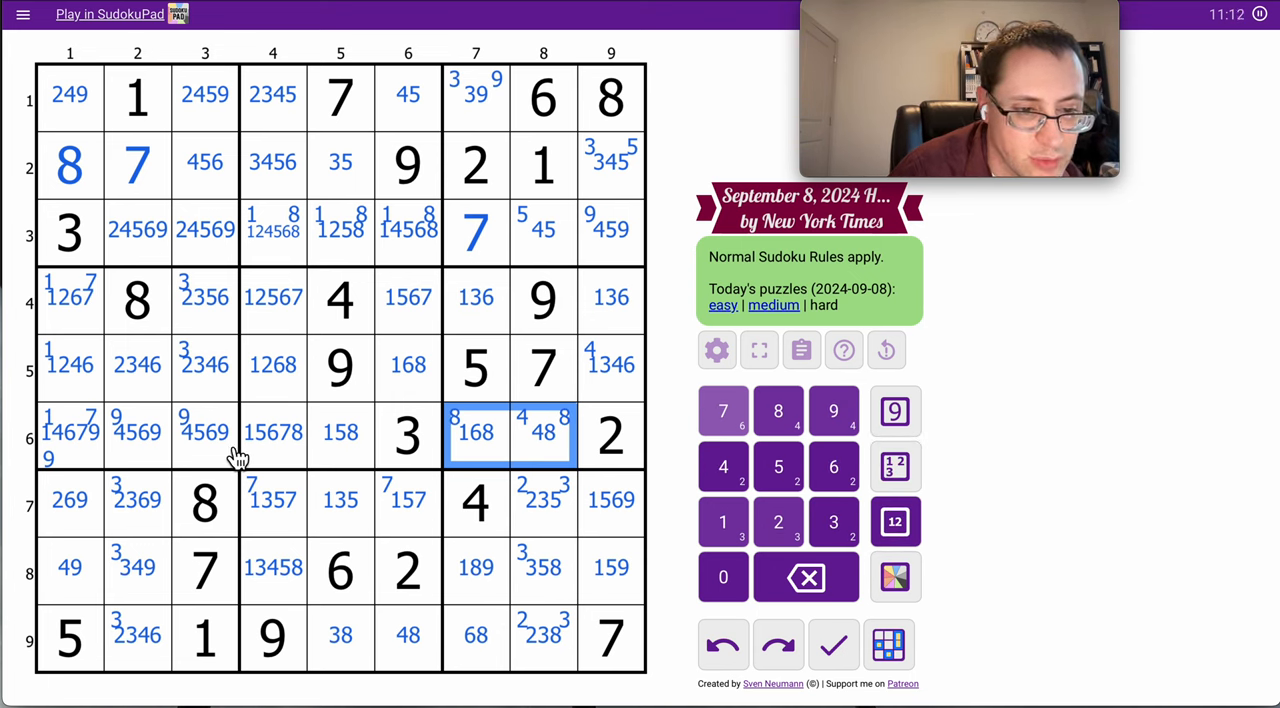
left_click(340, 432)
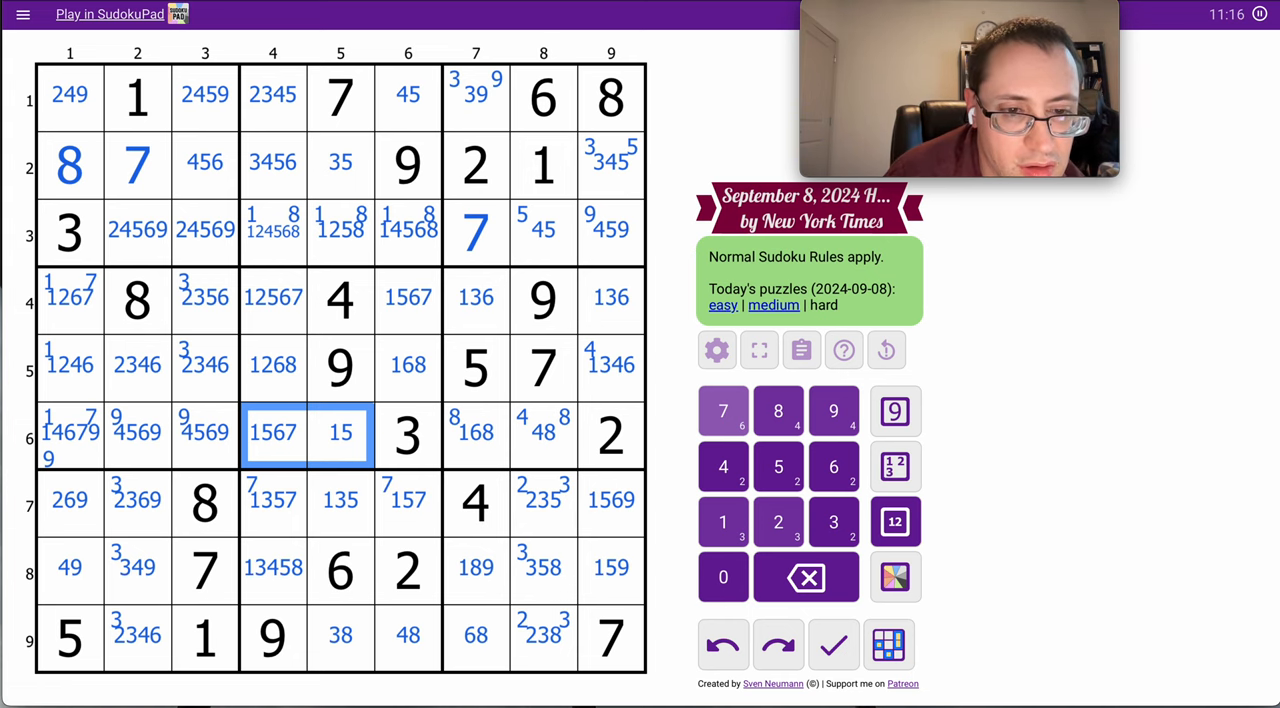
left_click(272, 364)
type("8 ")
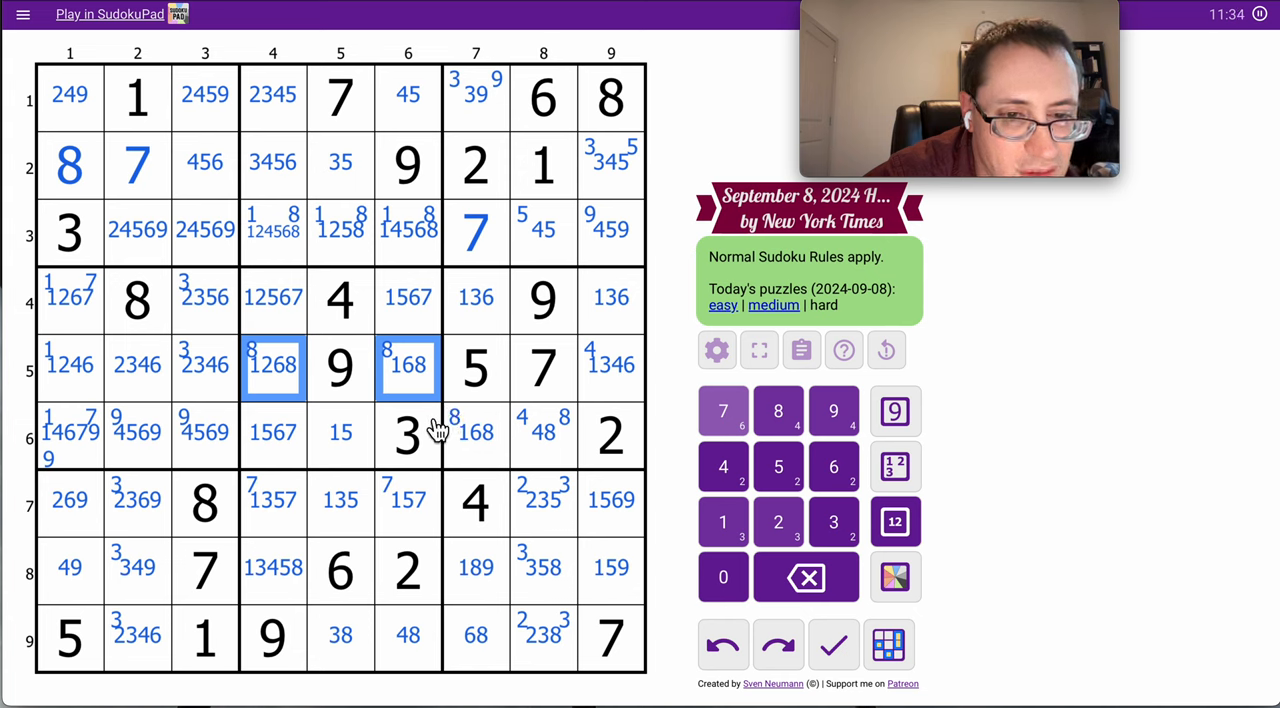
- Corner-mark 2 in r4c4–r5c4, r3c4–r3c5 and r1c1/r1c3; trim r1c4 to 345 and r3c2–r3c3 to 4569
left_click(408, 296)
type("2 ")
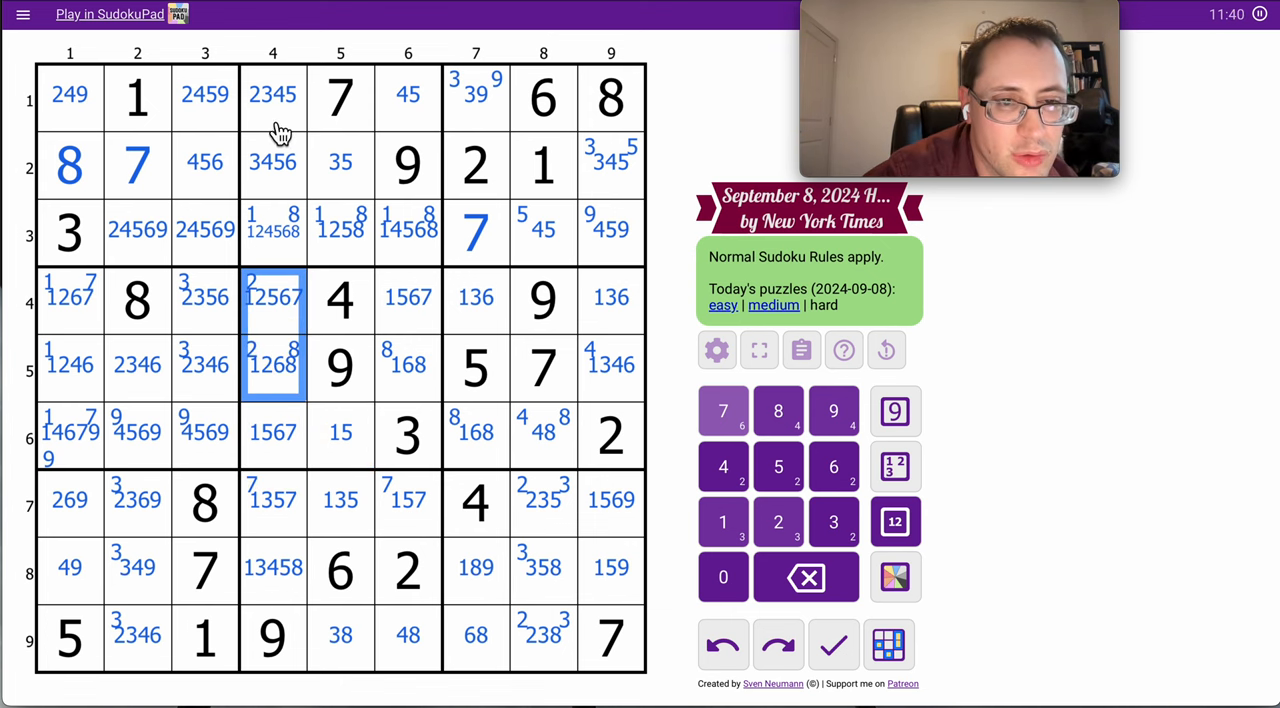
left_click(272, 94)
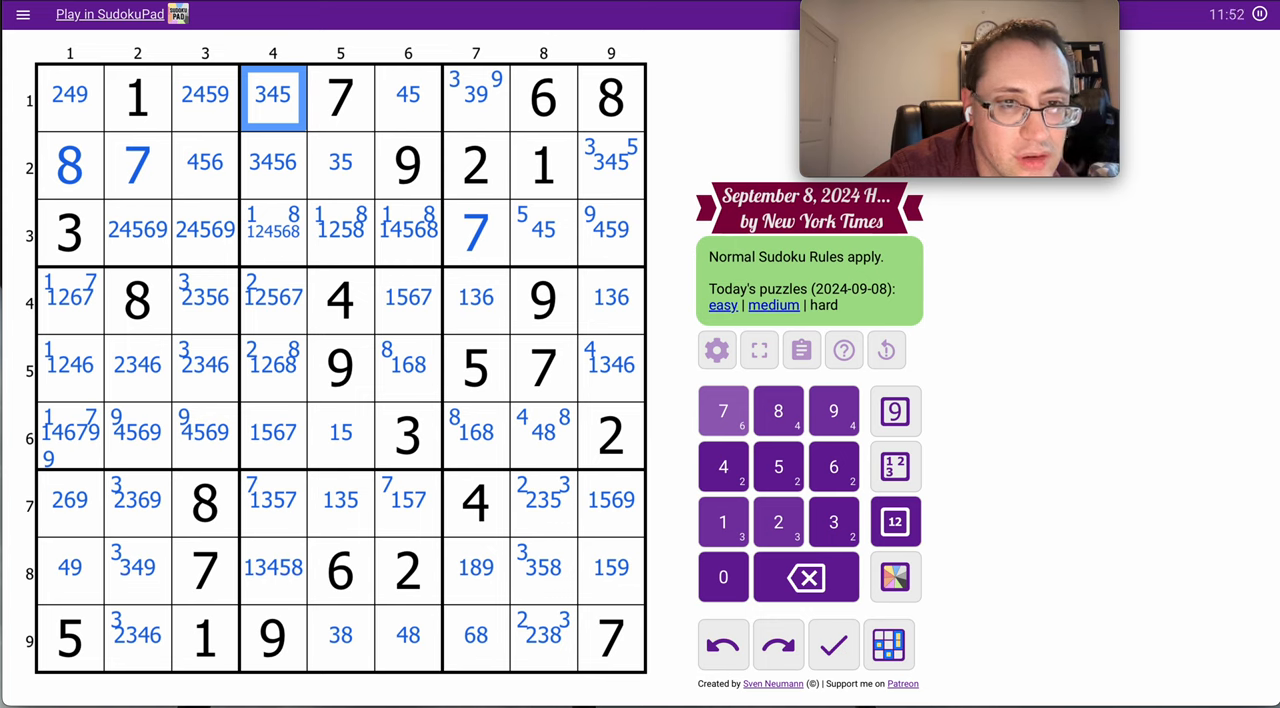
mouse_move(408, 104)
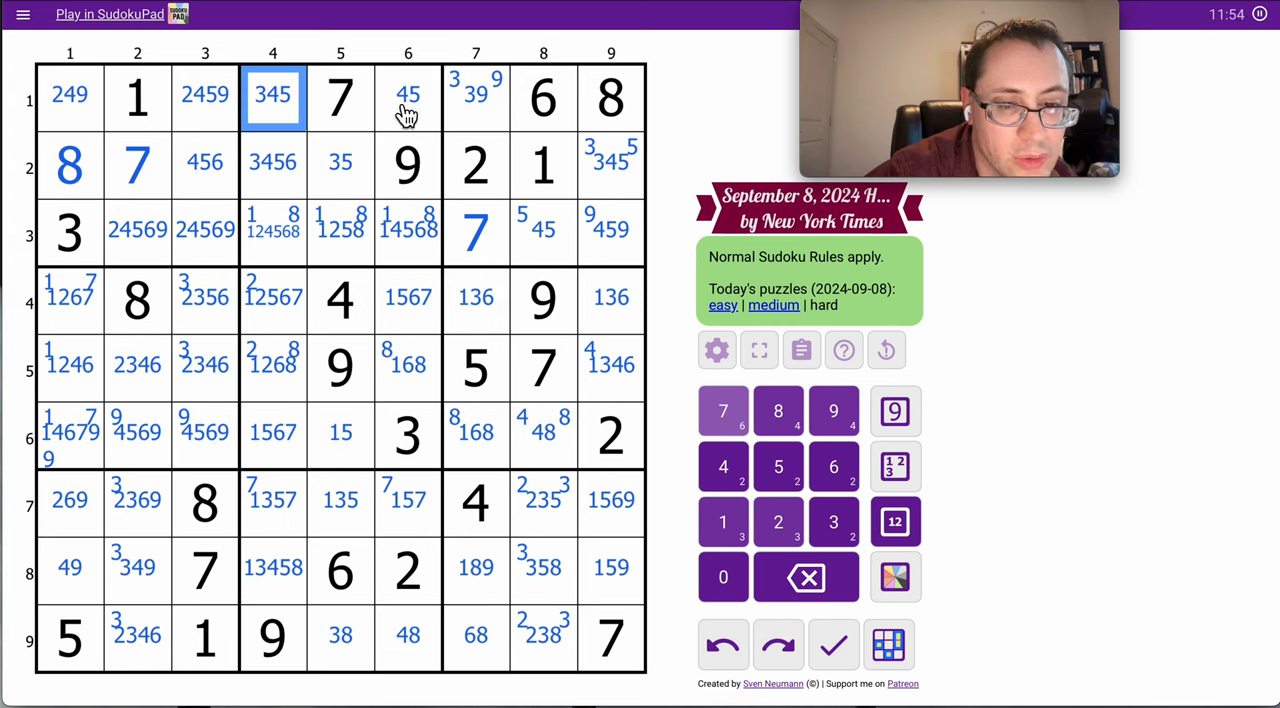
left_click(408, 96)
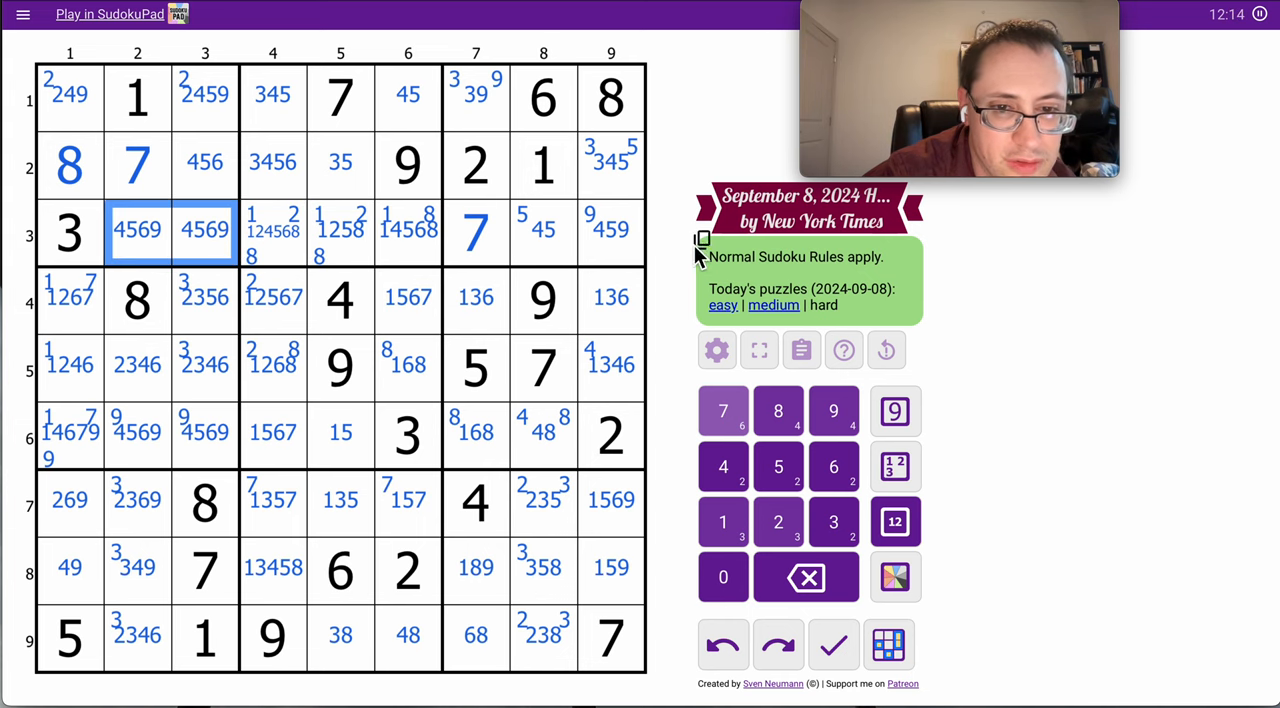
- Colour row 3 blue, make r3c4–r3c6 green with centre marks 128, 128, 18
left_click(896, 576)
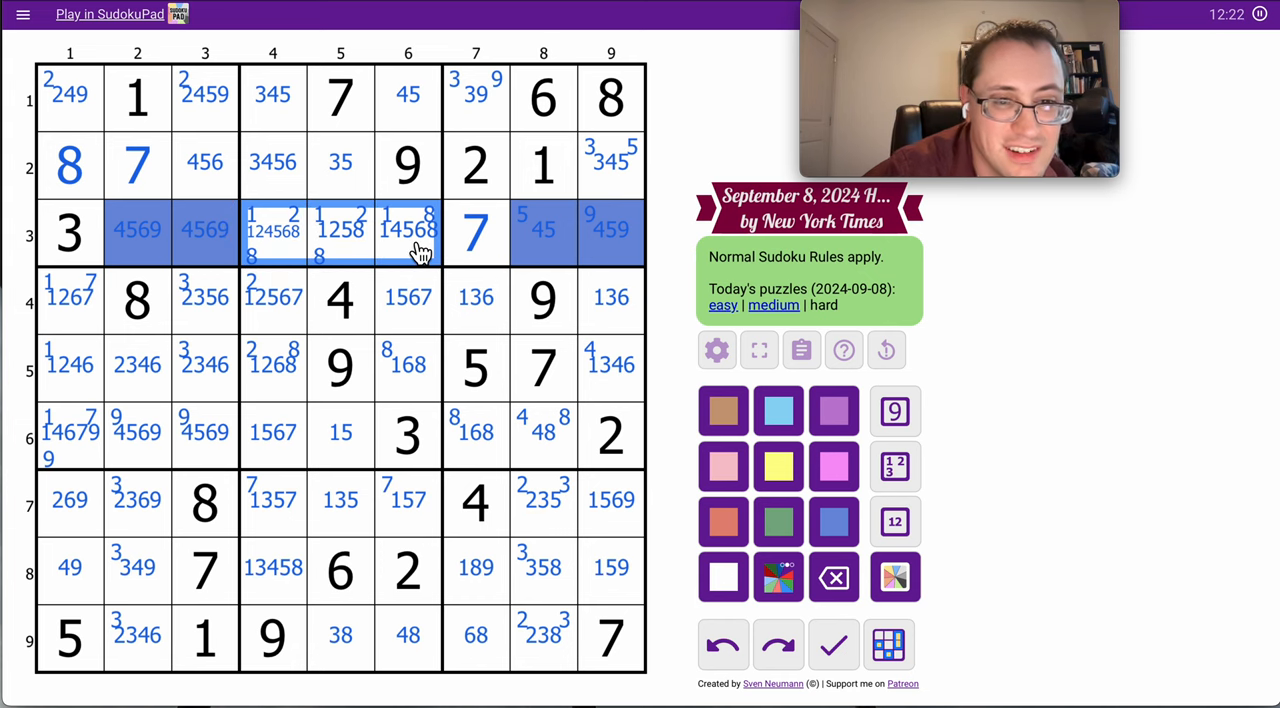
left_click(832, 576)
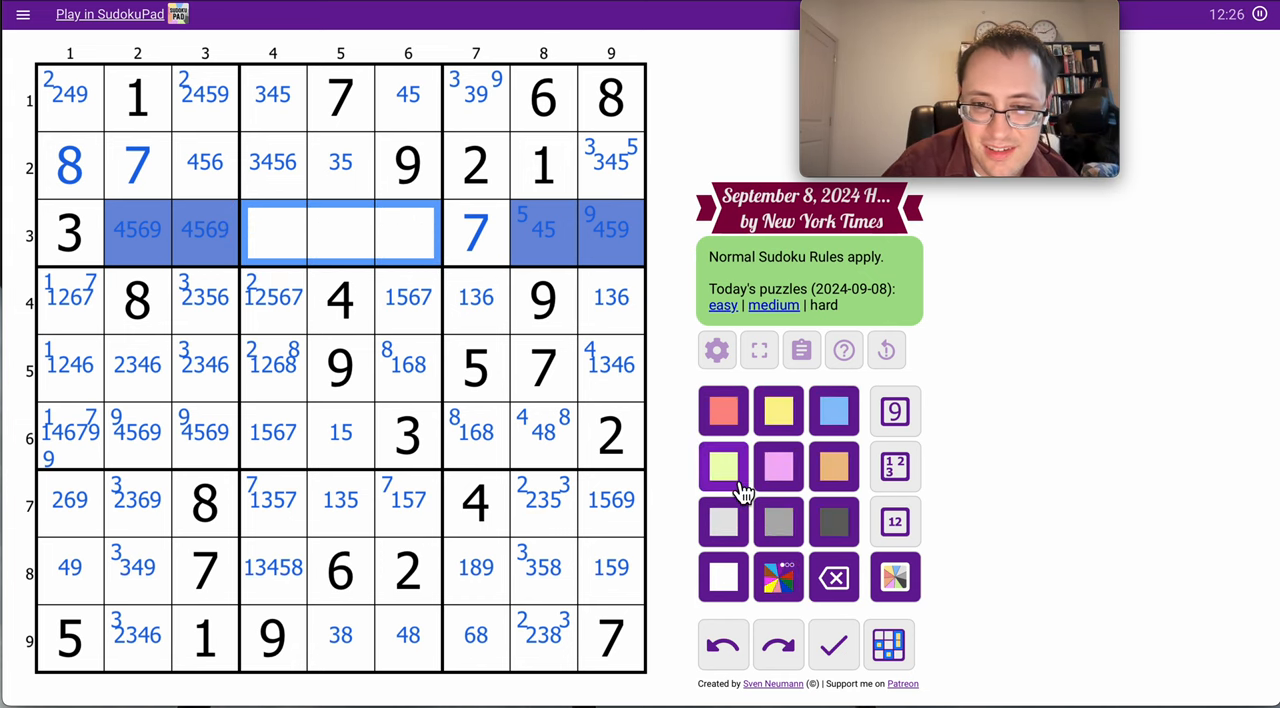
left_click(894, 520)
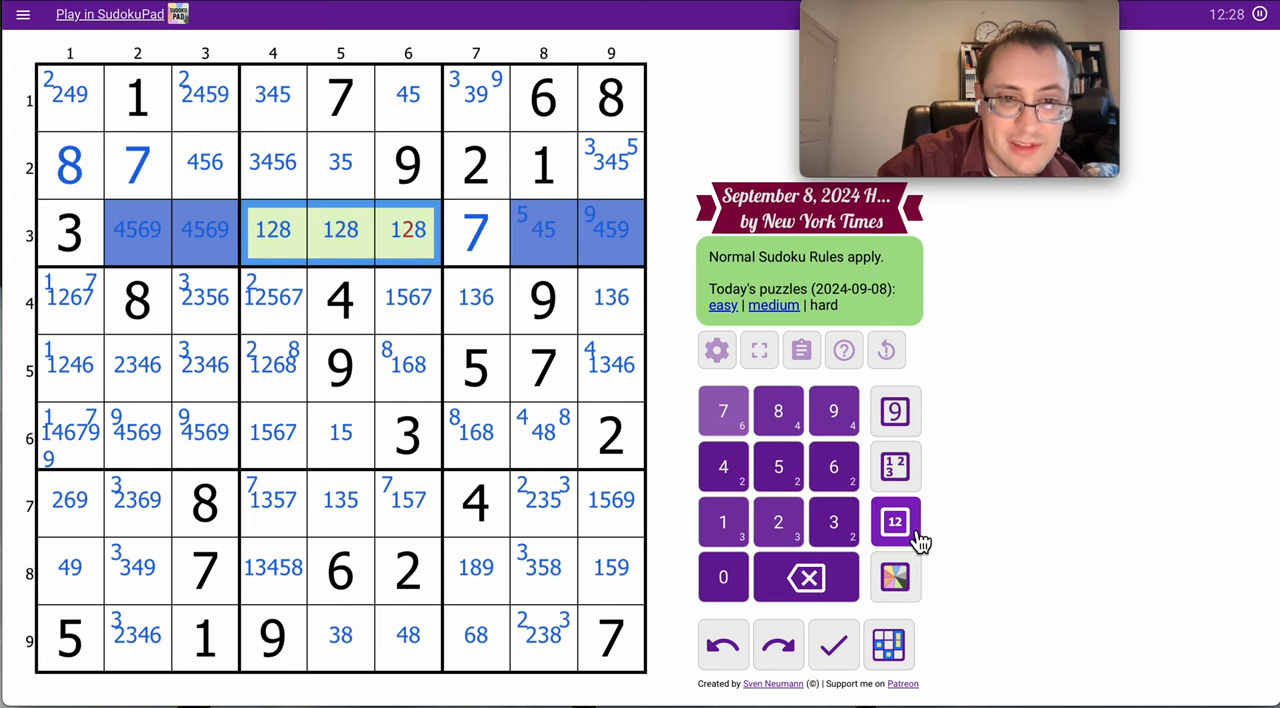
left_click(408, 230)
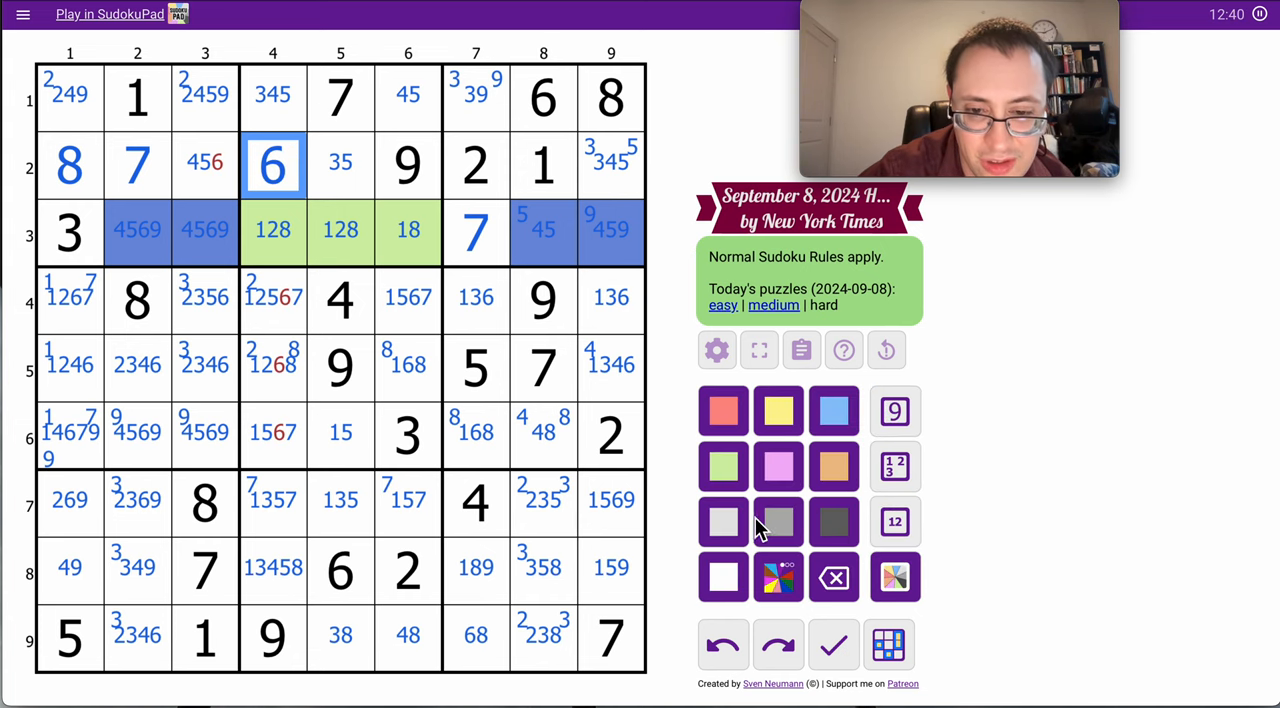
- Place 6 in r2c4, colour the r1c4/r1c6 45 pair orange, and corner-mark 6 in r4c6–r5c6
left_click(778, 576)
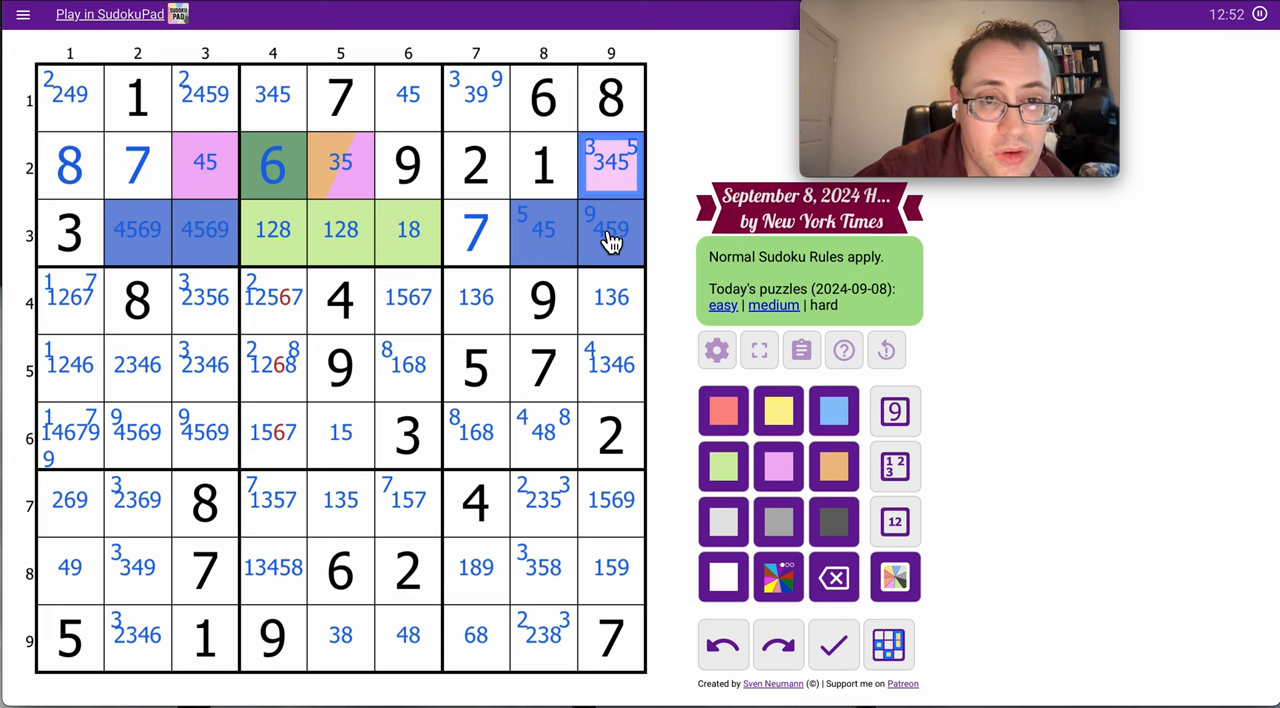
left_click(272, 96)
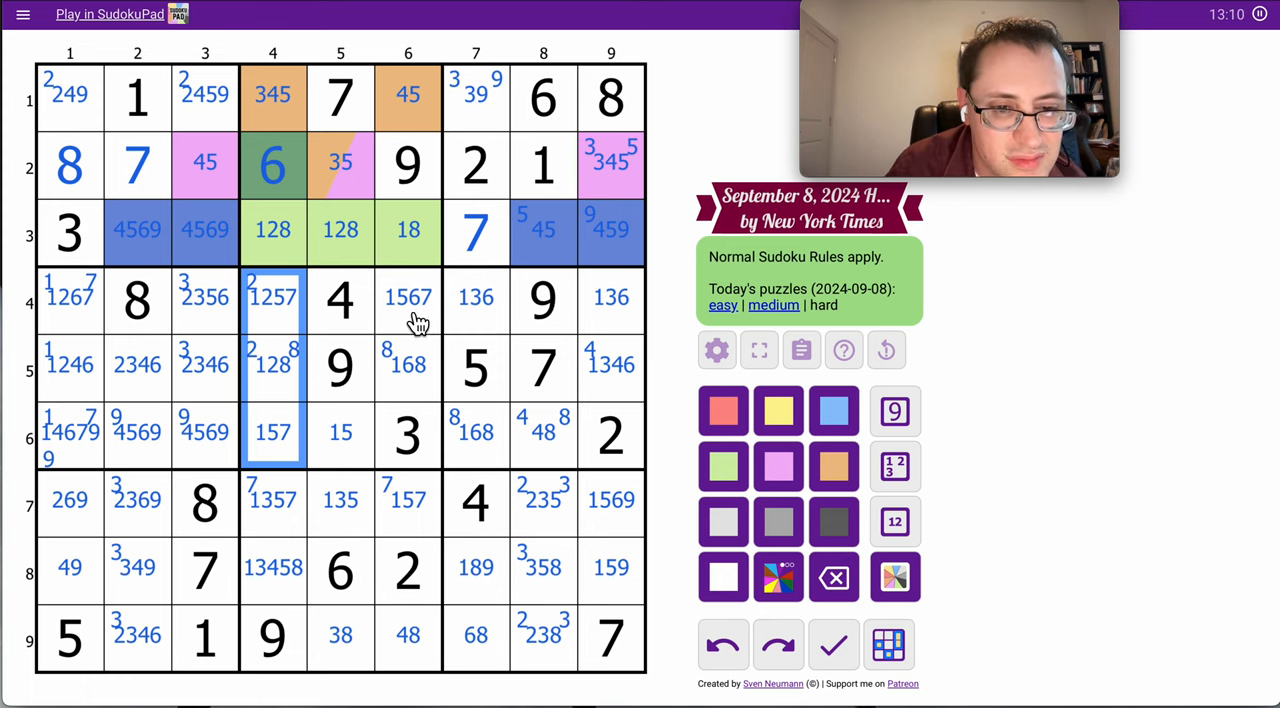
left_click(408, 364)
type("6 ")
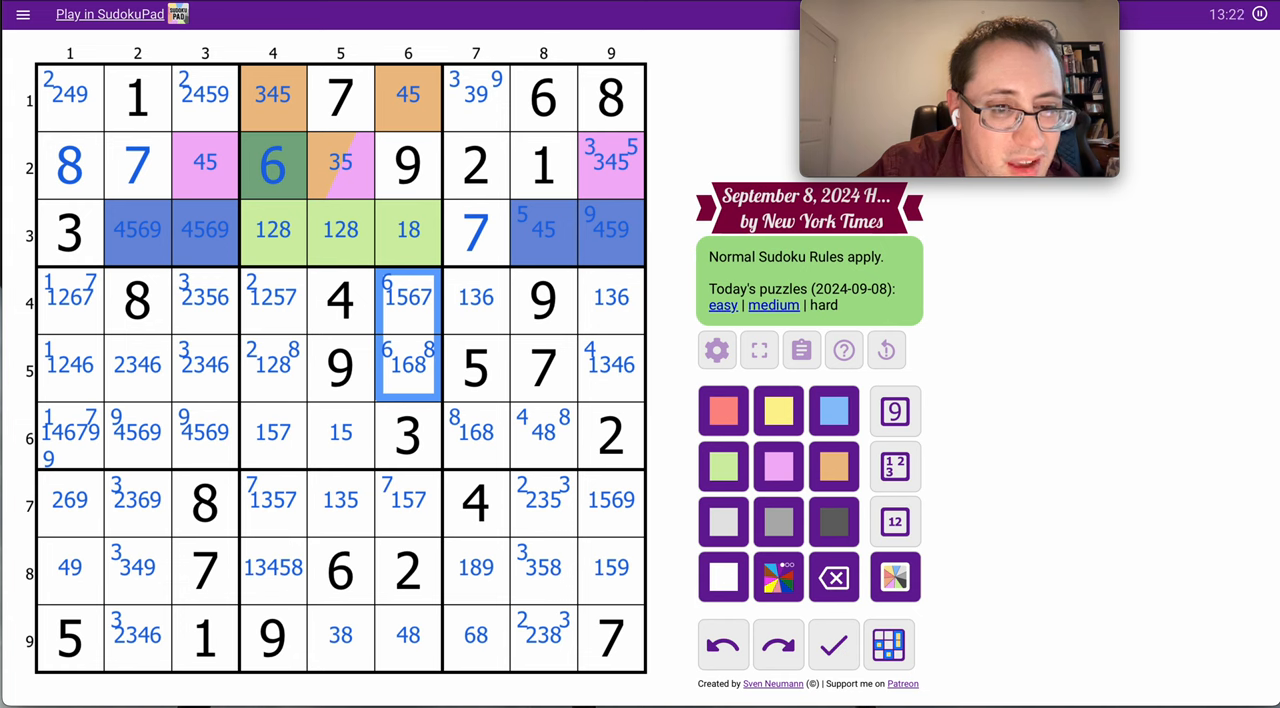
- Trim r2c3 to 45 and shade r2c5's 35 cell and column 5's 15 and 135 cells
left_click(340, 164)
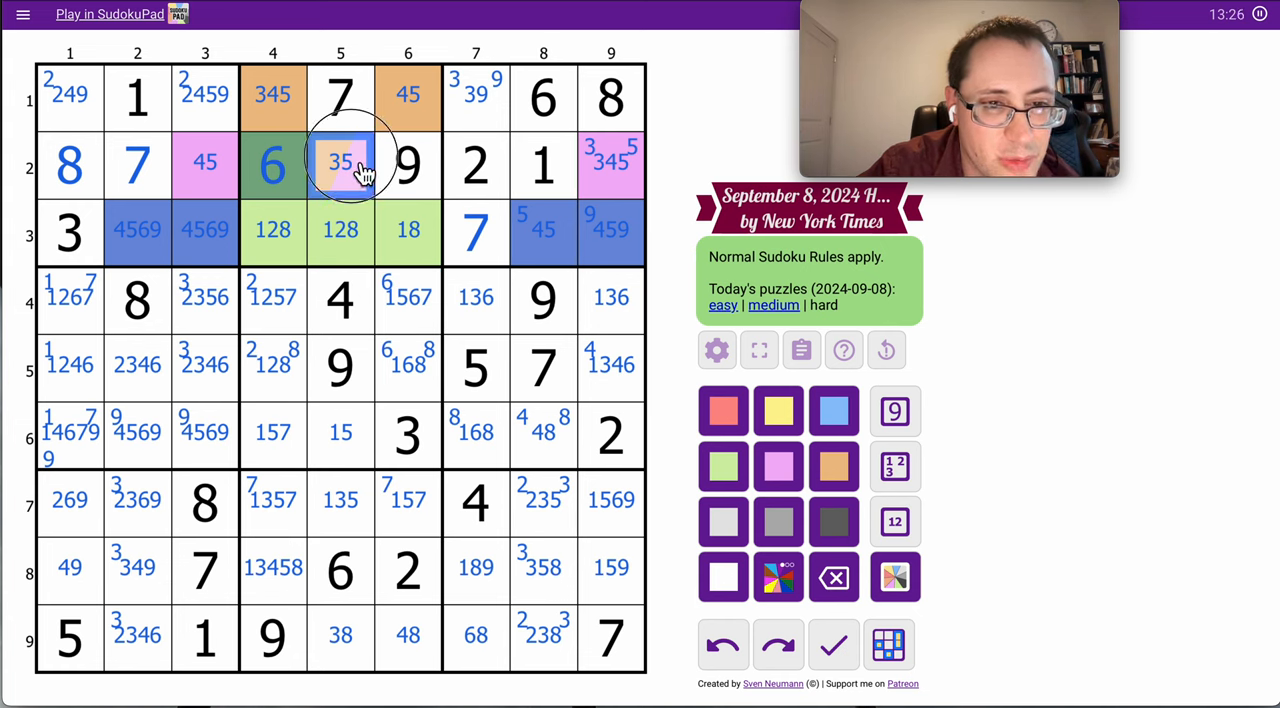
left_click(340, 432)
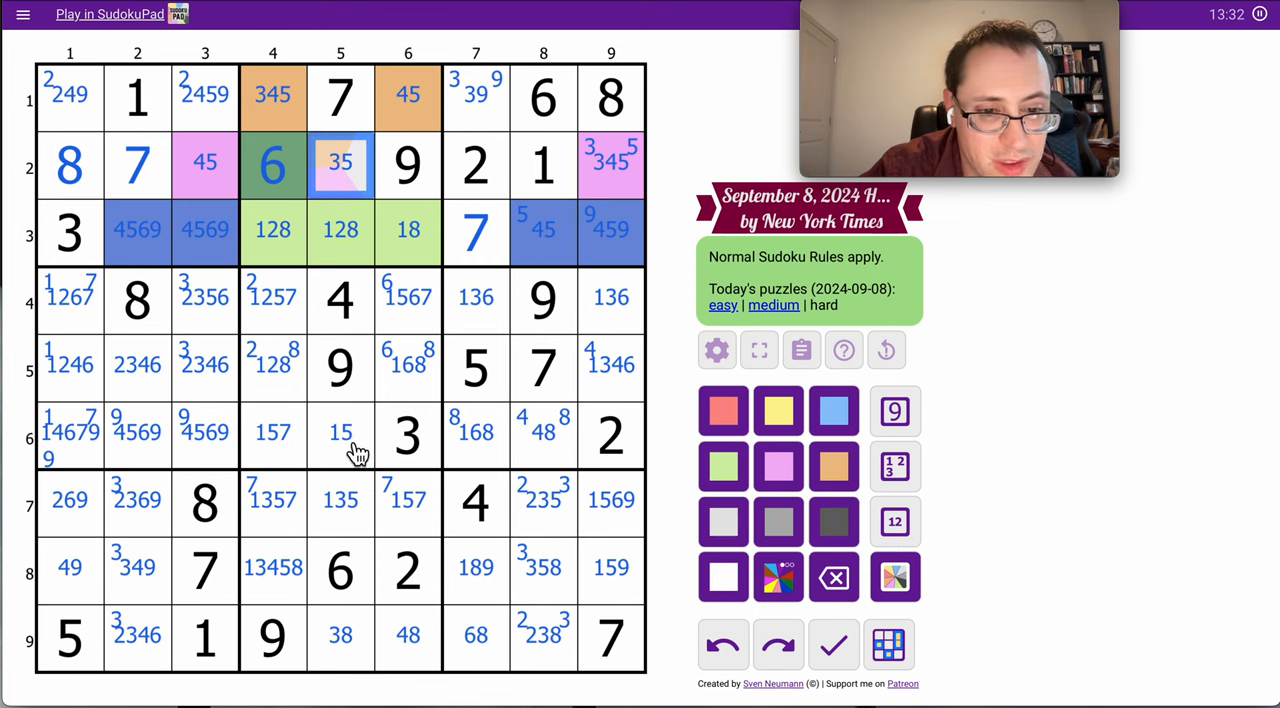
left_click(340, 432)
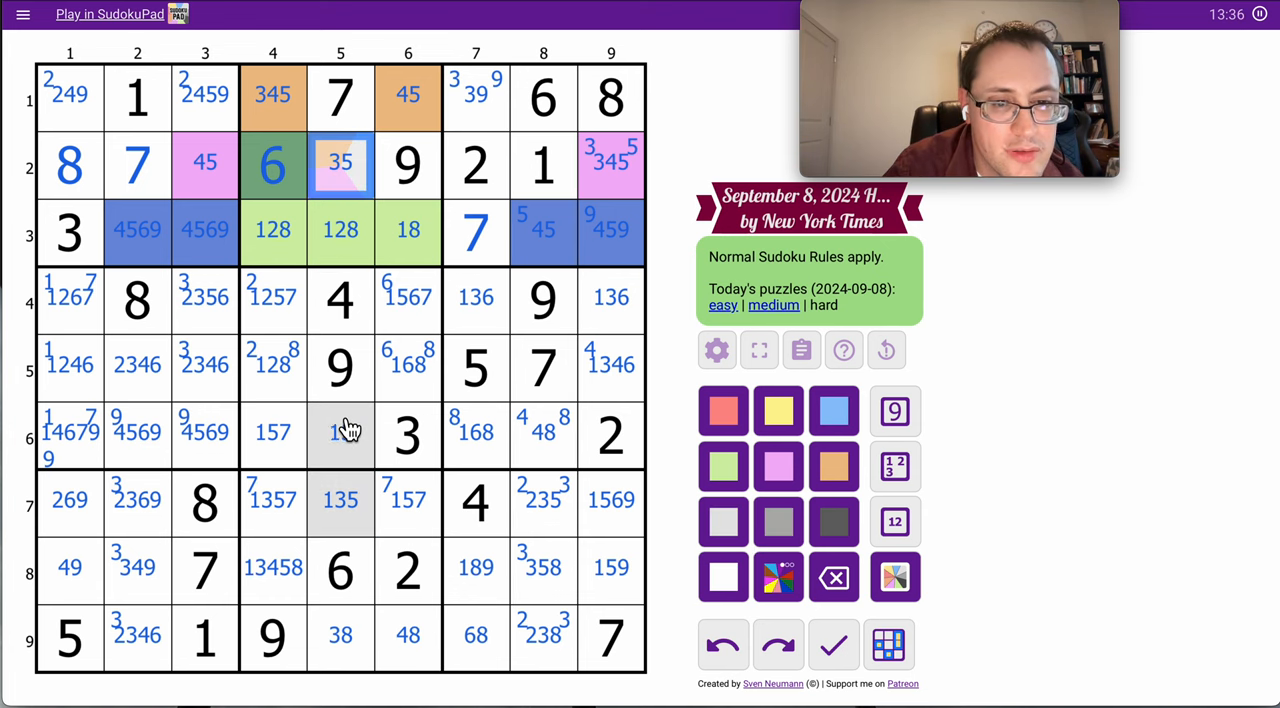
left_click(340, 432)
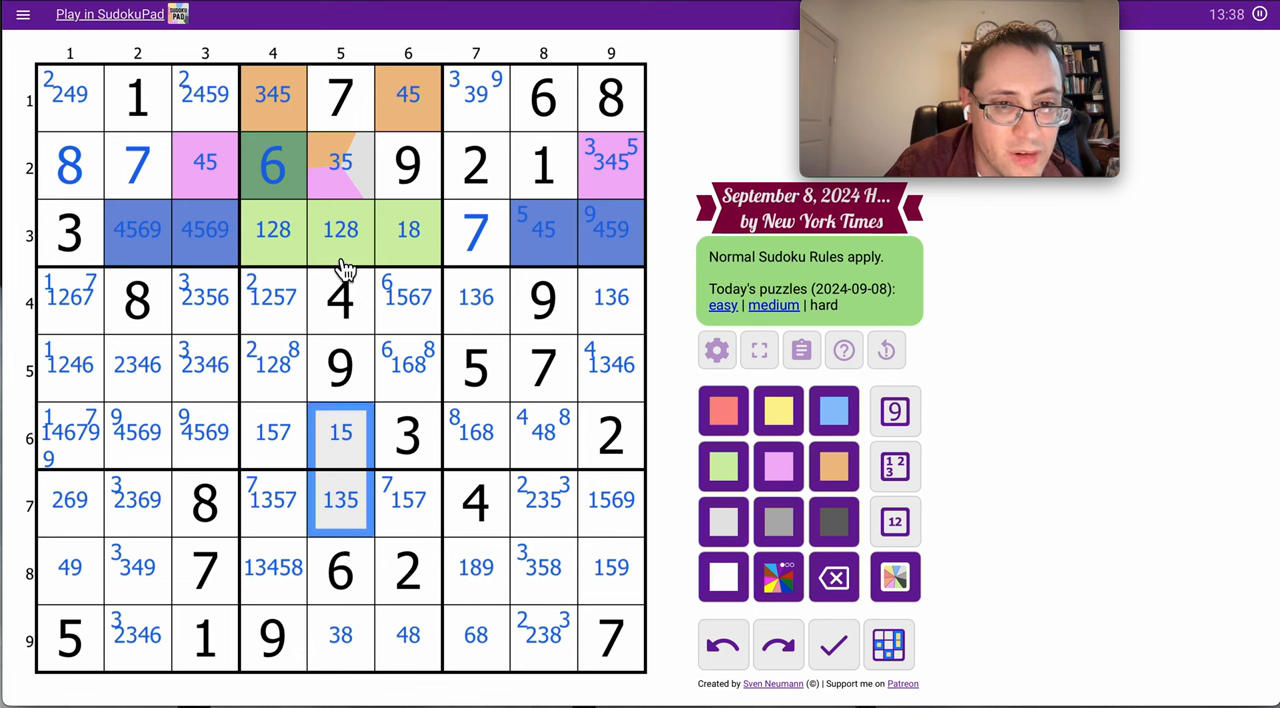
- Enter 4 in r1c4, 5 in r1c6 and 3 in r2c5, trimming the affected bottom cells
left_click(340, 232)
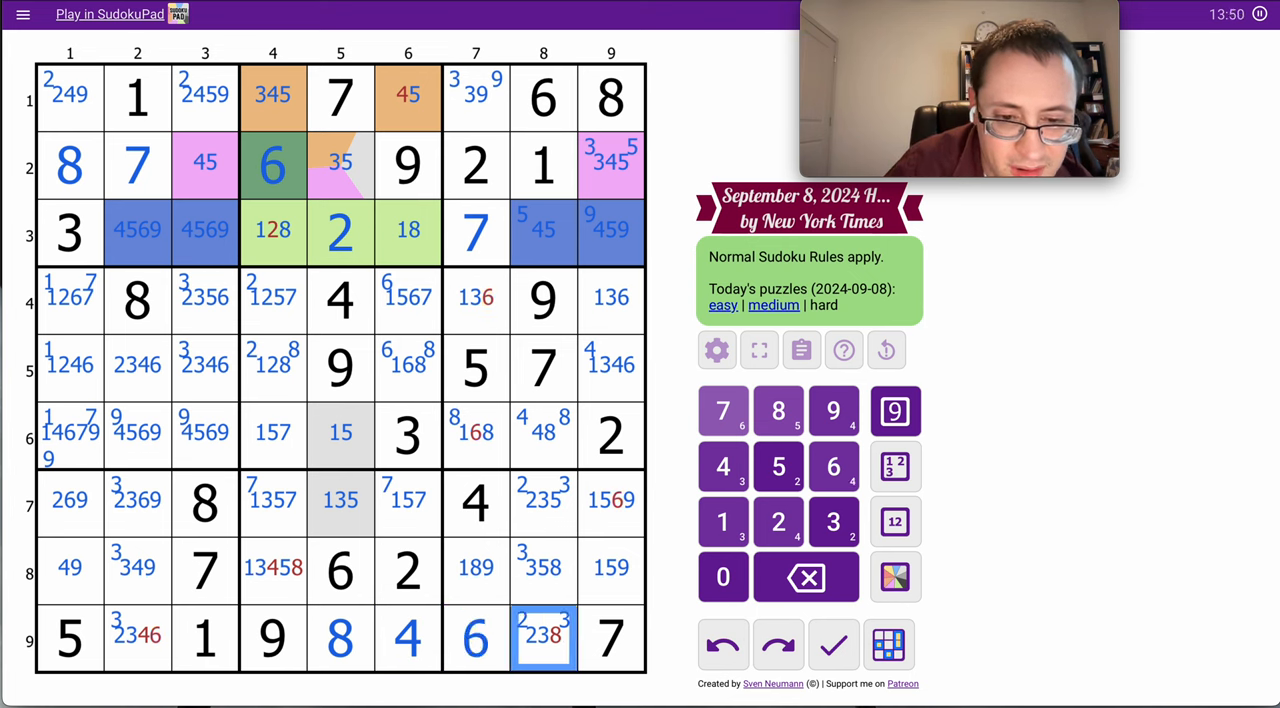
left_click(272, 568)
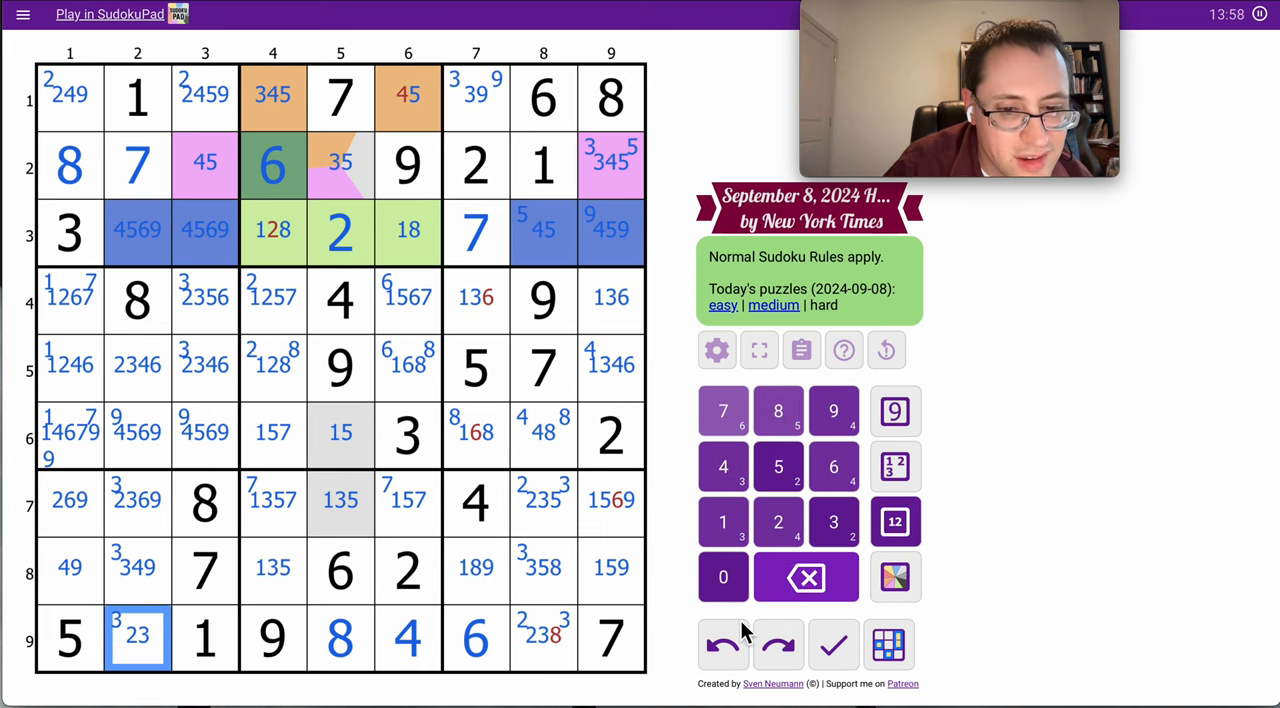
left_click(612, 500)
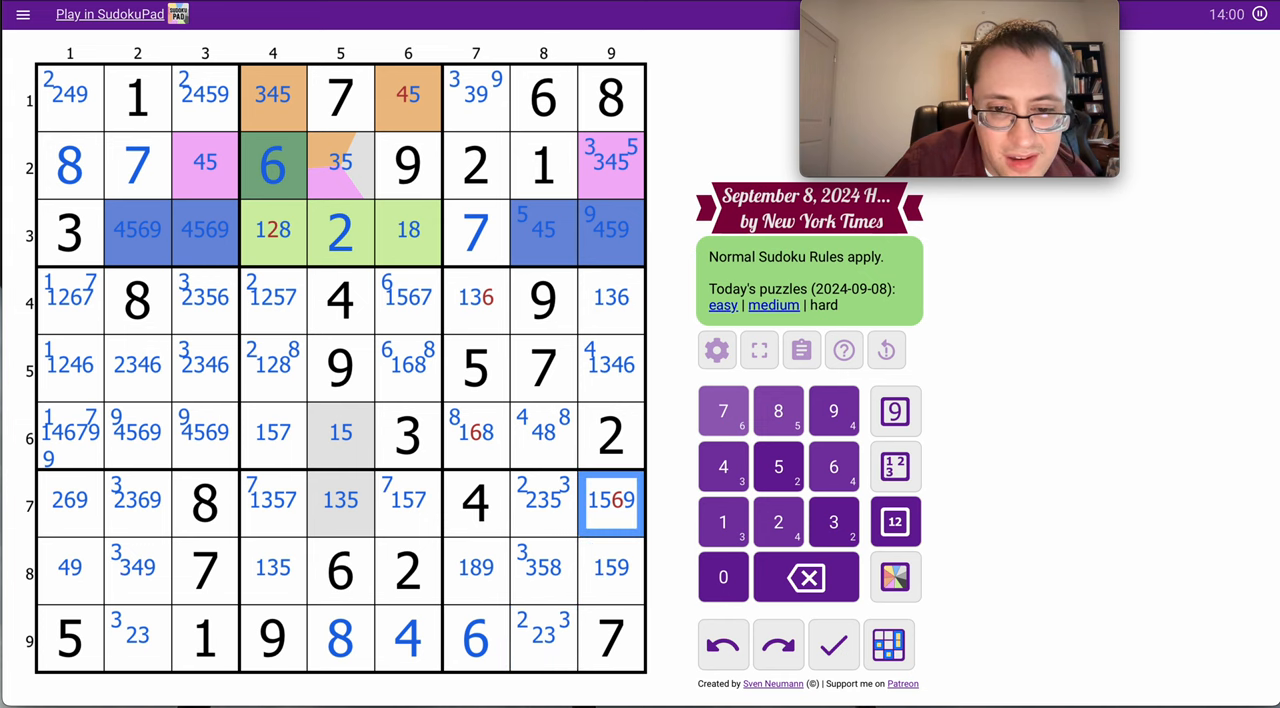
left_click(476, 432)
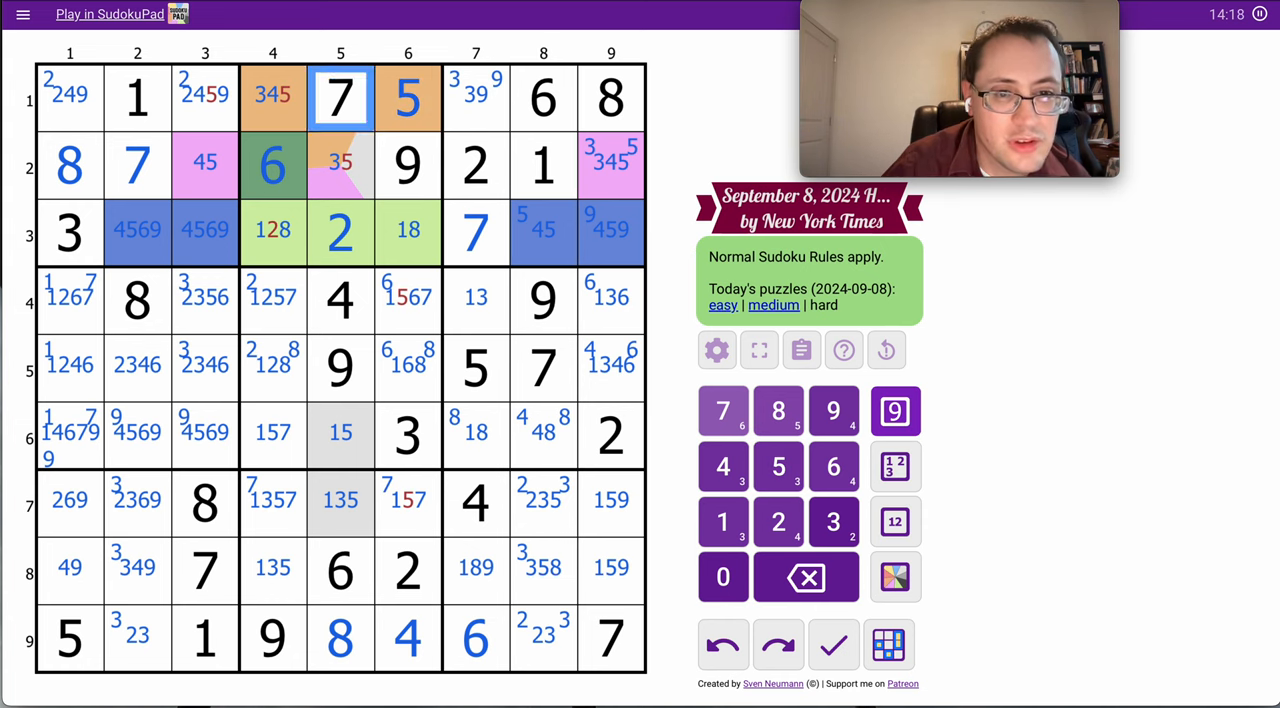
left_click(832, 522)
type("4")
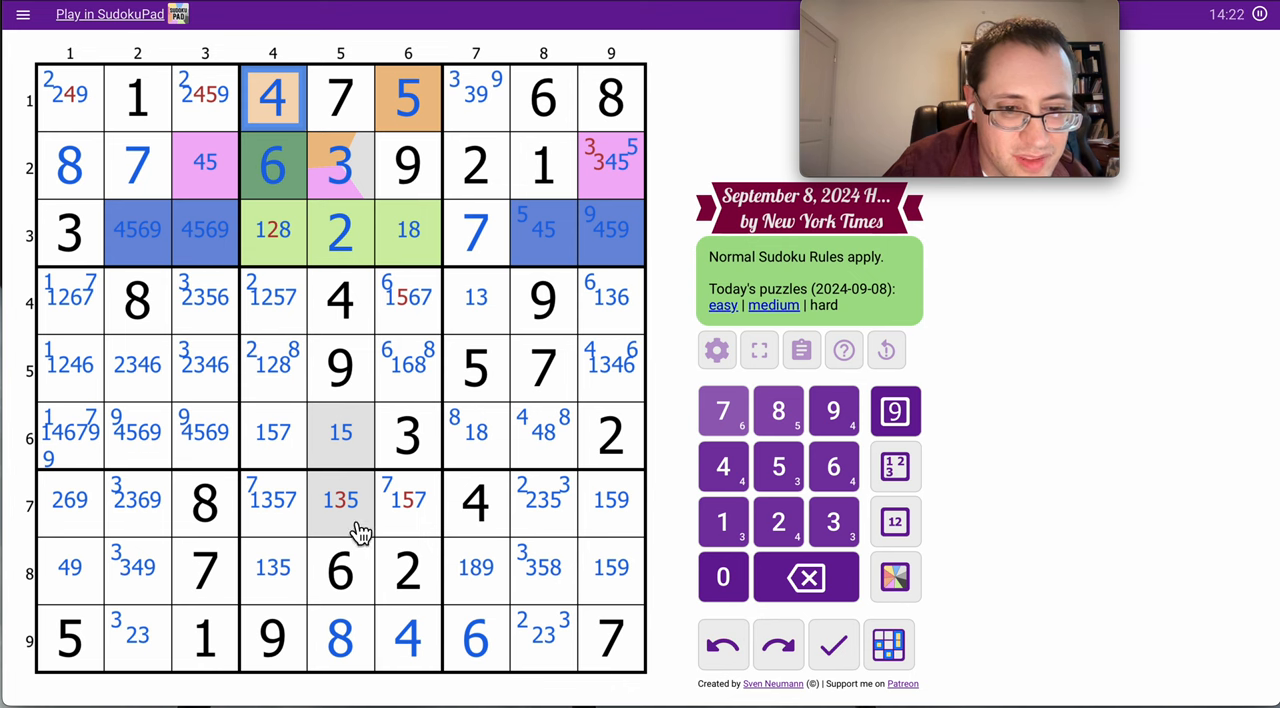
- Drop 3 and 5 from r7c5–r7c6 (r7c6 to 17), 5 from r4c6, and 2 from r3c4 (to 18)
left_click(340, 500)
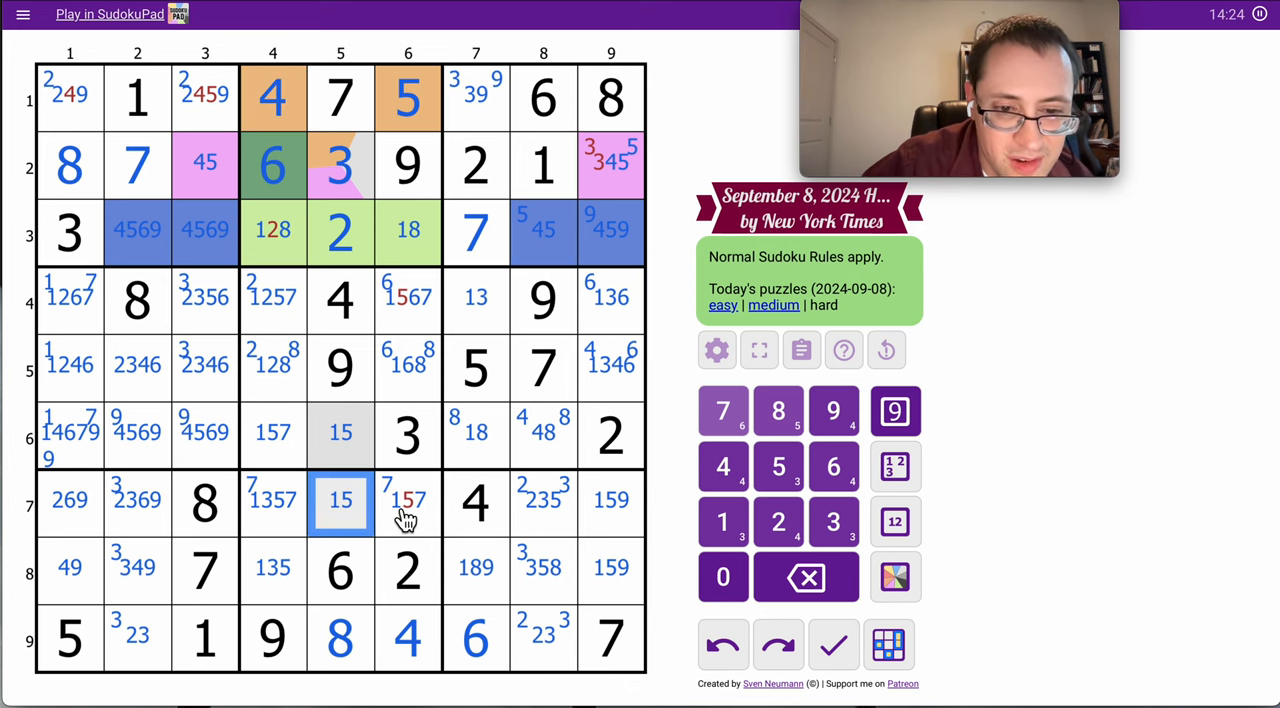
left_click(408, 500)
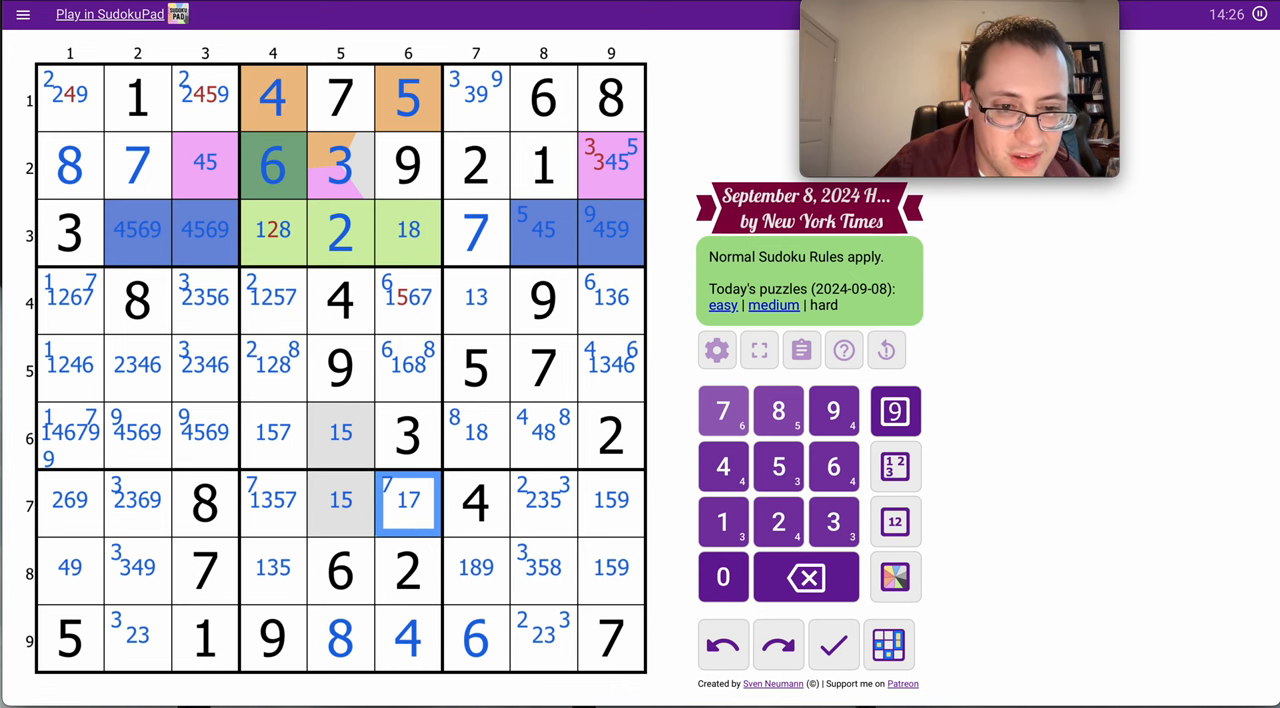
left_click(408, 300)
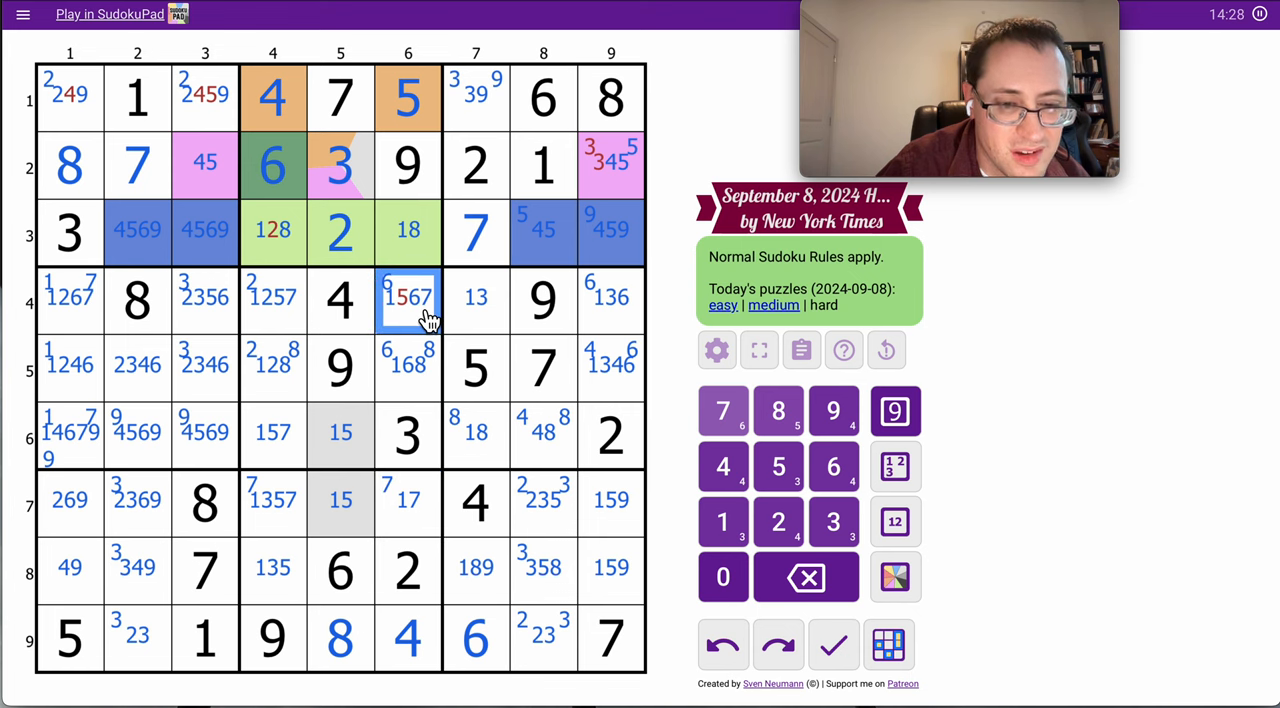
left_click(272, 230)
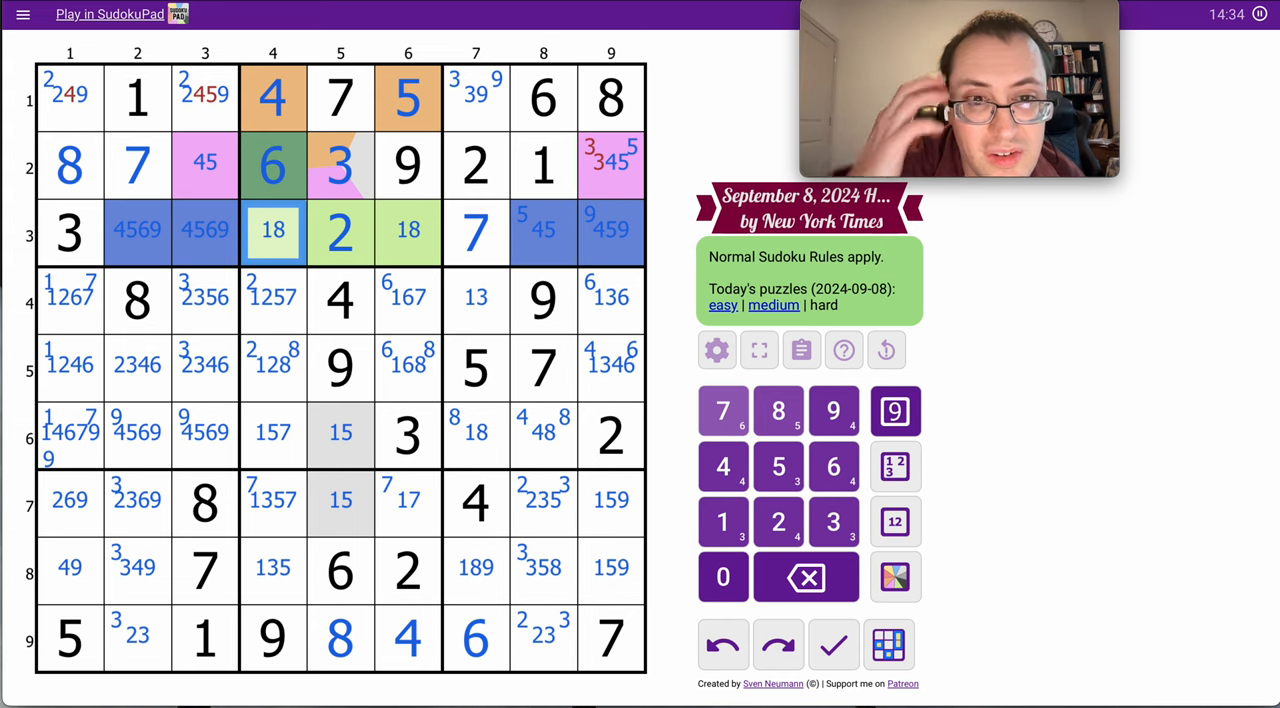
- Place digits in the top-right box and column 9, including 9 at r3c9 and 1 at r4c7
left_click(476, 96)
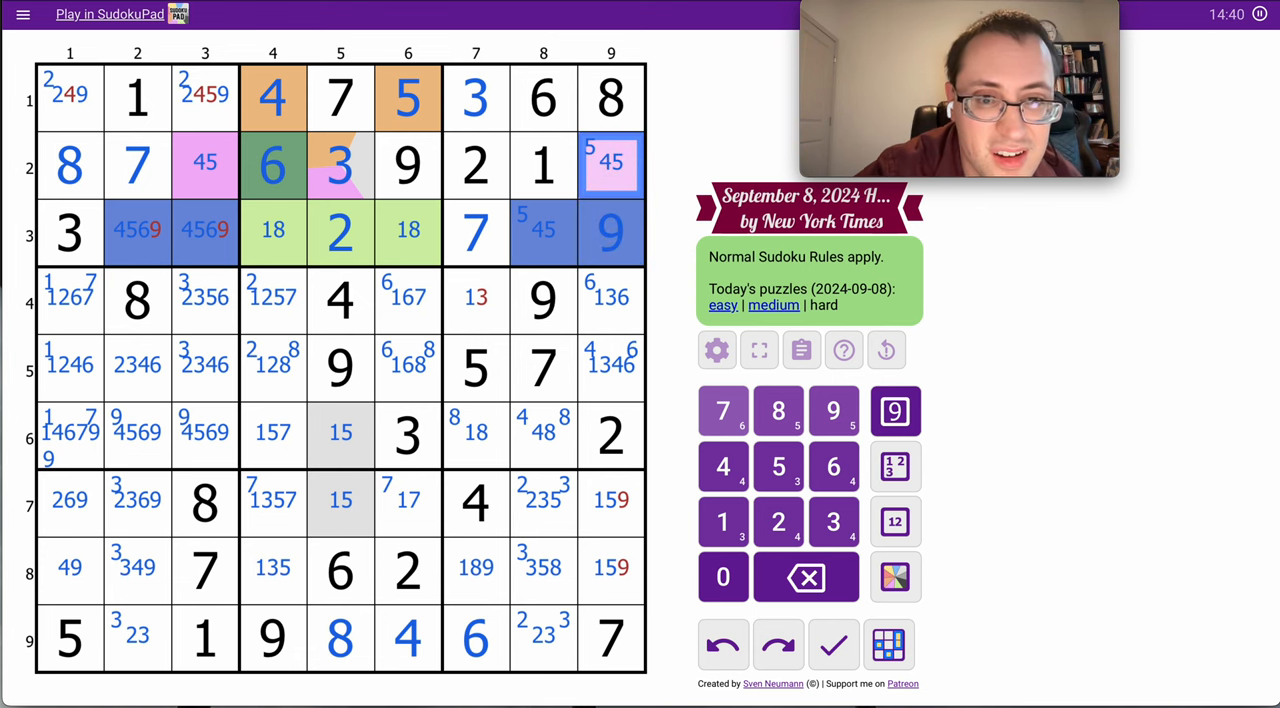
left_click(476, 436)
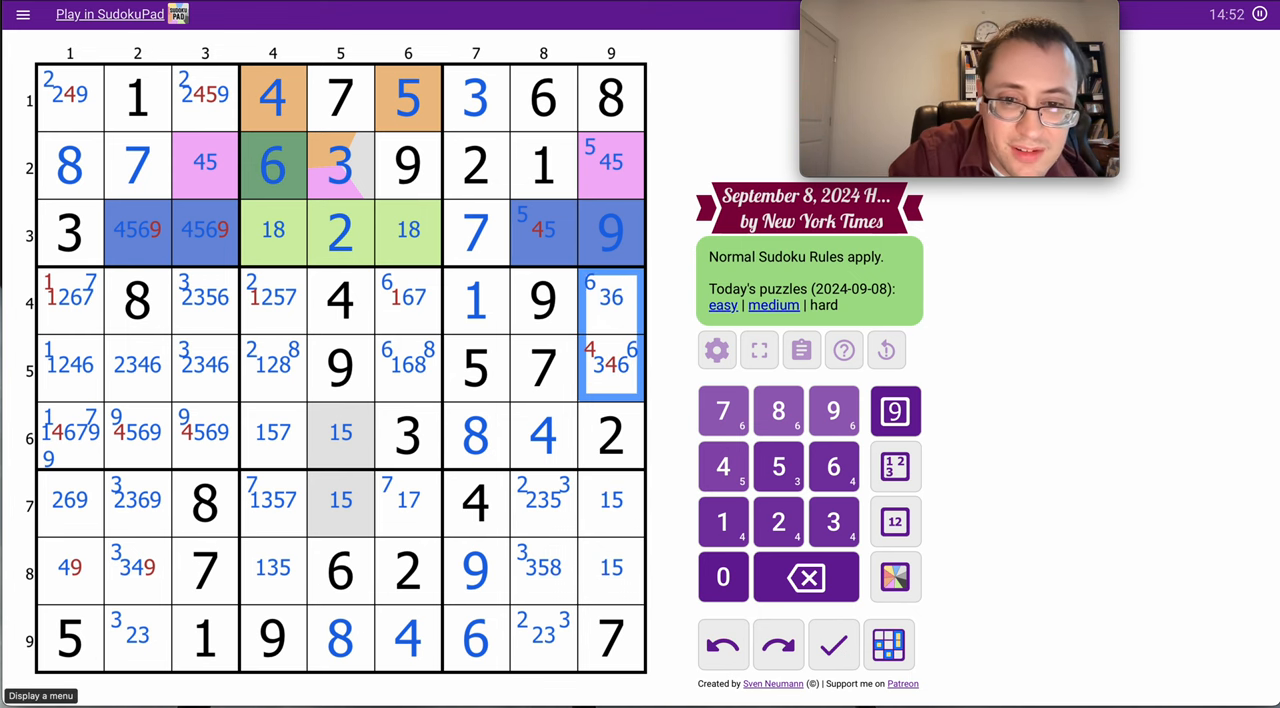
left_click(610, 364)
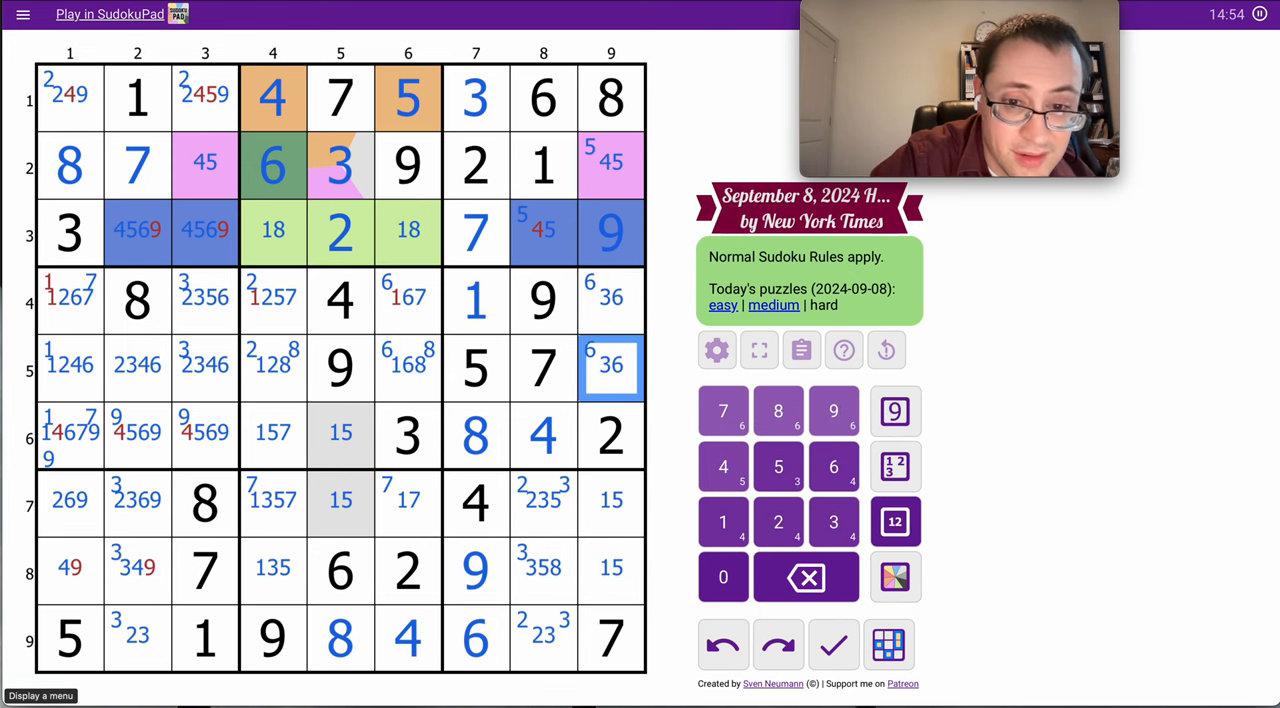
left_click(610, 300)
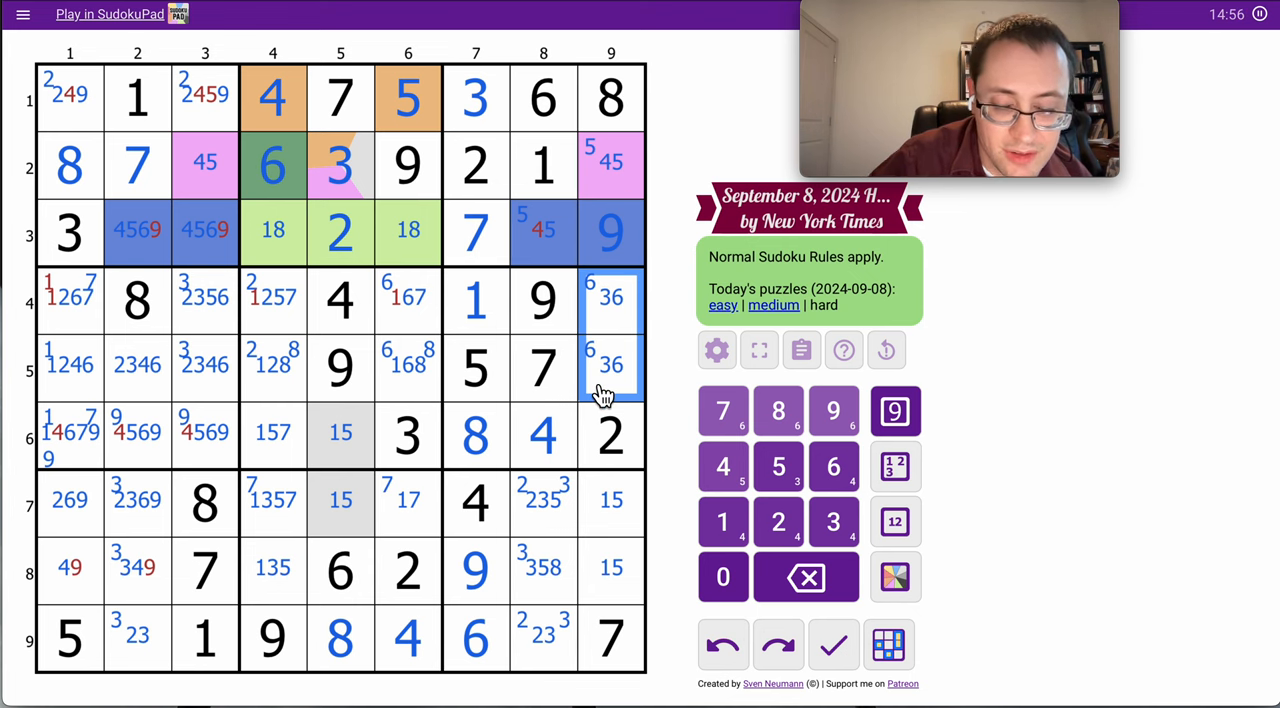
- Shade column 8's bottom three cells grey and fill 4 at r8c1, 2 at r9c2
left_click(544, 232)
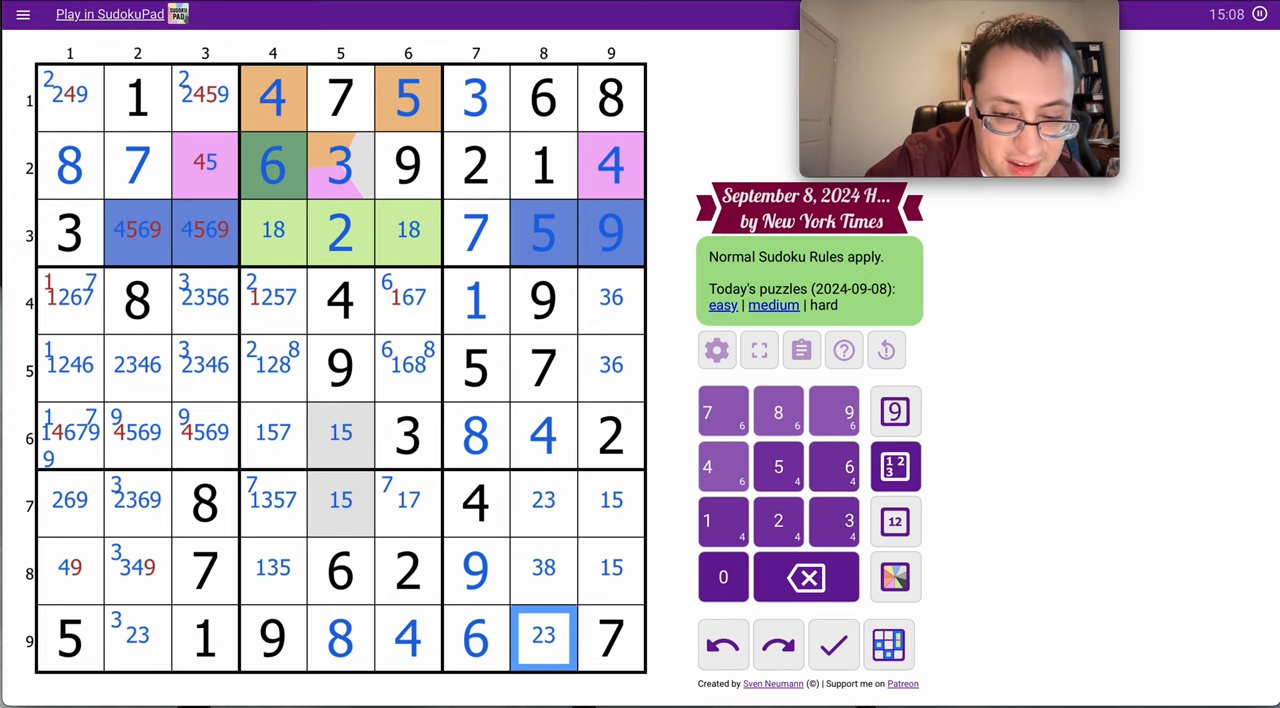
left_click(894, 576)
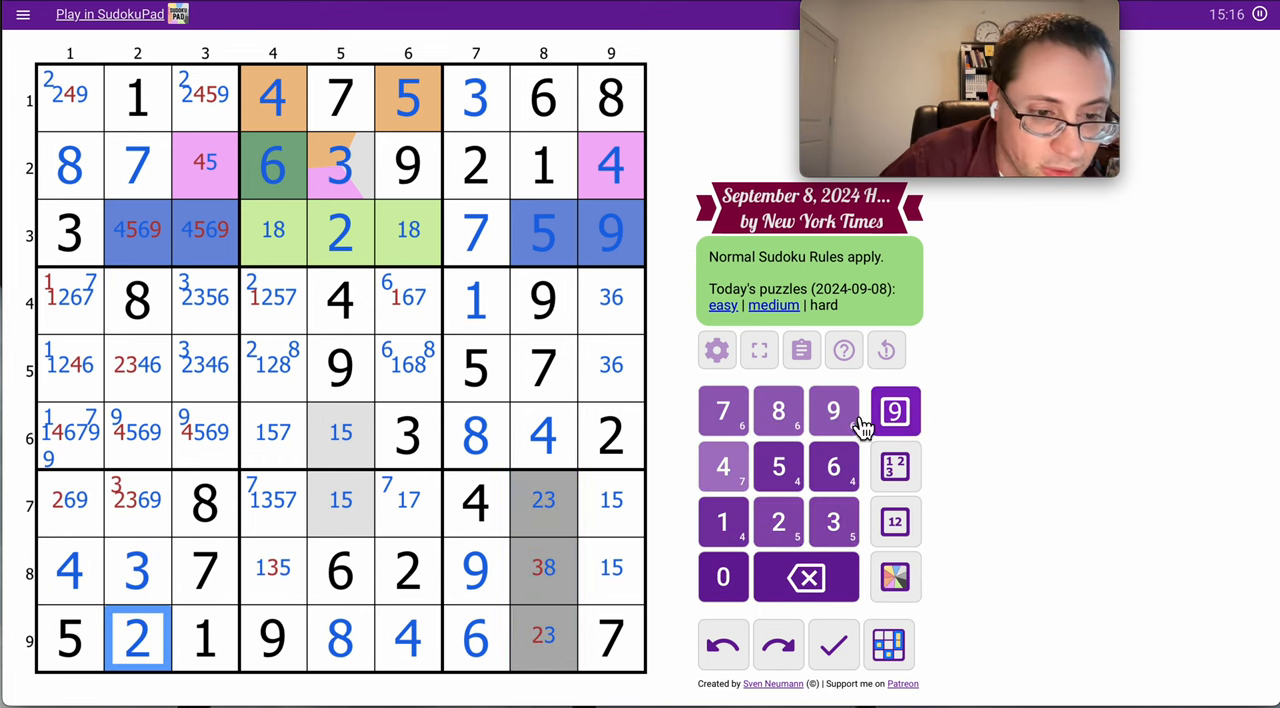
- Place 5 at r2c3, fill 2-8-3 down column 8, and narrow the row 7 pair to 6/9
left_click(204, 164)
type("5")
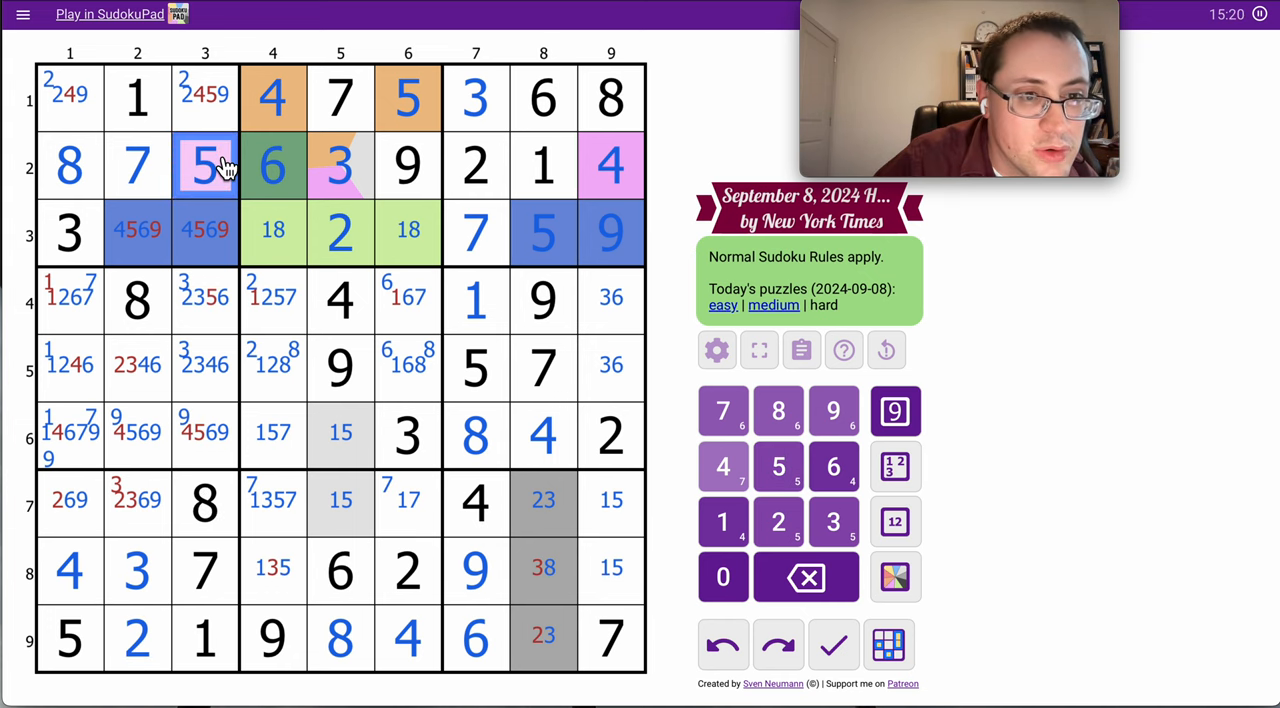
mouse_move(210, 444)
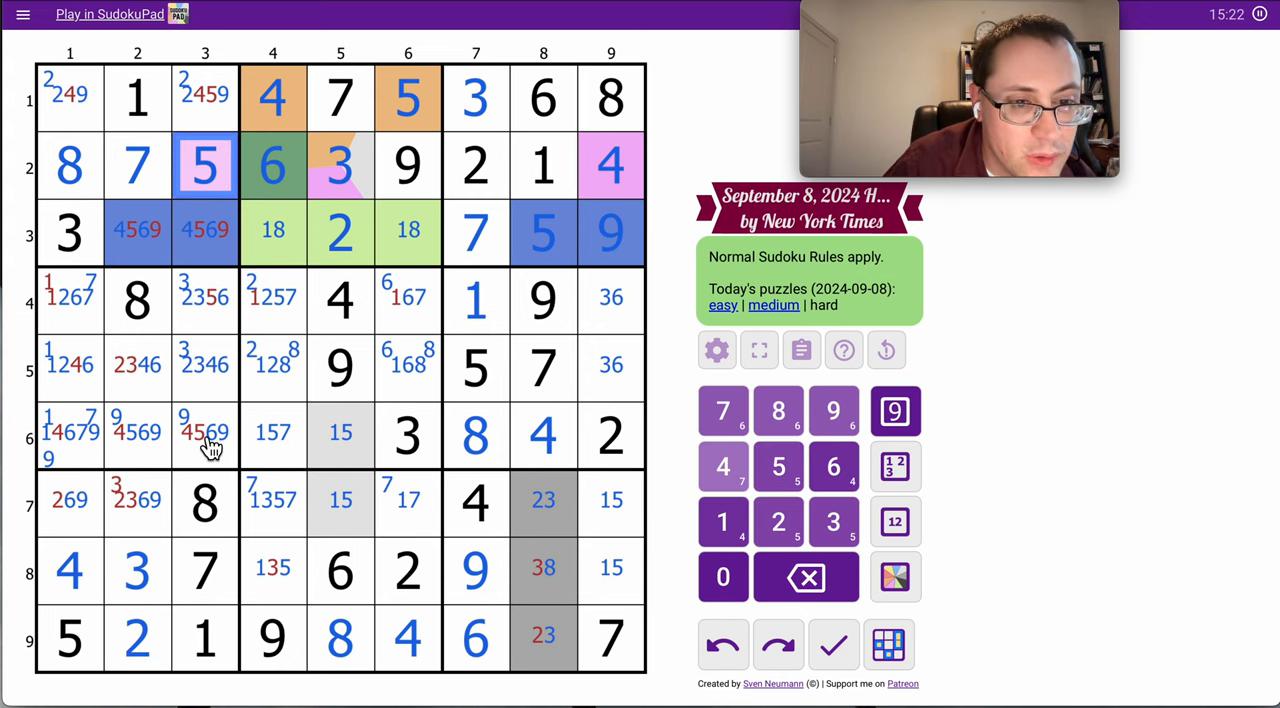
left_click(544, 568)
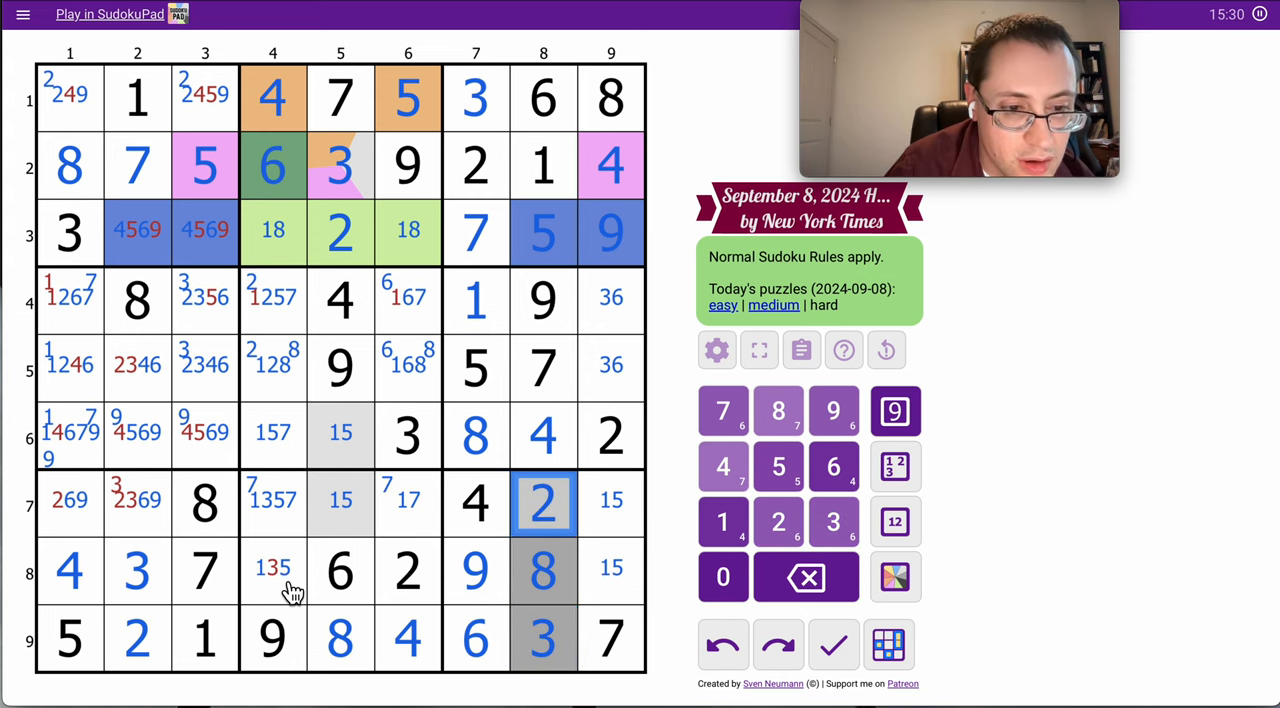
mouse_move(88, 516)
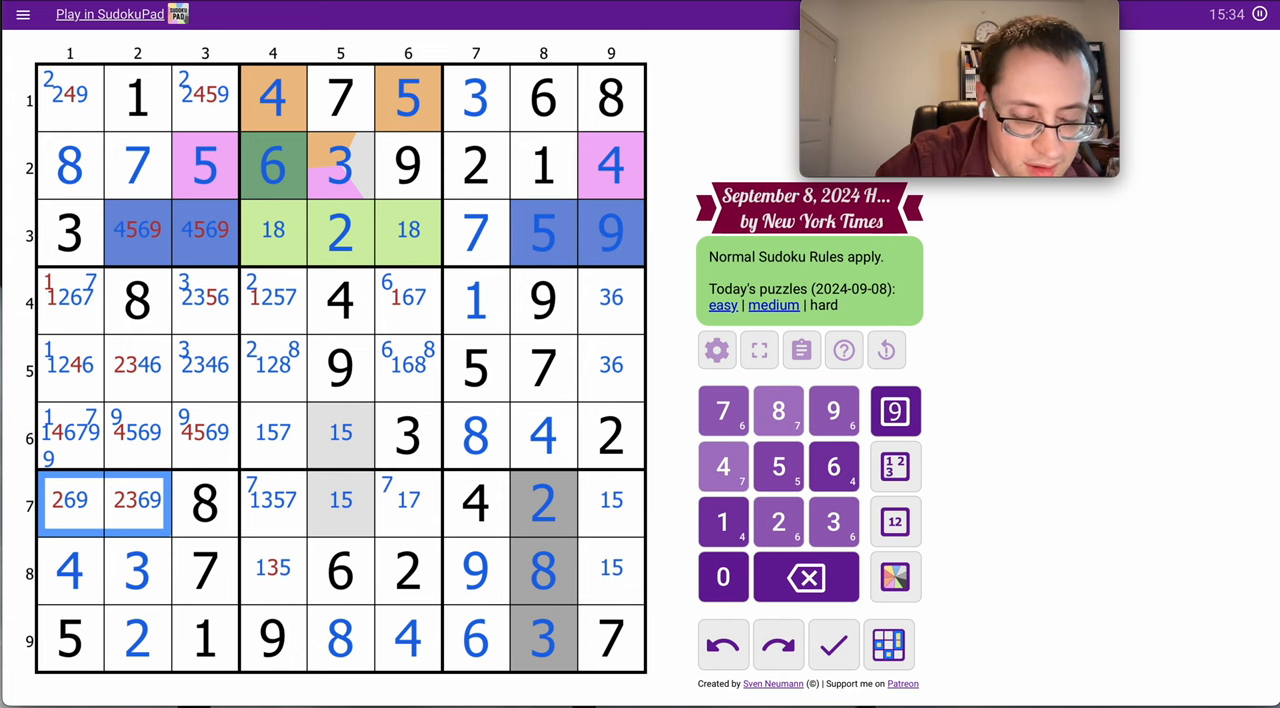
left_click(896, 520)
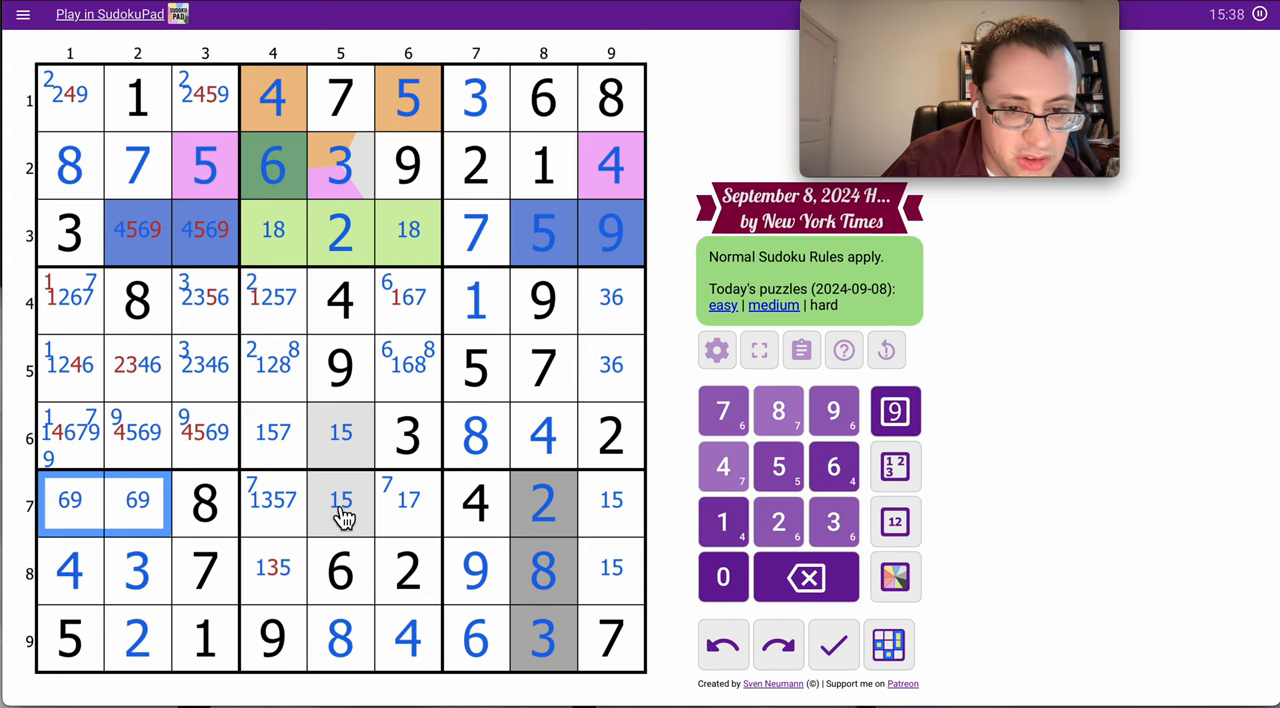
- Fill 3 at r7c4, 7 at r7c6, 6 at r4c6, 3 at r4c9 and 6 at r5c9
left_click(340, 500)
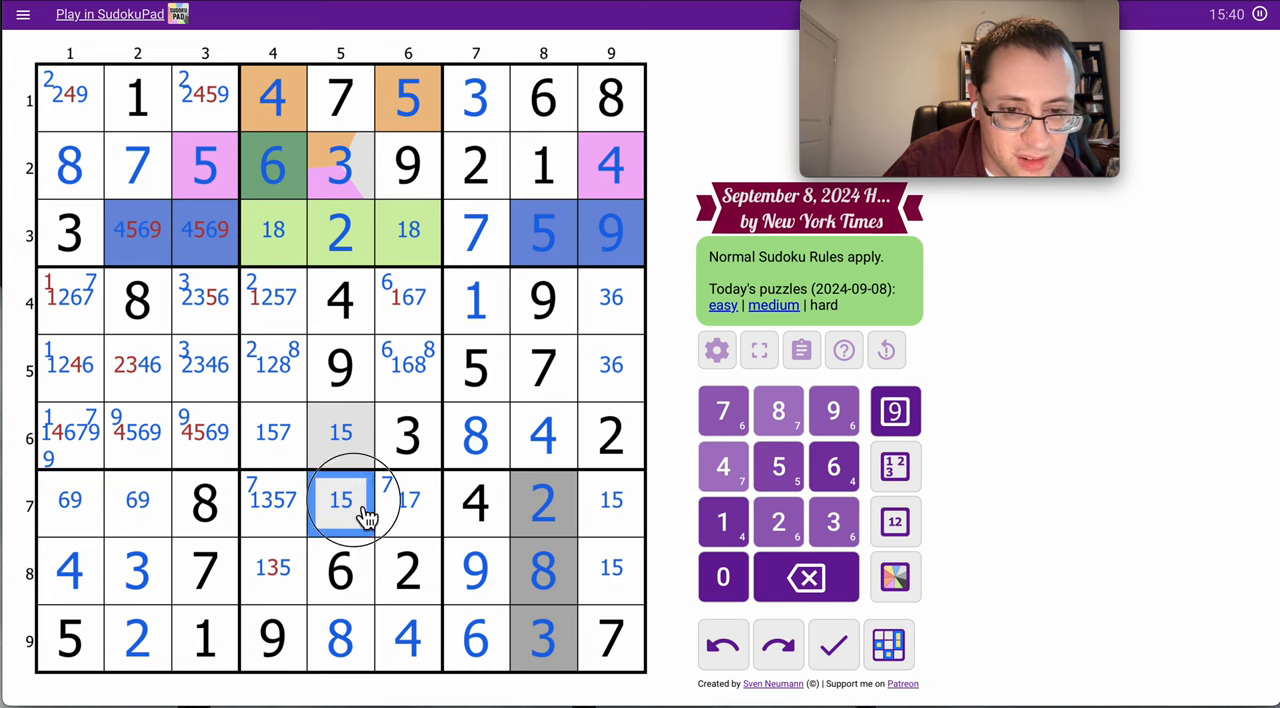
left_click(408, 500)
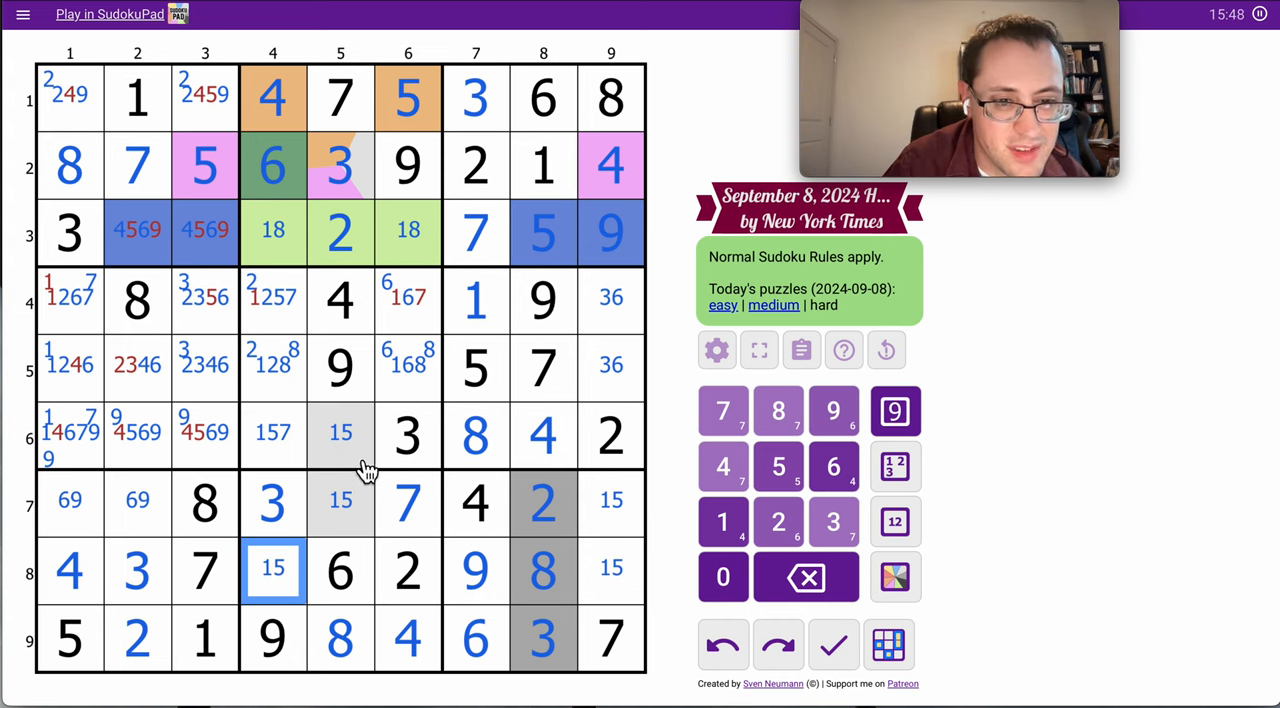
left_click(408, 300)
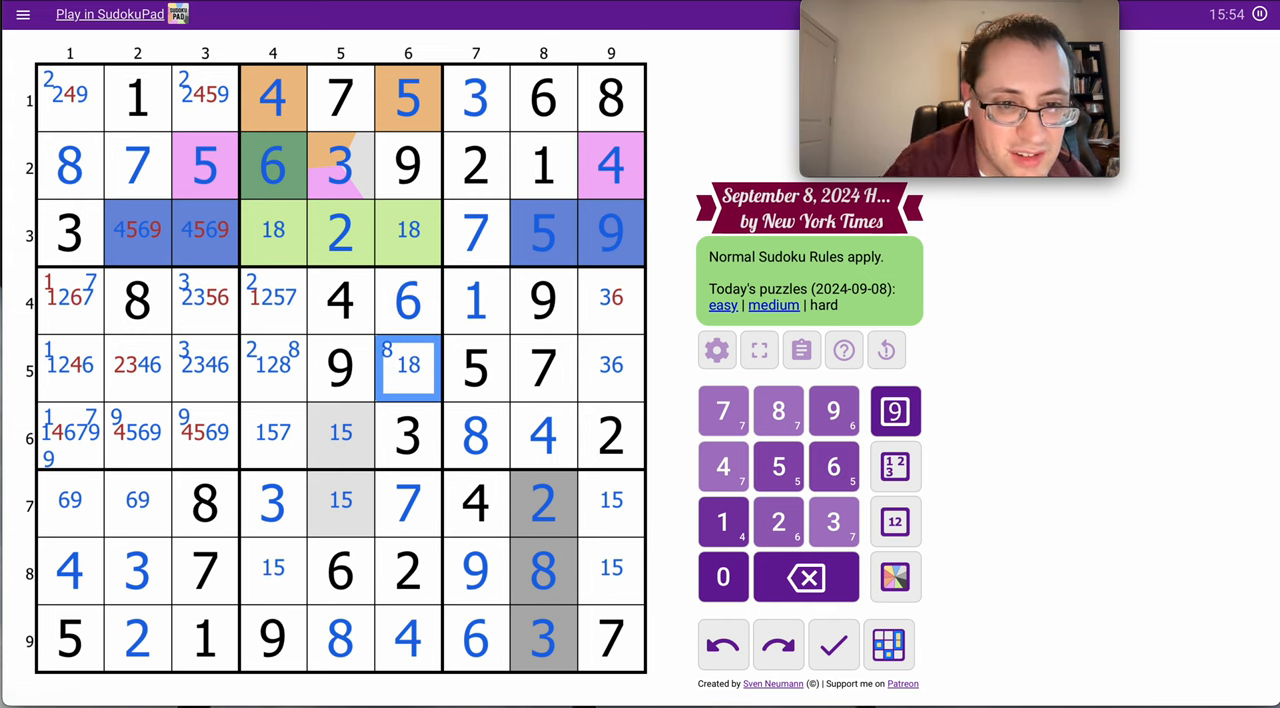
left_click(272, 298)
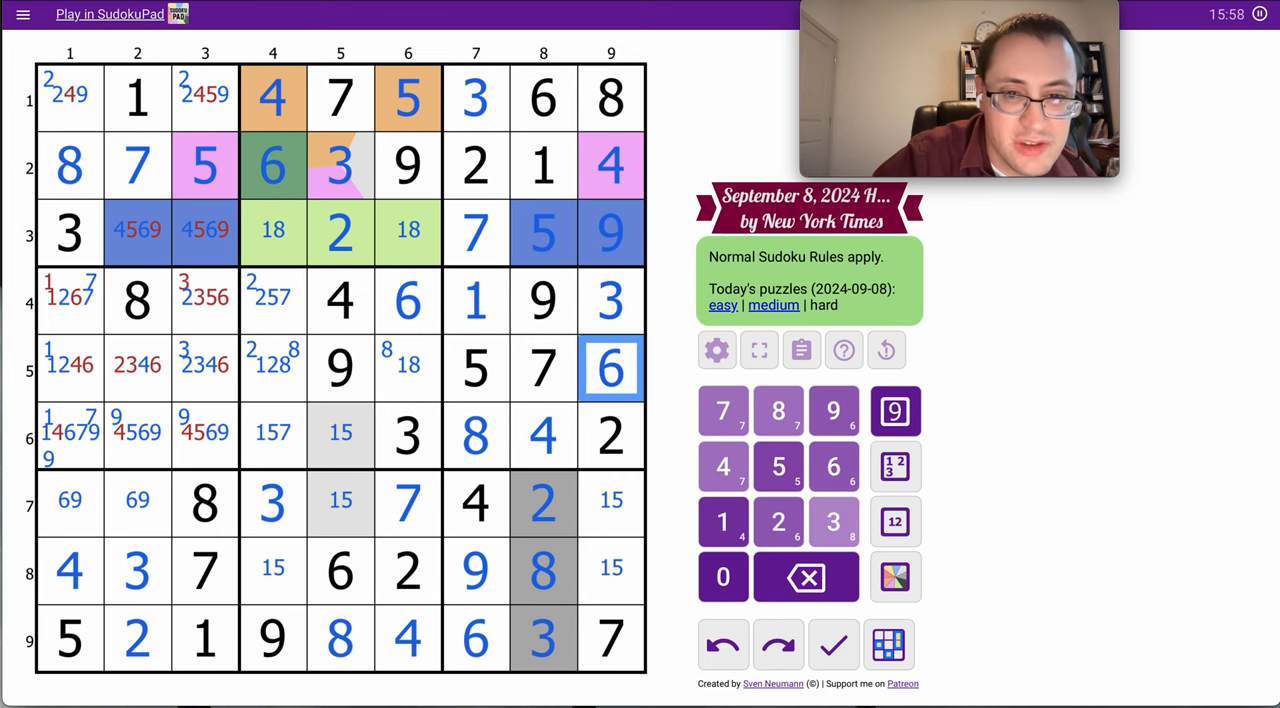
- Fill the top-left and centre box cells, including 2 at r5c4
left_click(204, 300)
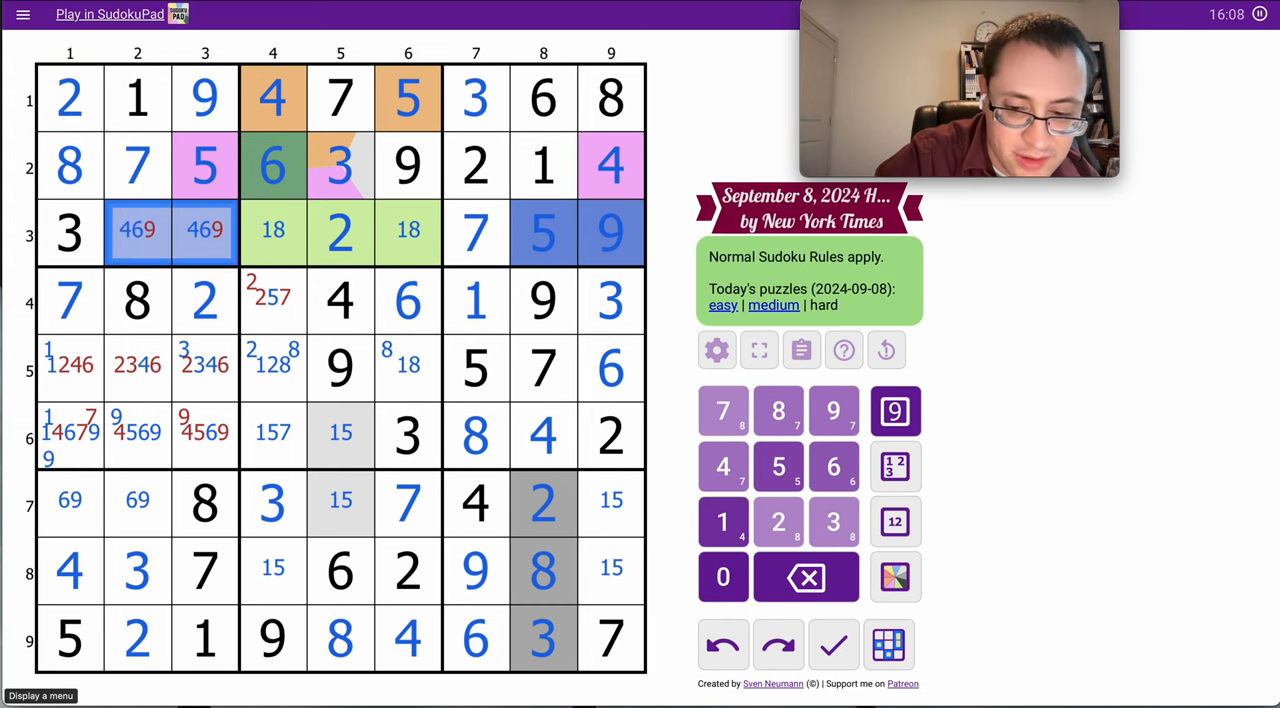
left_click(272, 300)
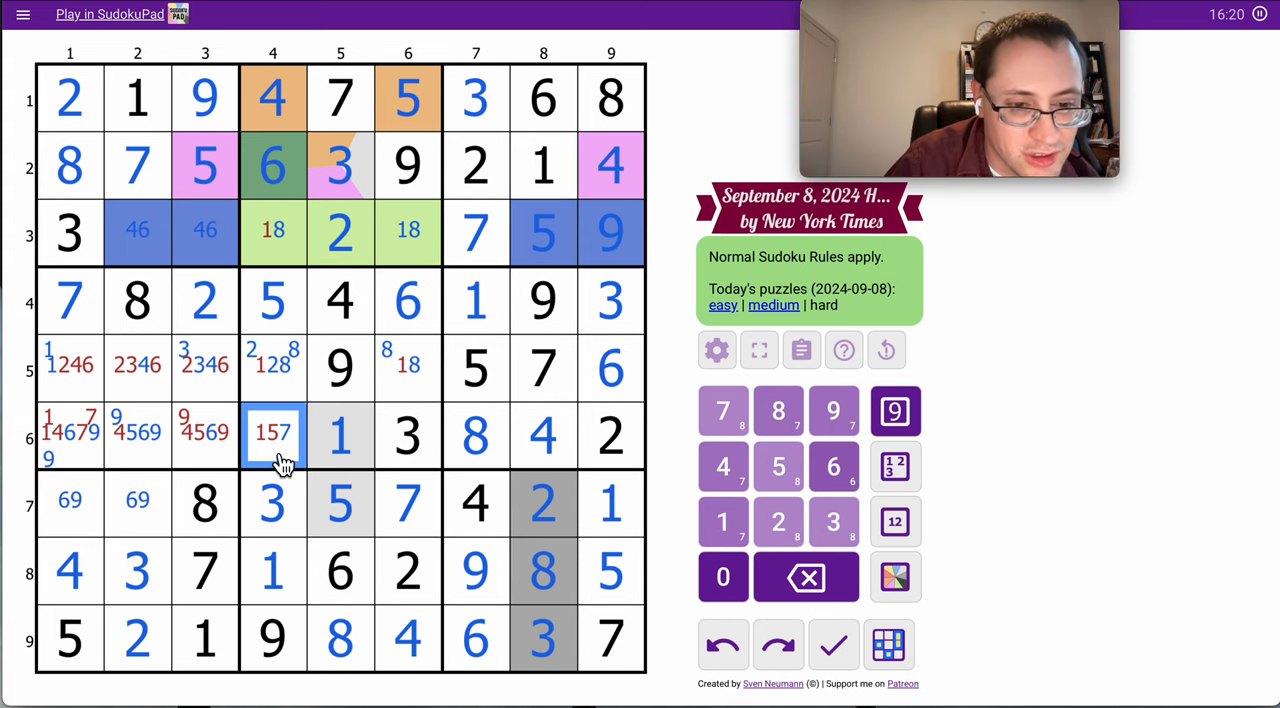
left_click(408, 368)
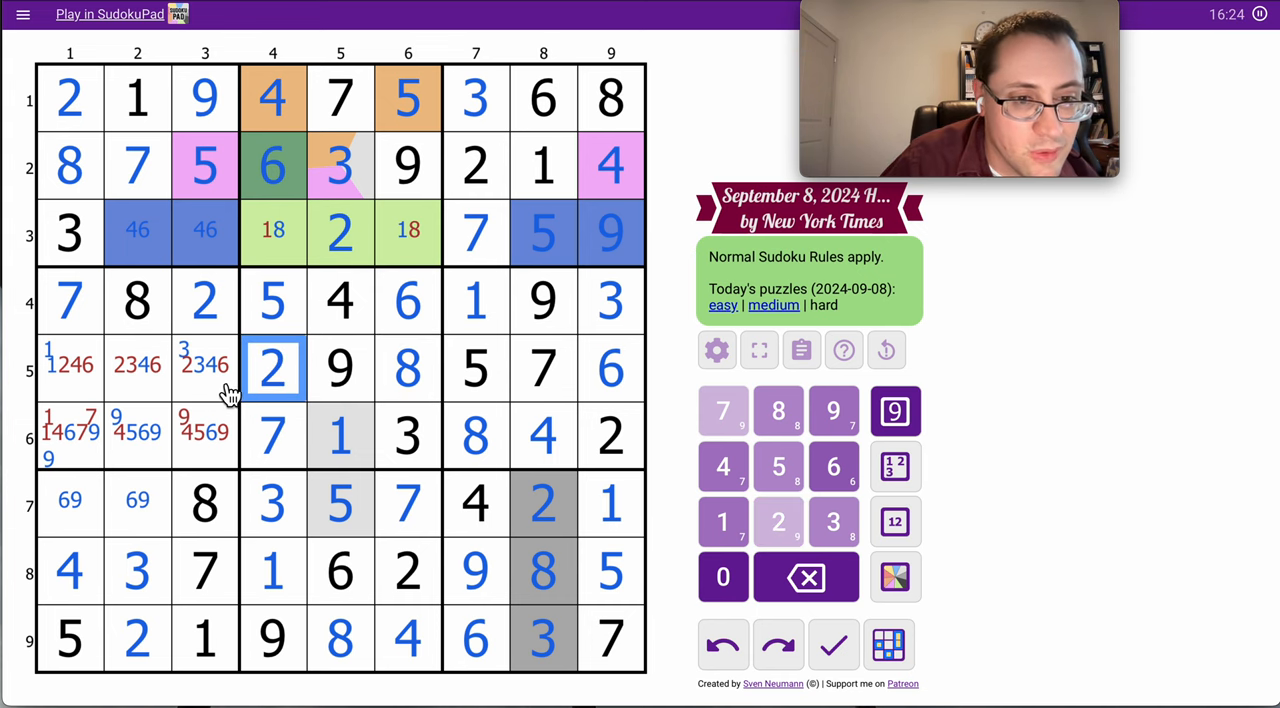
- Fill the last remaining cells to complete the grid and trigger the congratulations message
left_click(136, 368)
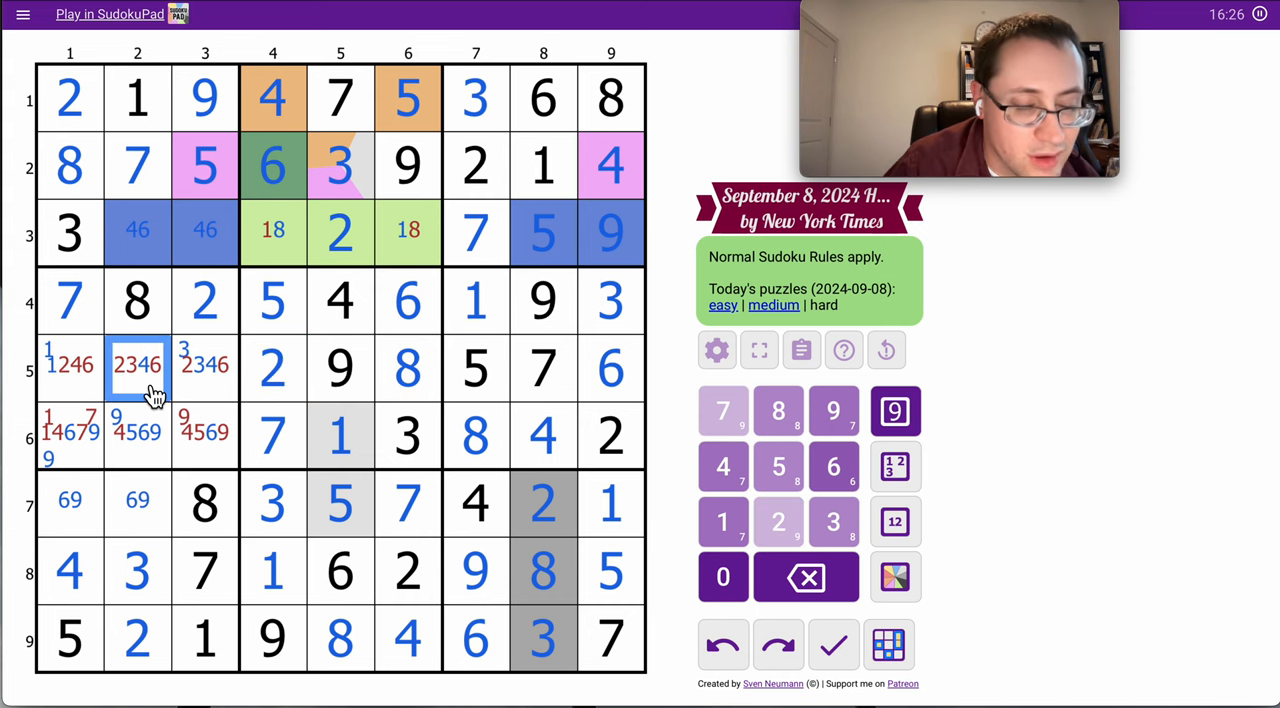
left_click(724, 466)
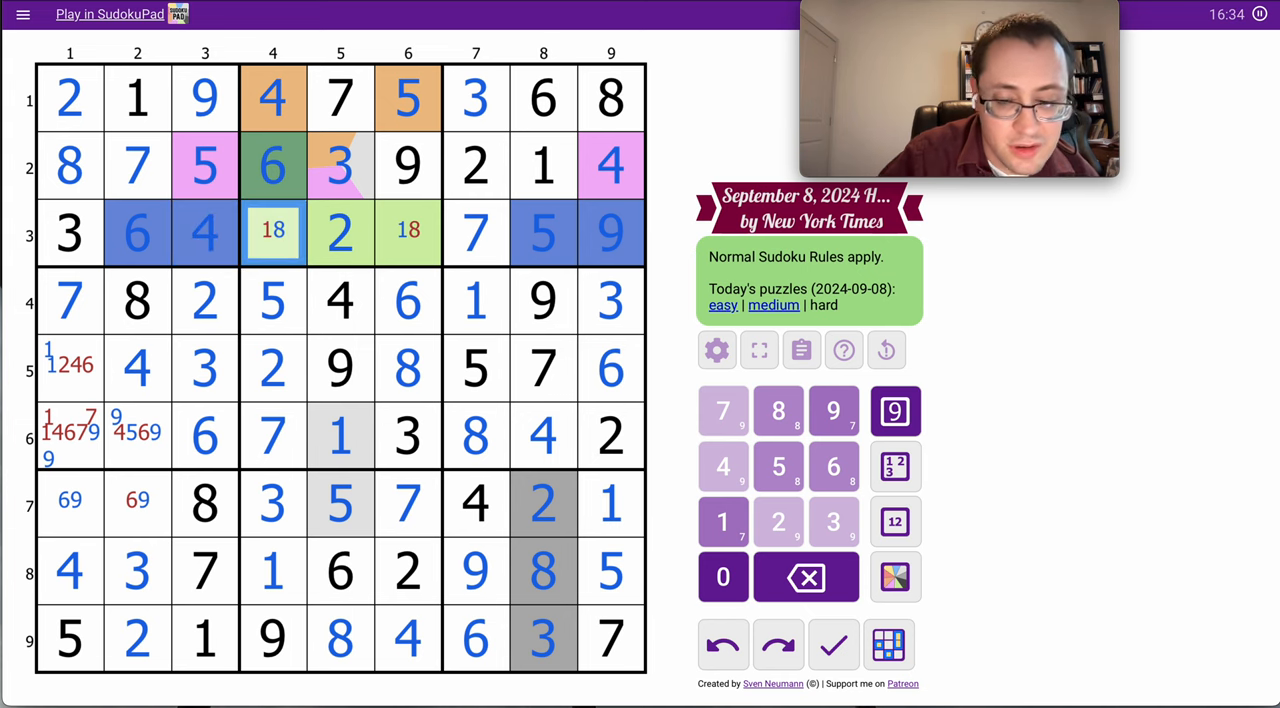
left_click(70, 368)
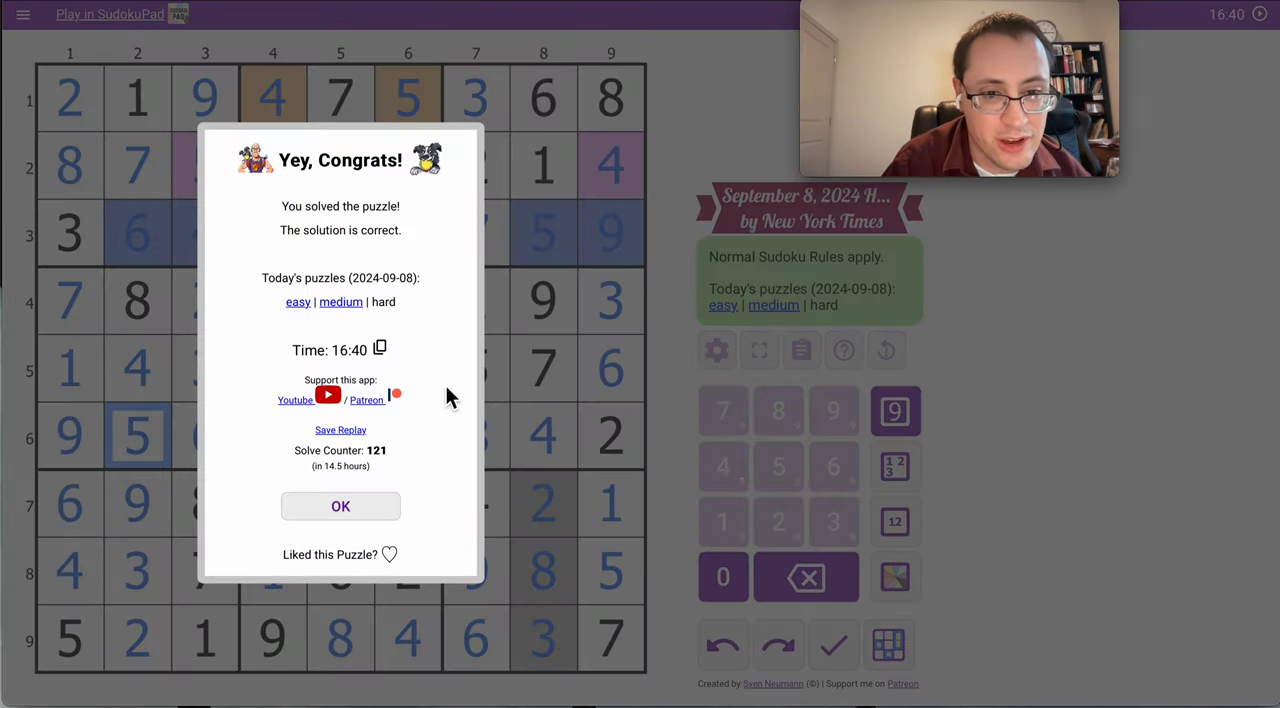
- Mark the puzzle as liked and dismiss the congratulations message
left_click(388, 554)
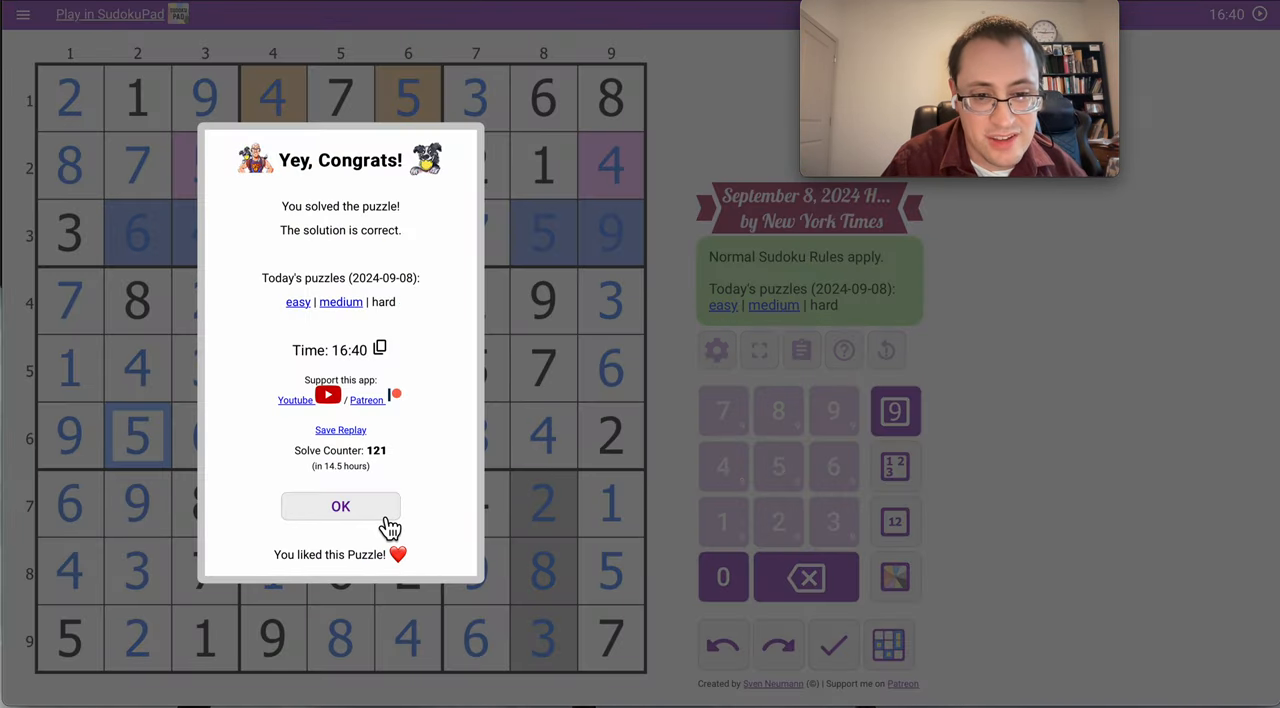
left_click(340, 504)
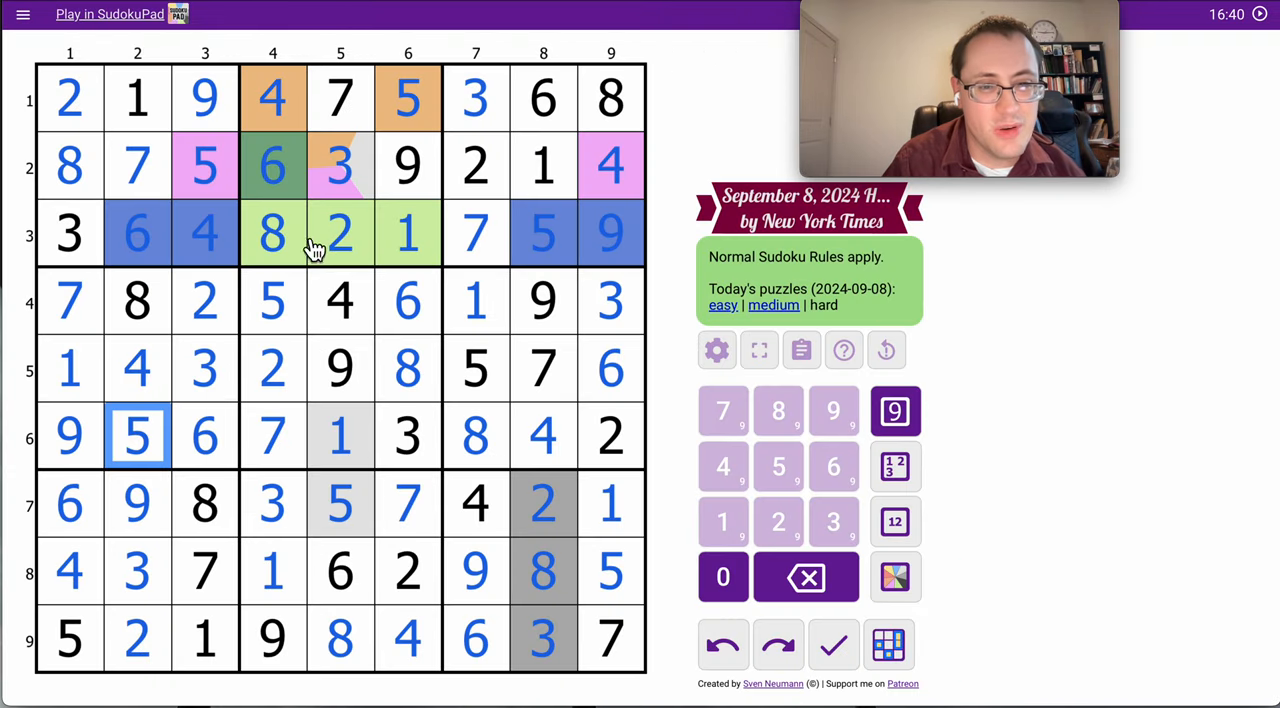
- Review the row 3 cells across the three top boxes of the solved grid
left_click(408, 232)
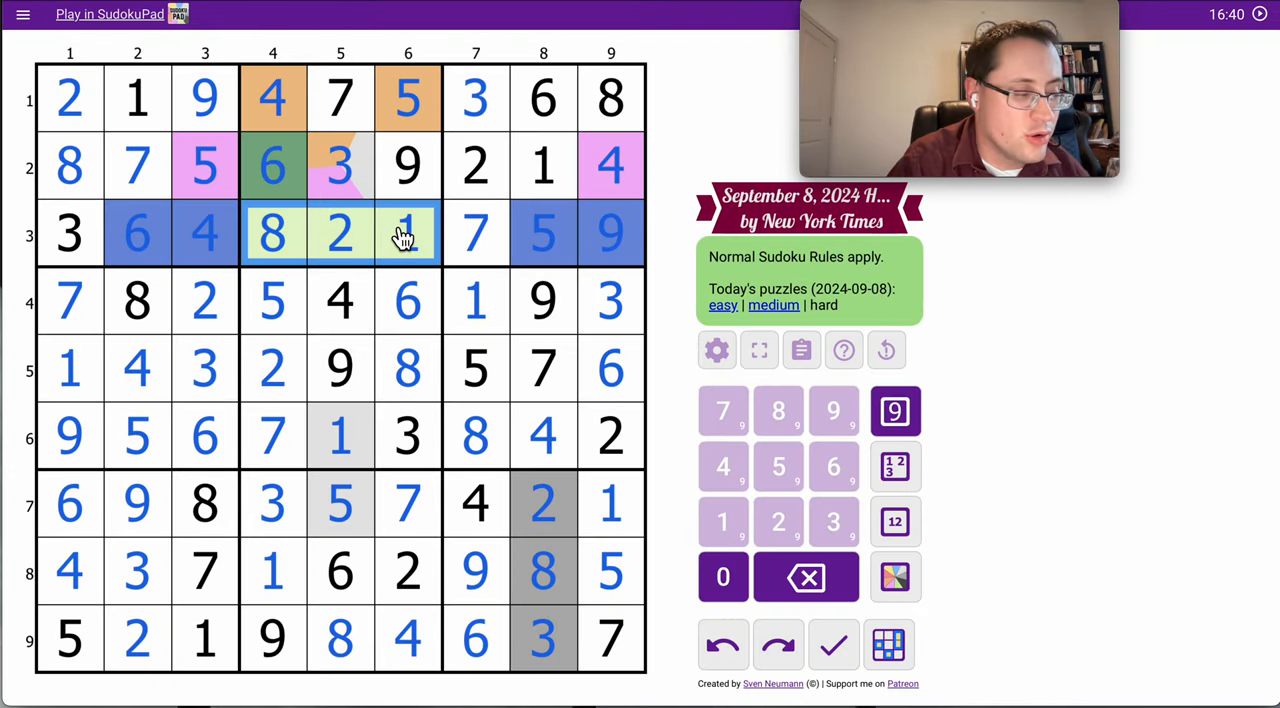
left_click(204, 232)
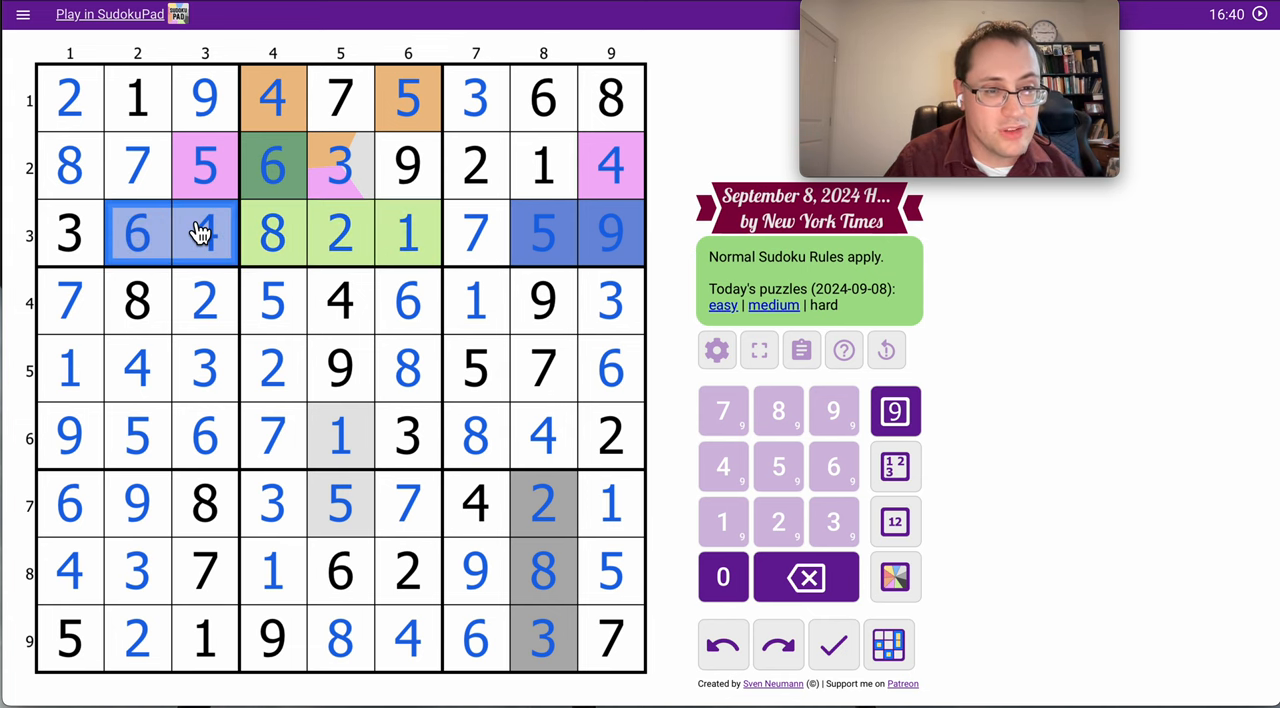
left_click(610, 232)
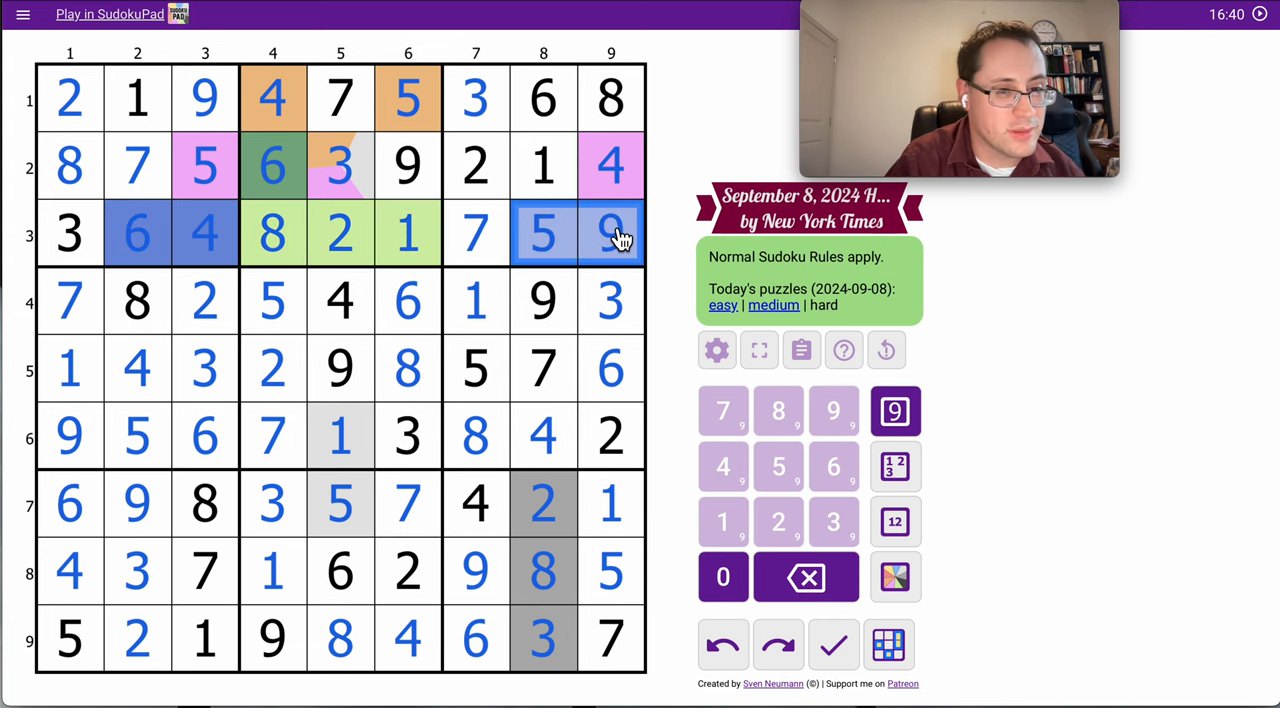